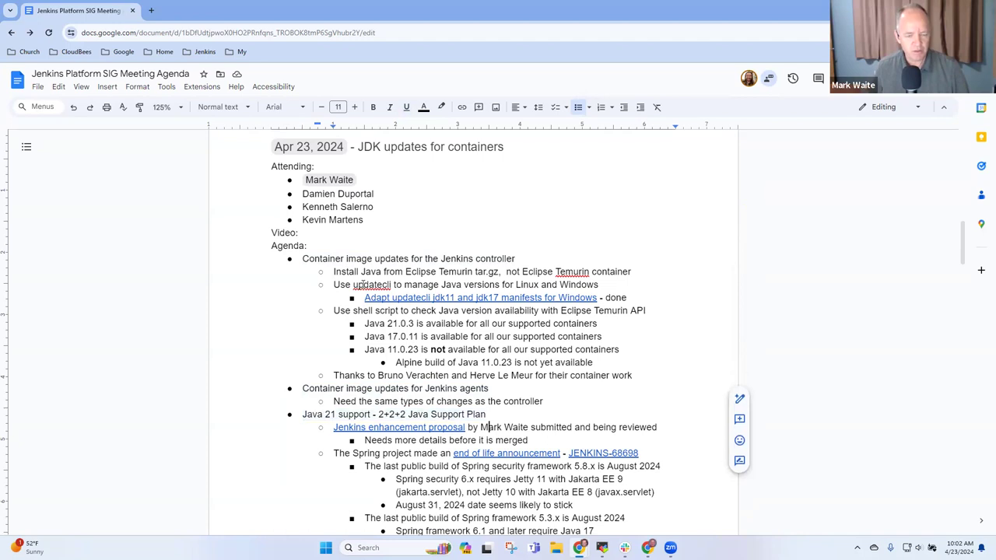
Step: Review the work-in-progress image items: Jenkins agents, Java installation note, updatecli version management
scroll("down", 3)
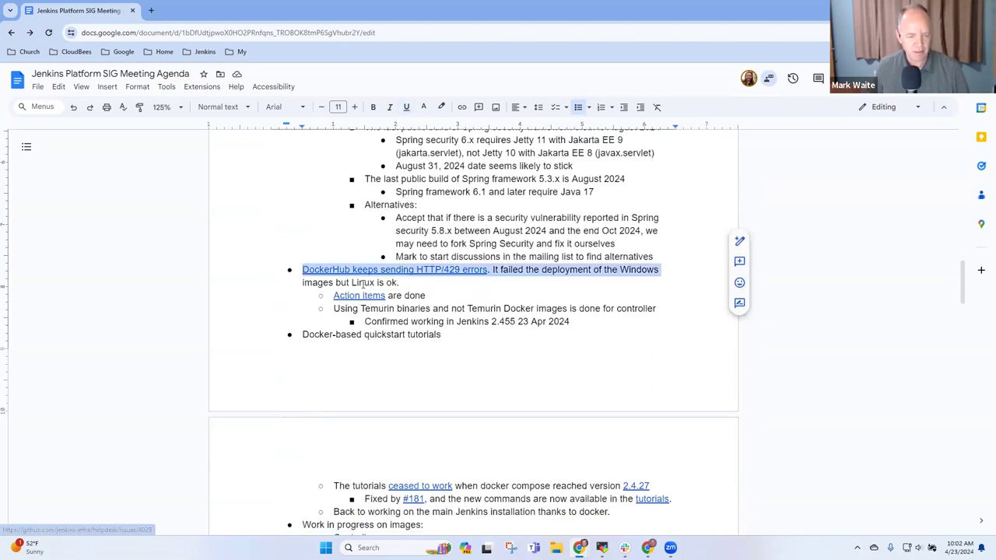
scroll("down", 3)
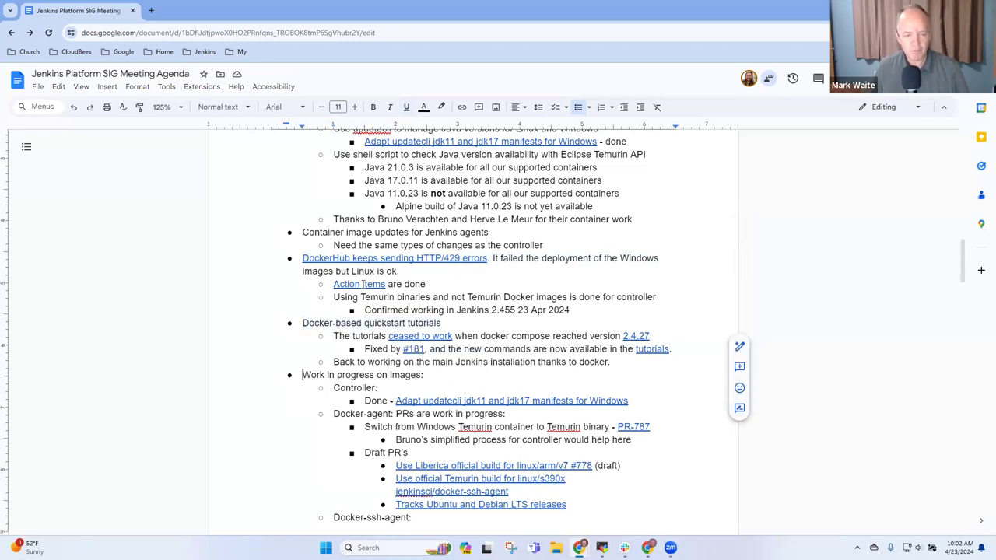
triple_click(363, 374)
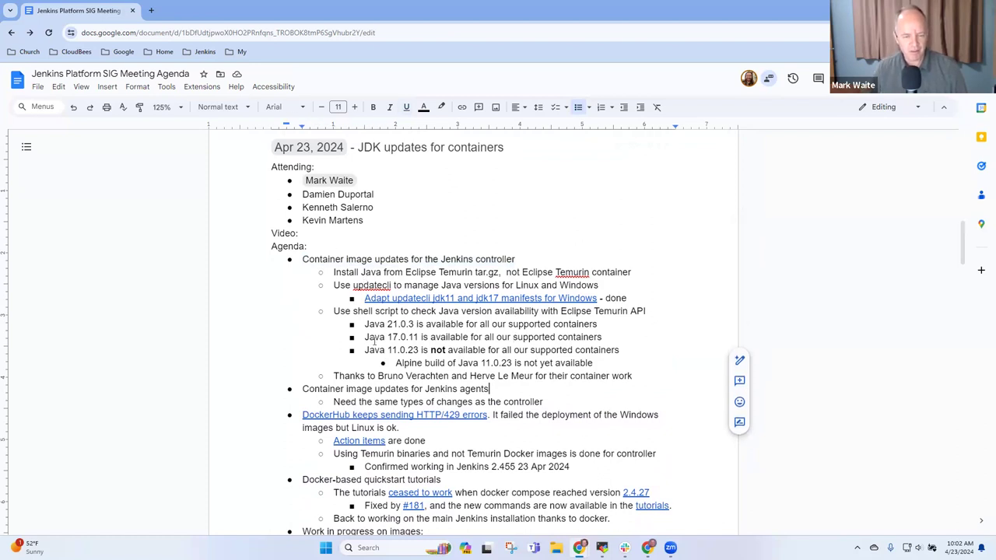
left_click_drag(333, 401, 490, 414)
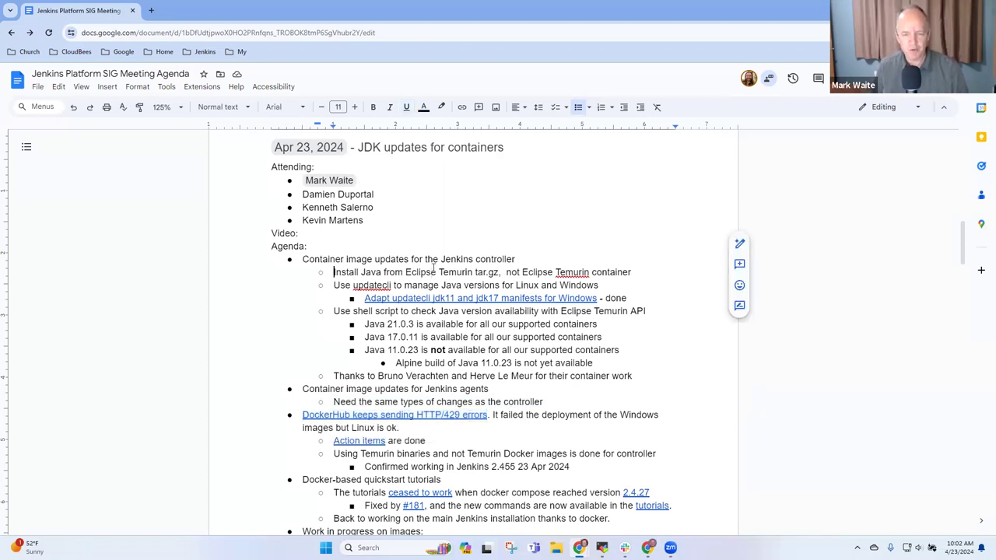
left_click_drag(523, 271, 632, 271)
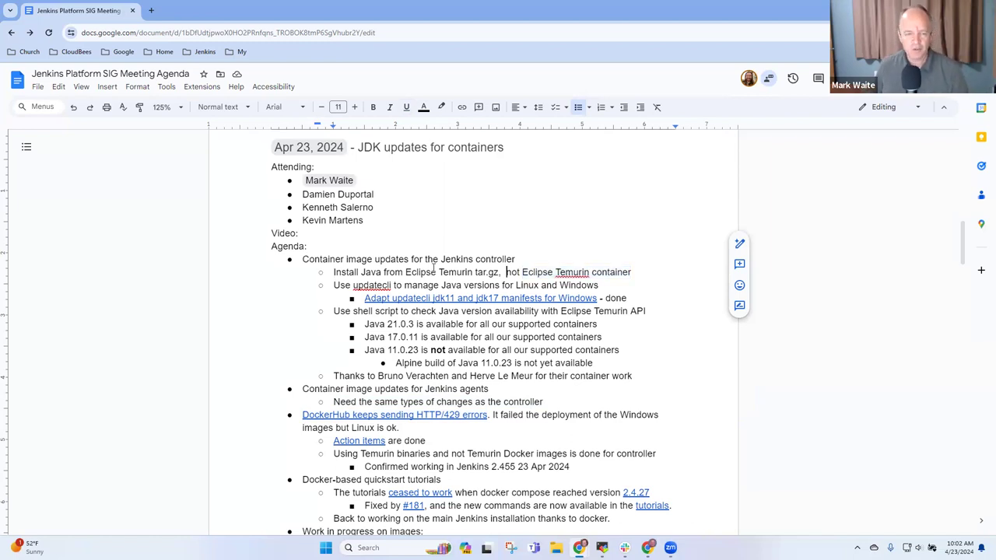
double_click(485, 270)
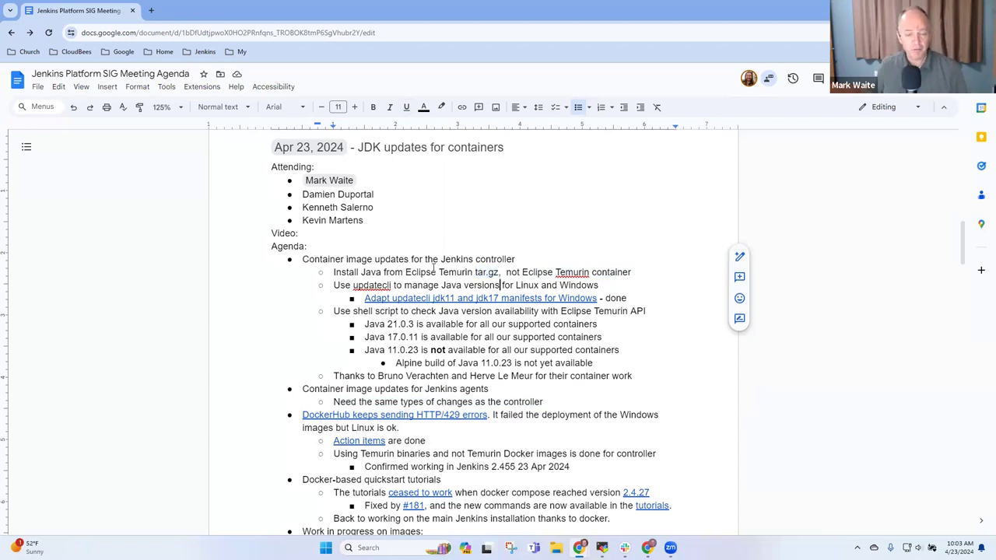
triple_click(480, 324)
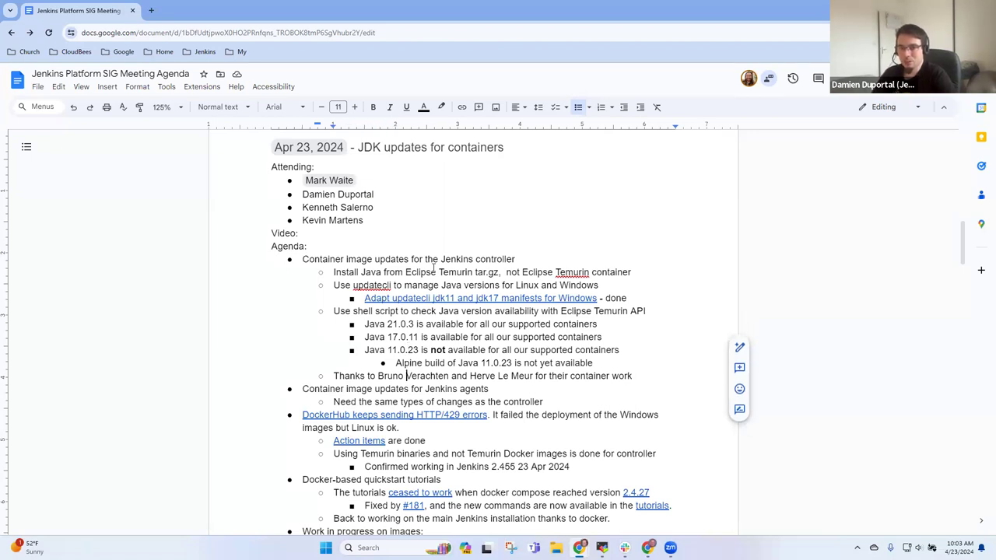
Step: Note that the changelog must mention the Windows JDK built with jlink to reduce size
type("Need to")
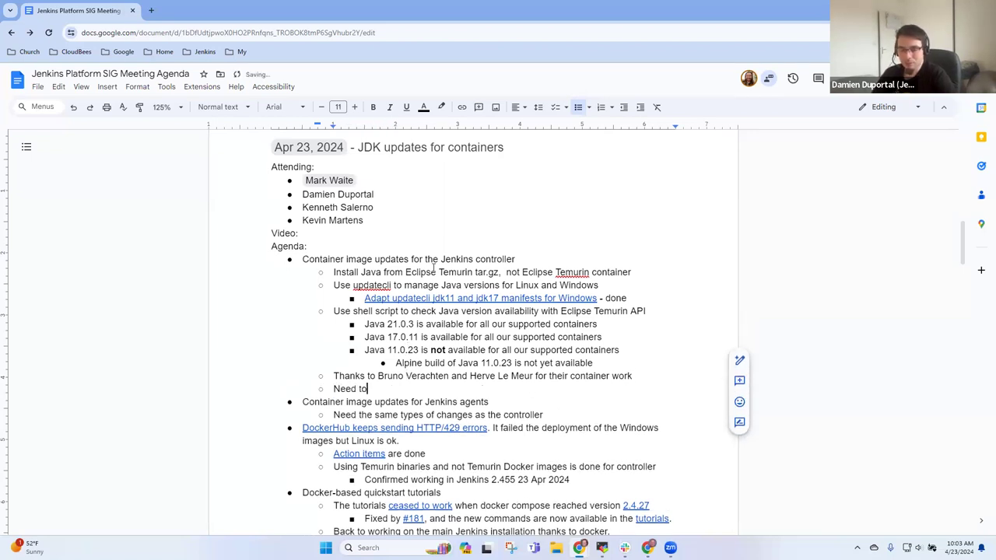
type("add to the changelog that we are providing a  jlink")
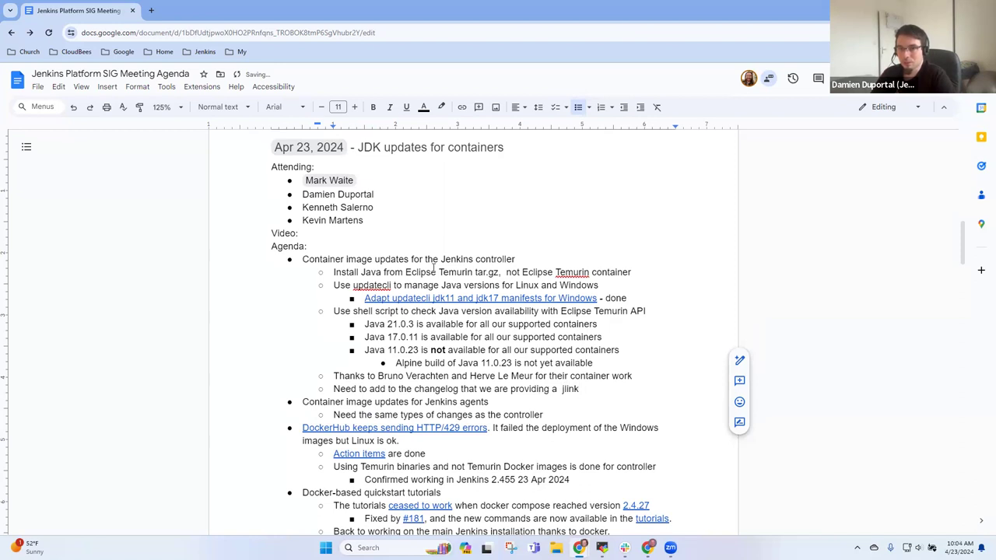
type("JDK for")
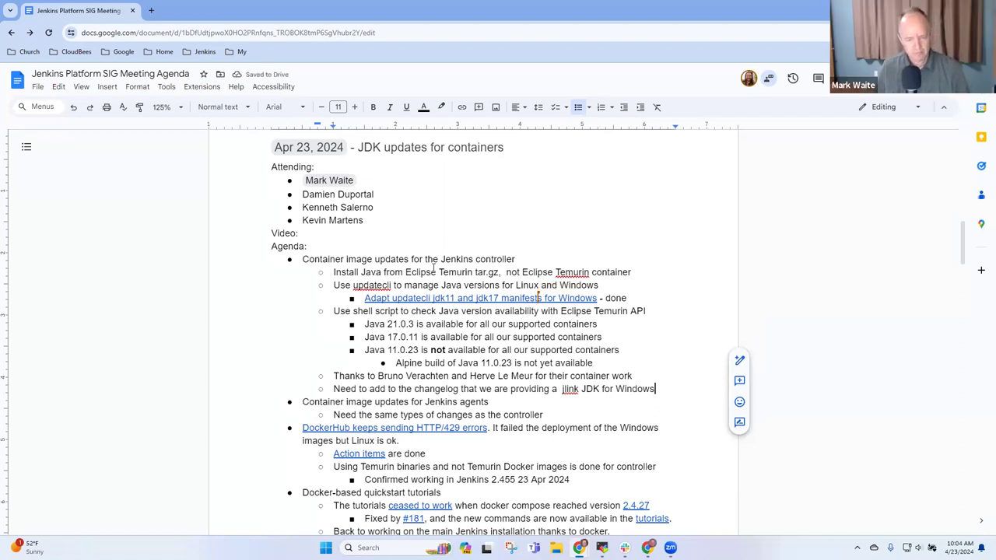
type("Windows JDK is")
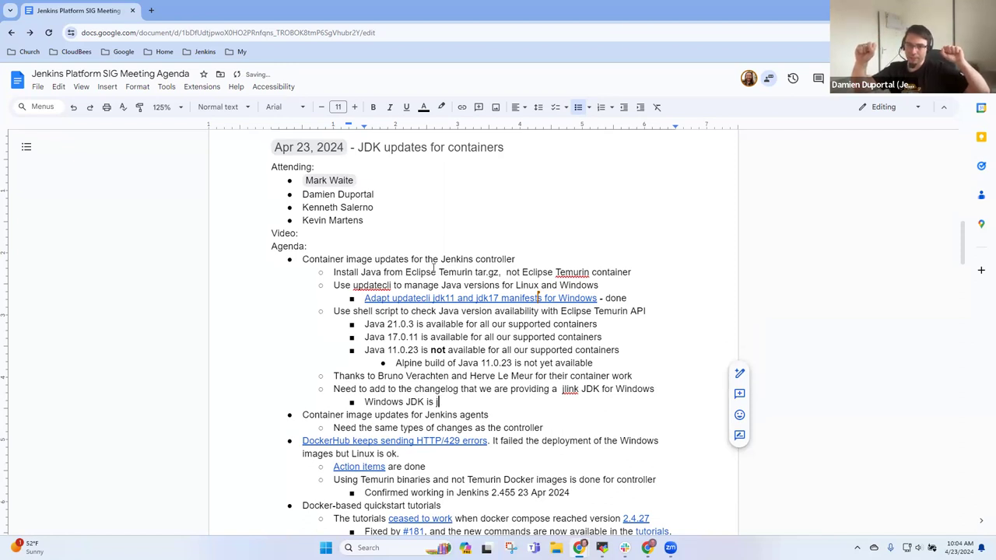
type("jlink to re")
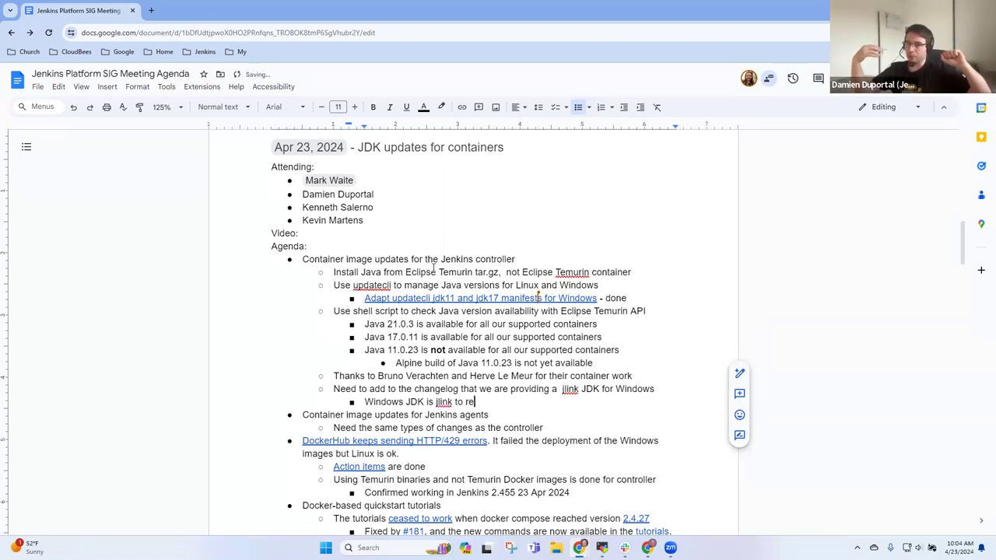
type("duce size")
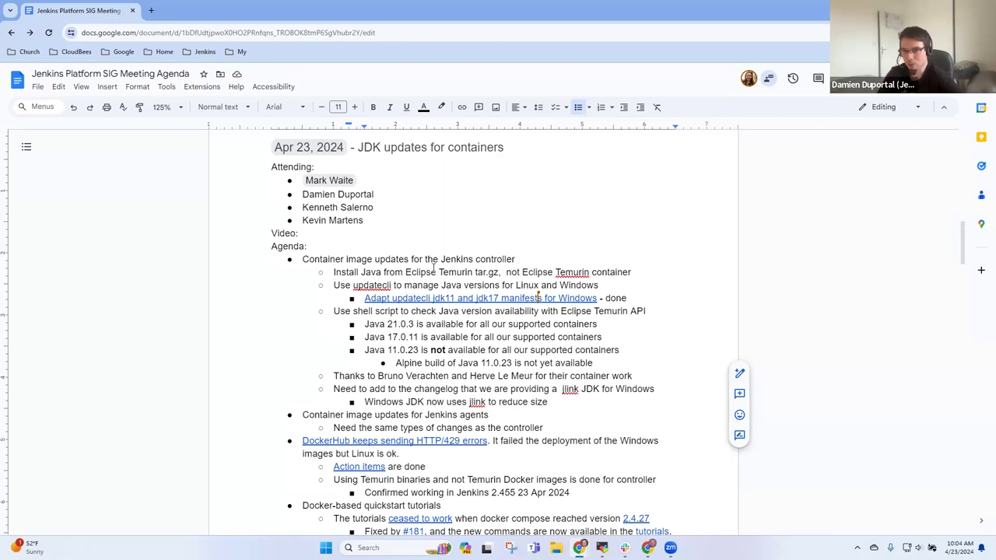
Step: Add a sub-bullet about the controller image changelog
type("Mark add that note to the")
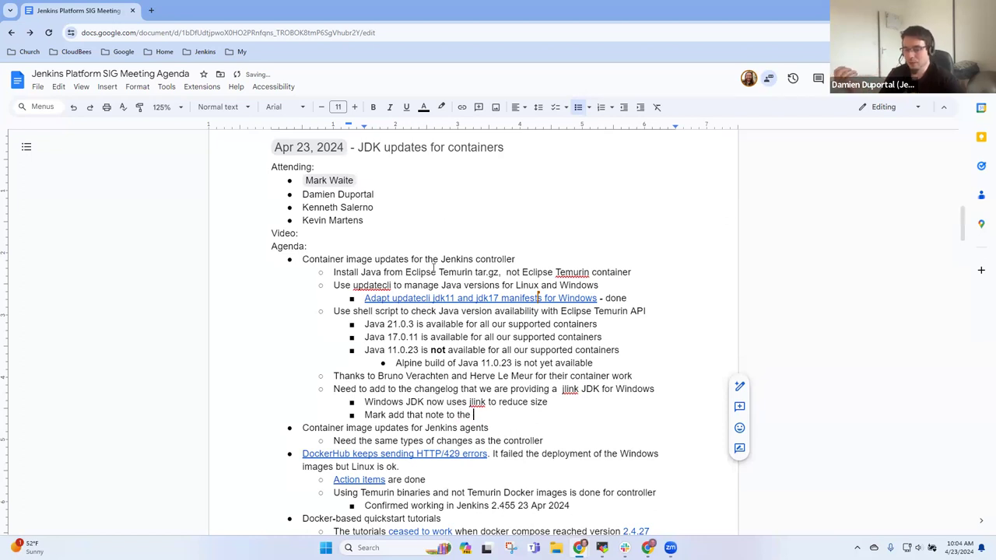
type("control e")
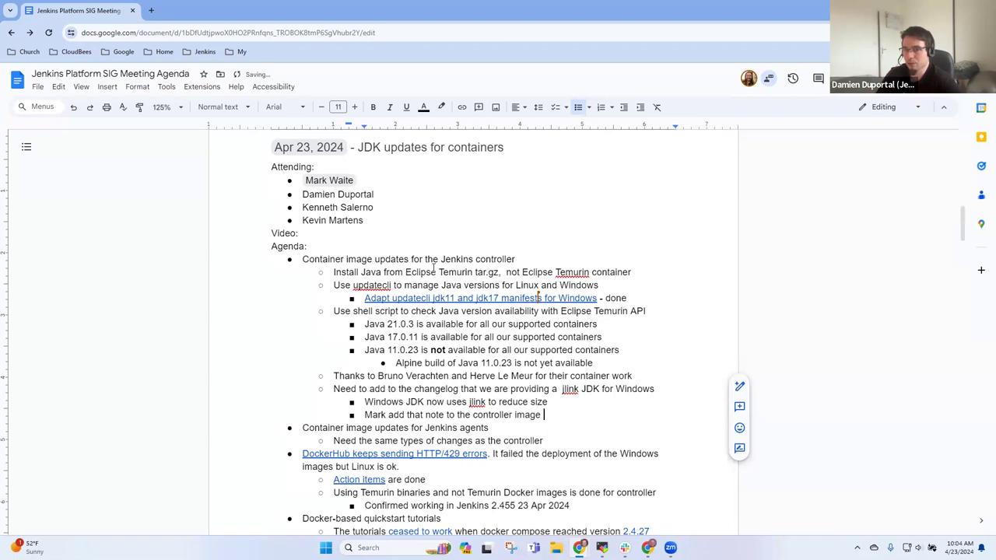
type("changelog")
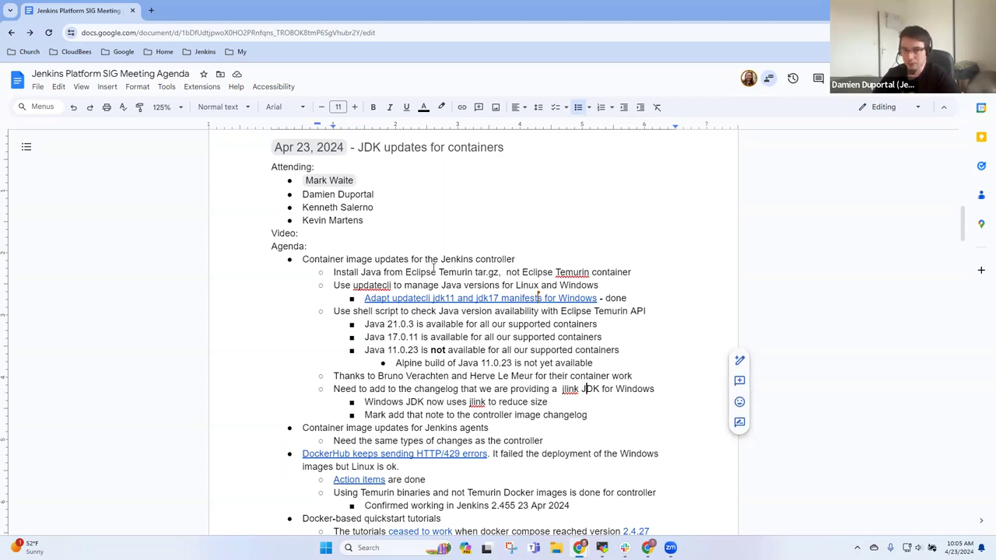
triple_click(482, 337)
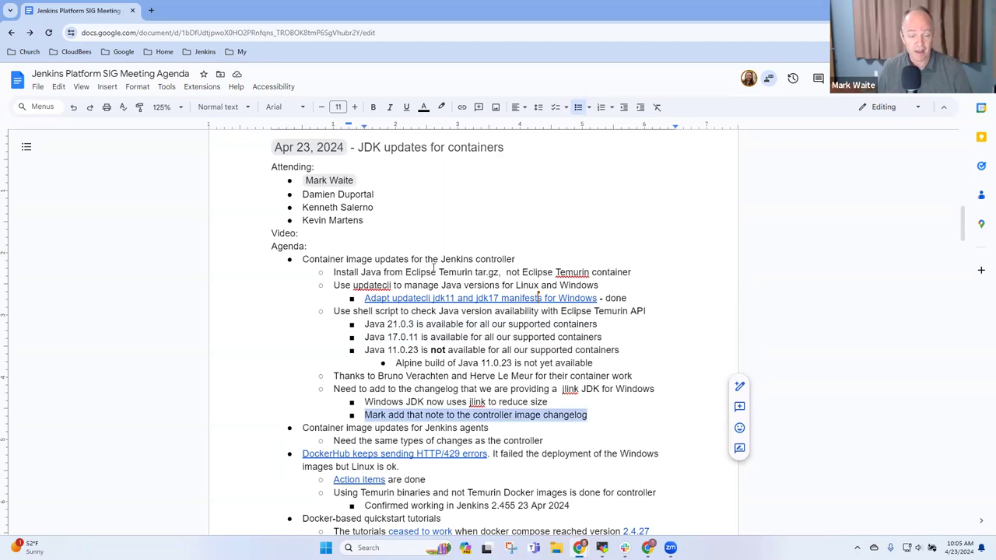
mouse_move(741, 421)
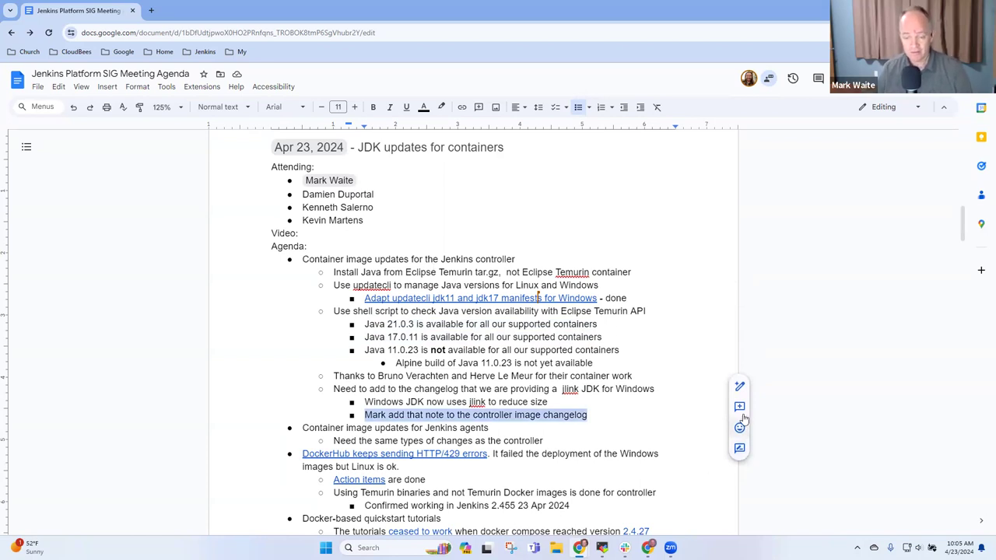
mouse_move(739, 407)
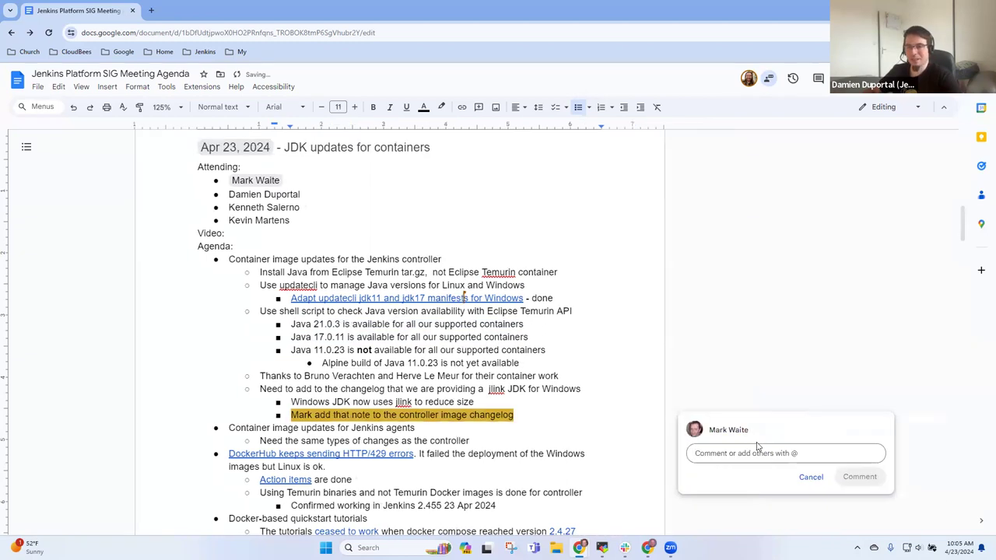
type("@mark")
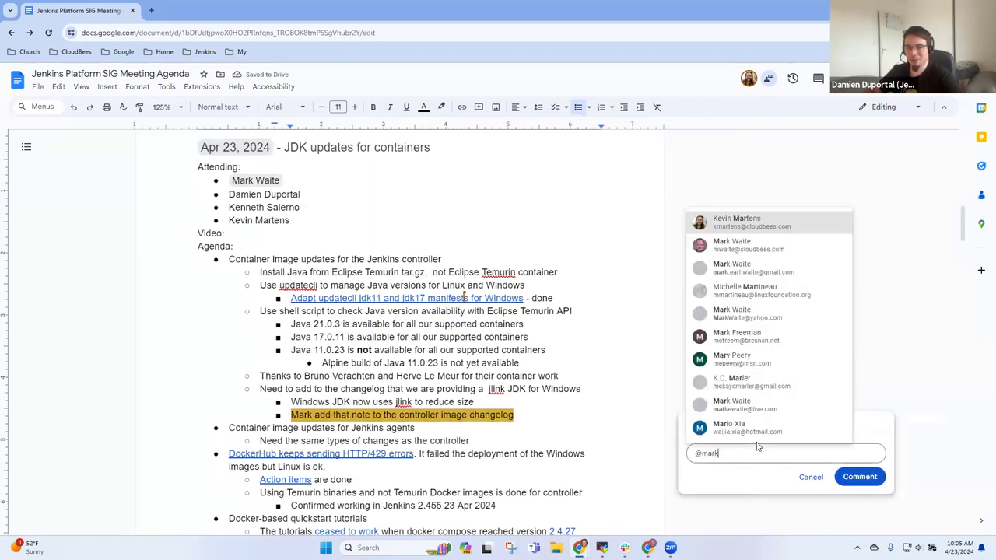
type(".earl")
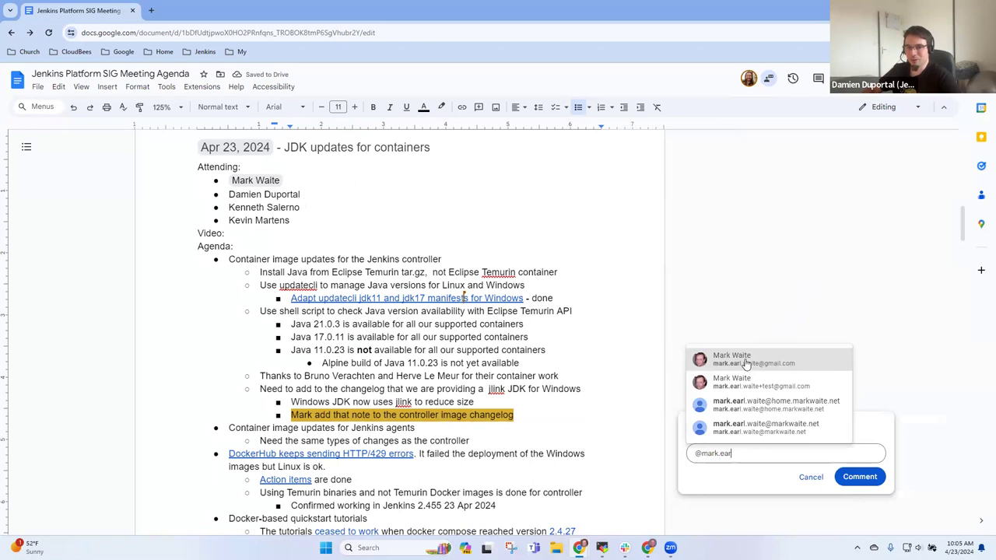
left_click(747, 358)
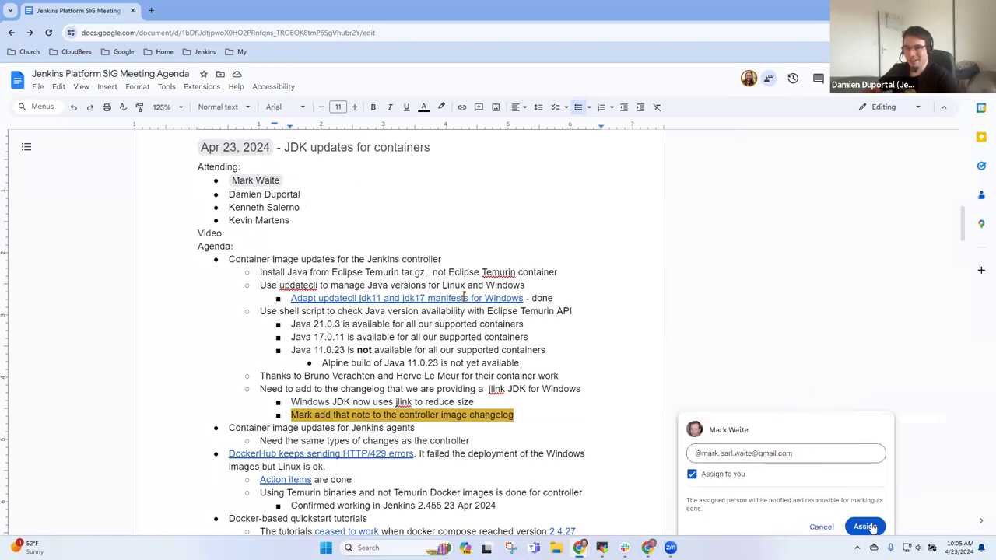
left_click(866, 527)
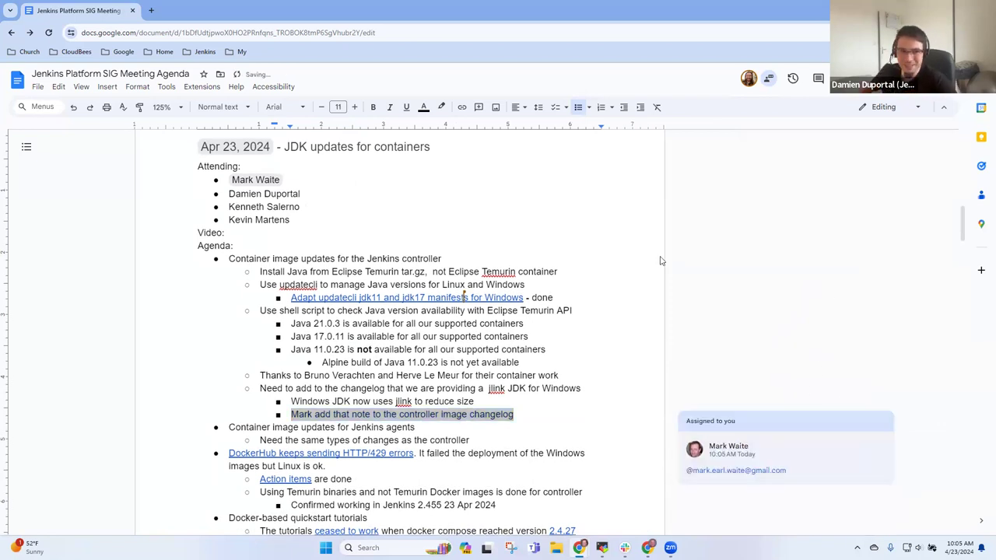
scroll("down", 3)
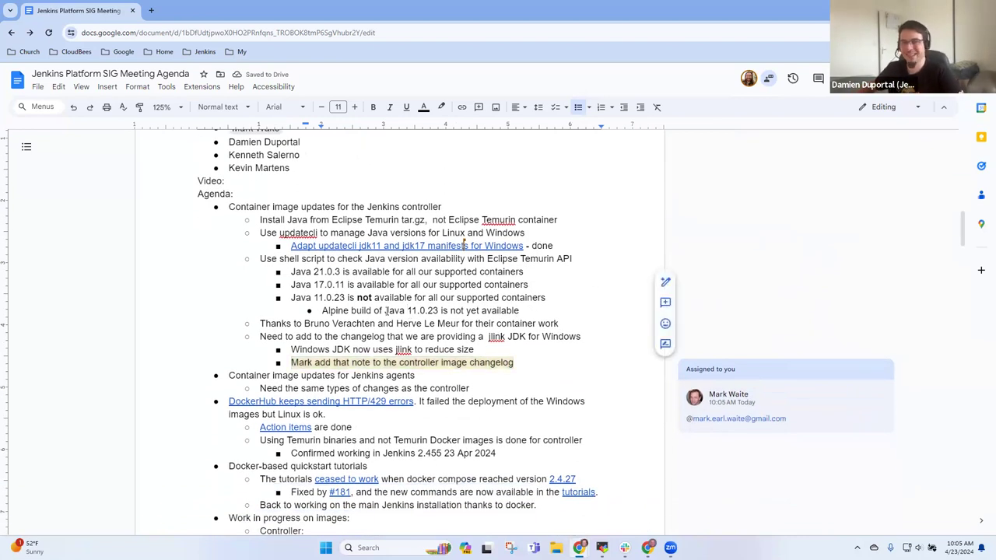
Step: Place the cursor under the Jenkins agents item to start a Controller sub-bullet
scroll("down", 3)
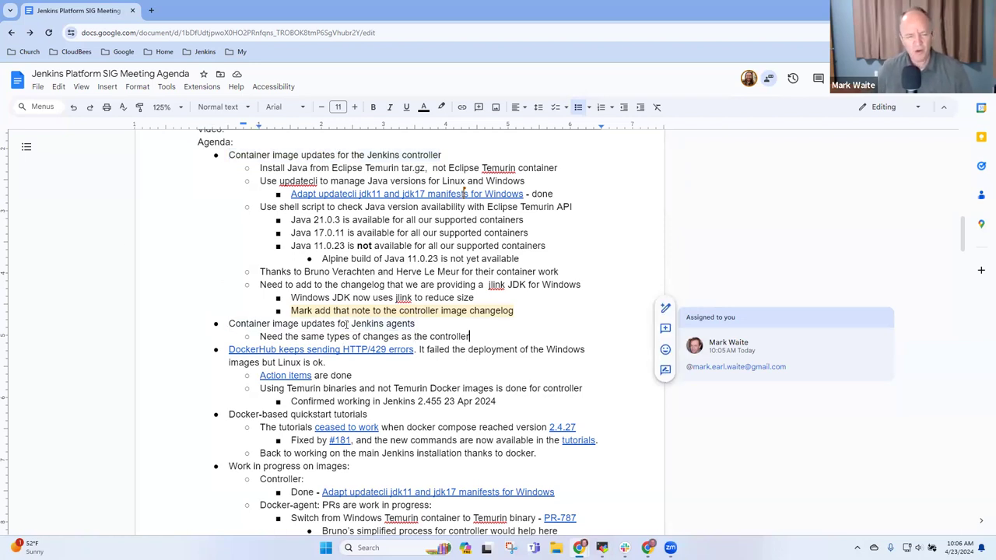
left_click_drag(260, 336, 470, 336)
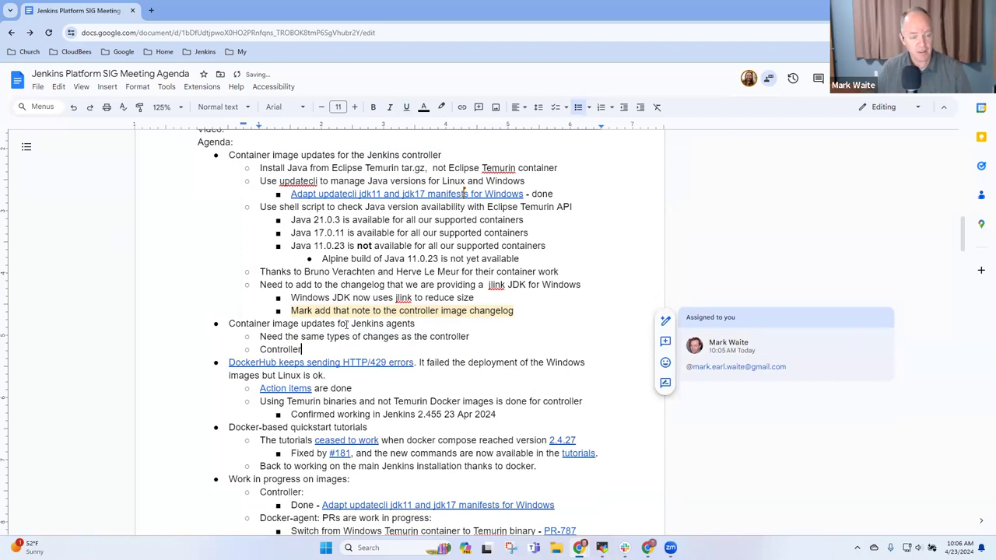
Step: Note the images have two very nice scripts doing lots of work and 'Simplify integration with those scripts'
type("images have two")
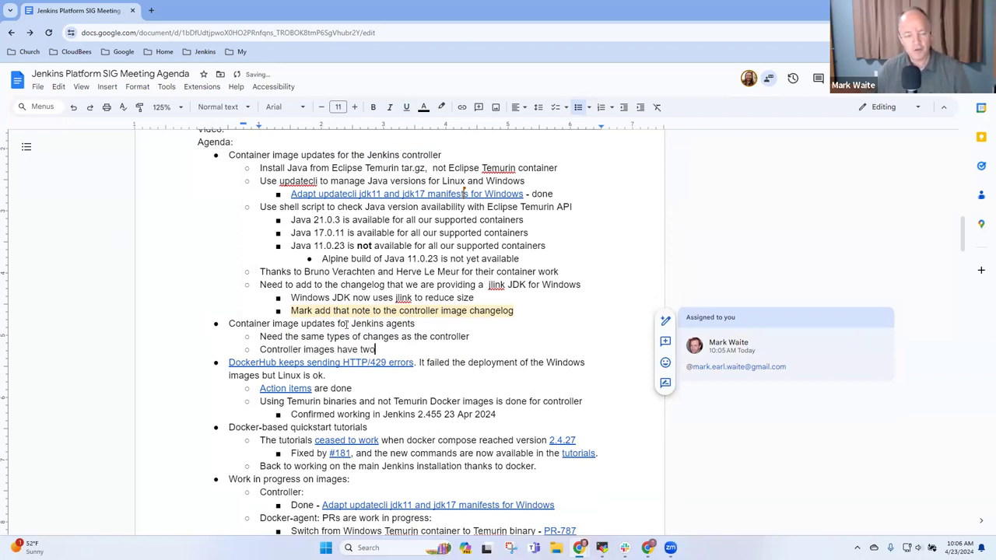
type("very nice shell scripts that")
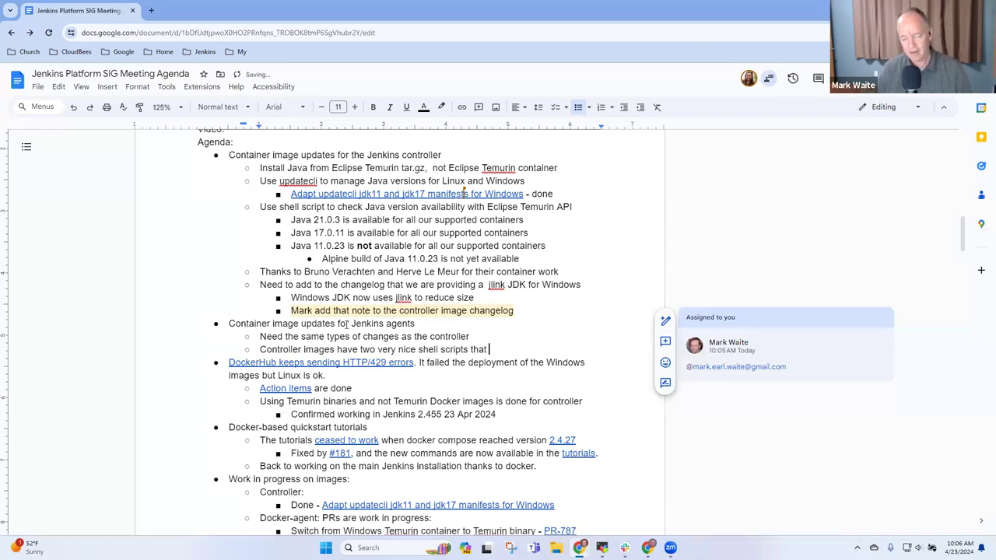
type("do lots of w")
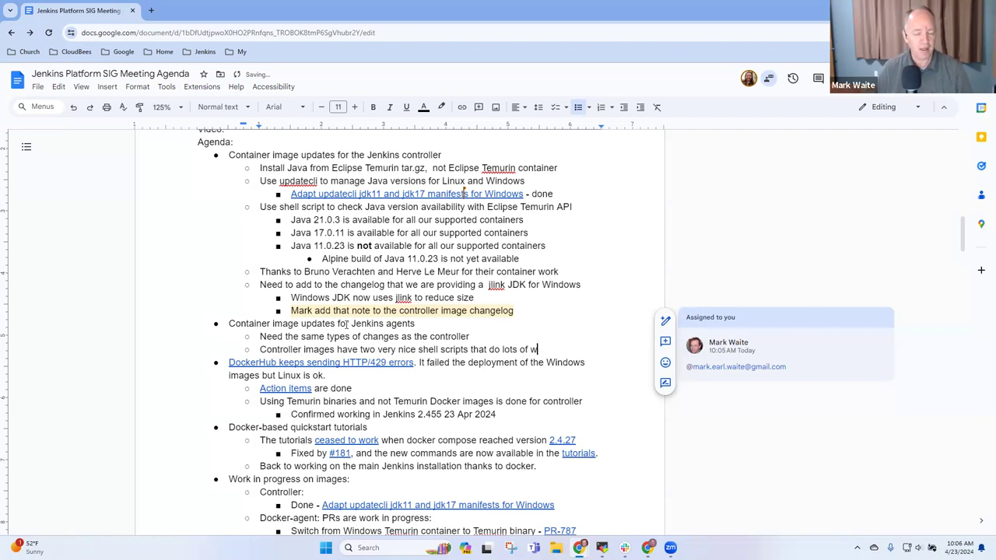
type("ork")
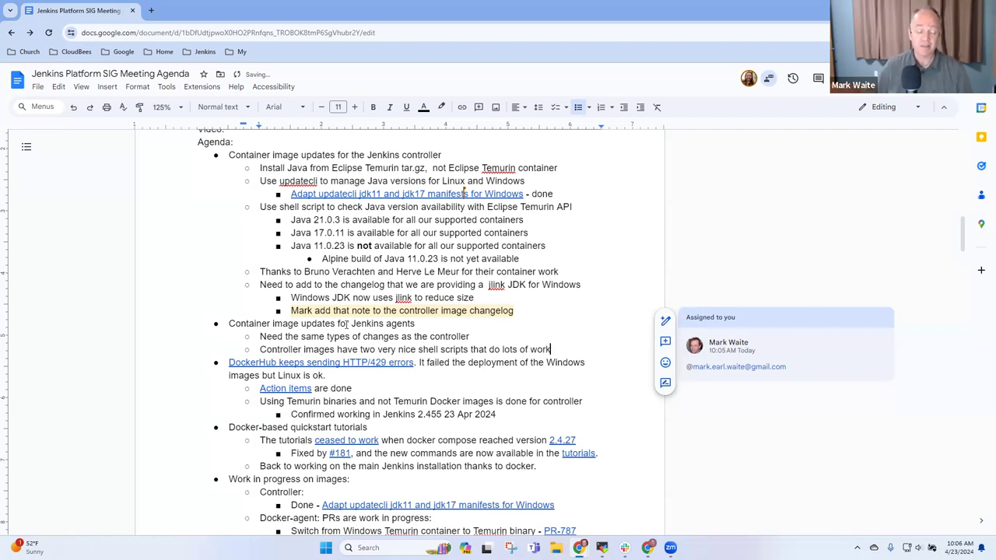
type("Simplify int")
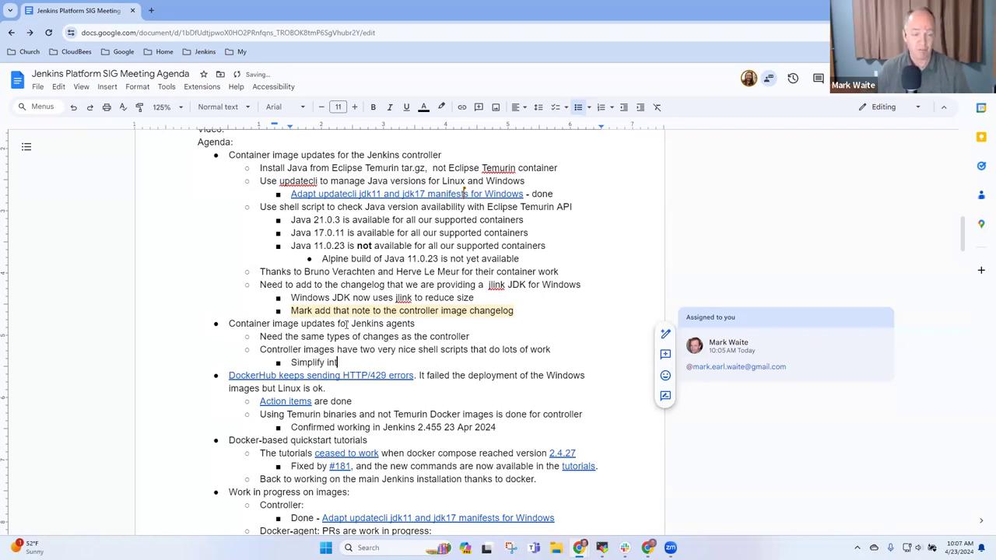
type("egra")
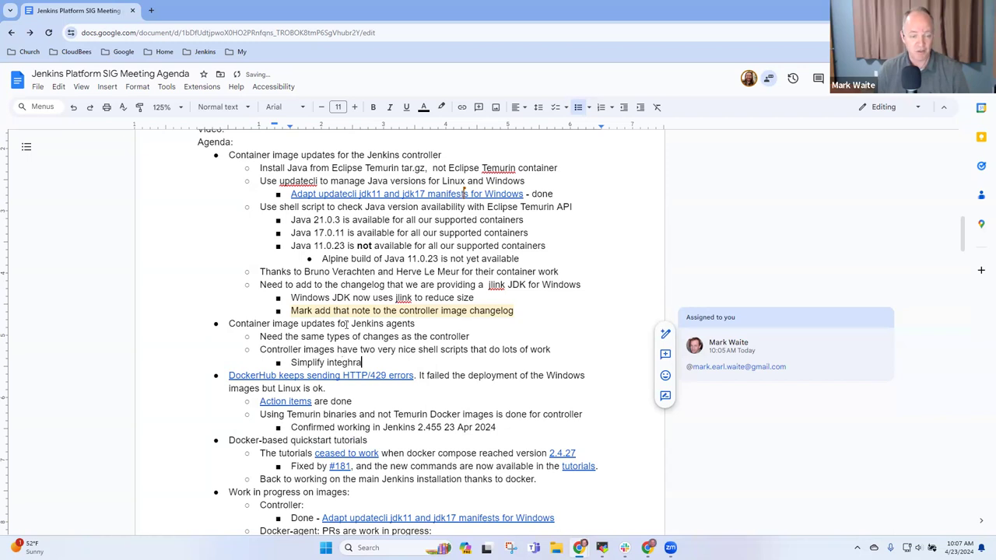
key("Backspace")
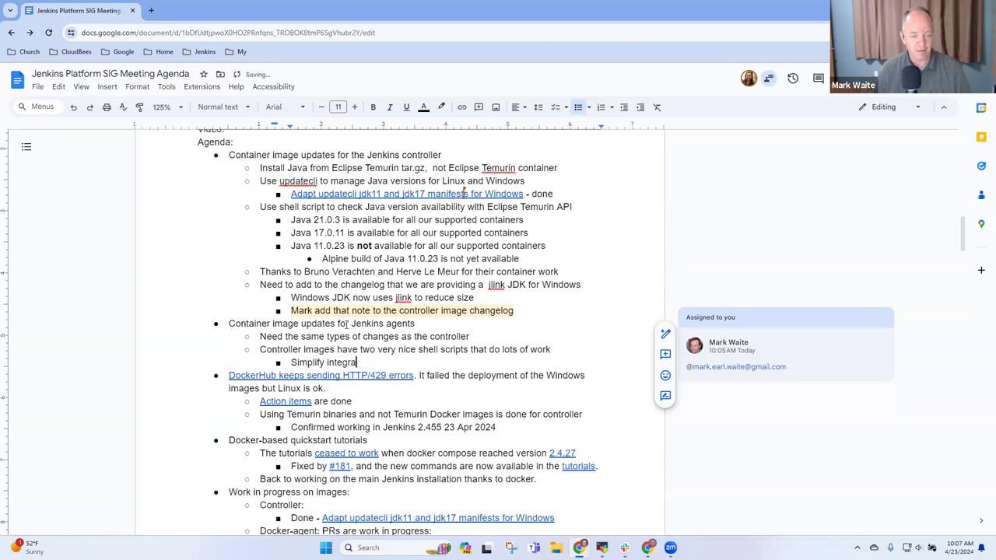
type("tion")
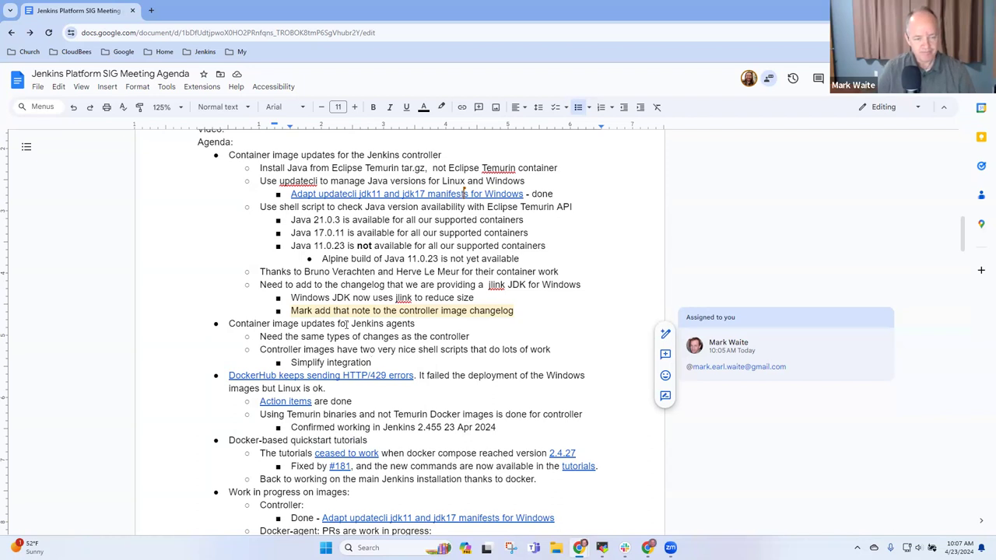
type("with those")
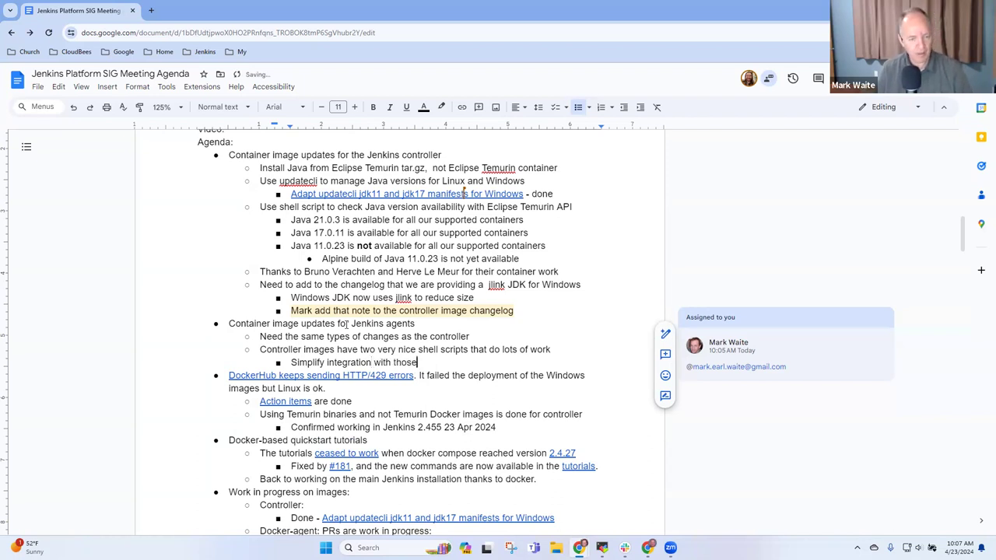
type("scripts")
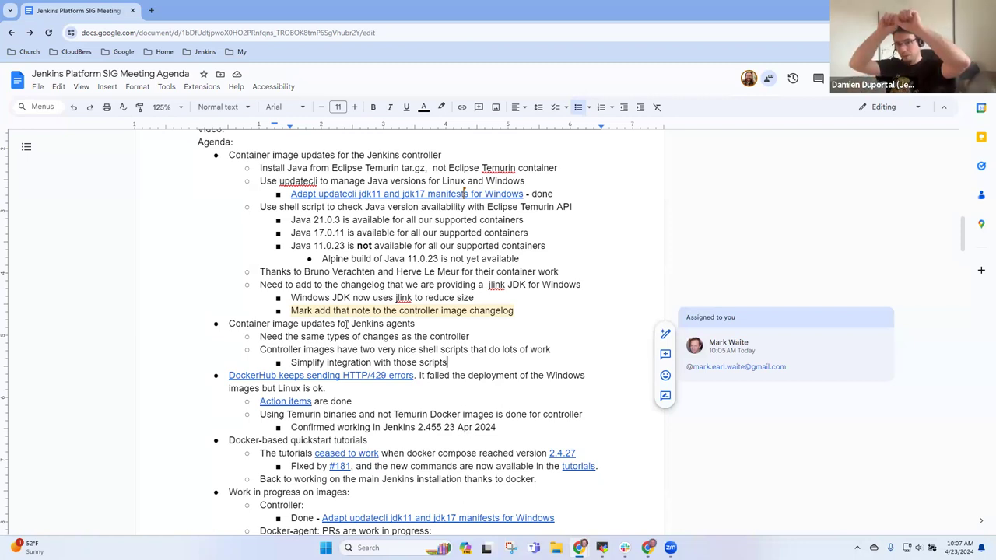
Step: Add 'Proceed with similar path on the agent containers'
type("Proceed with simil")
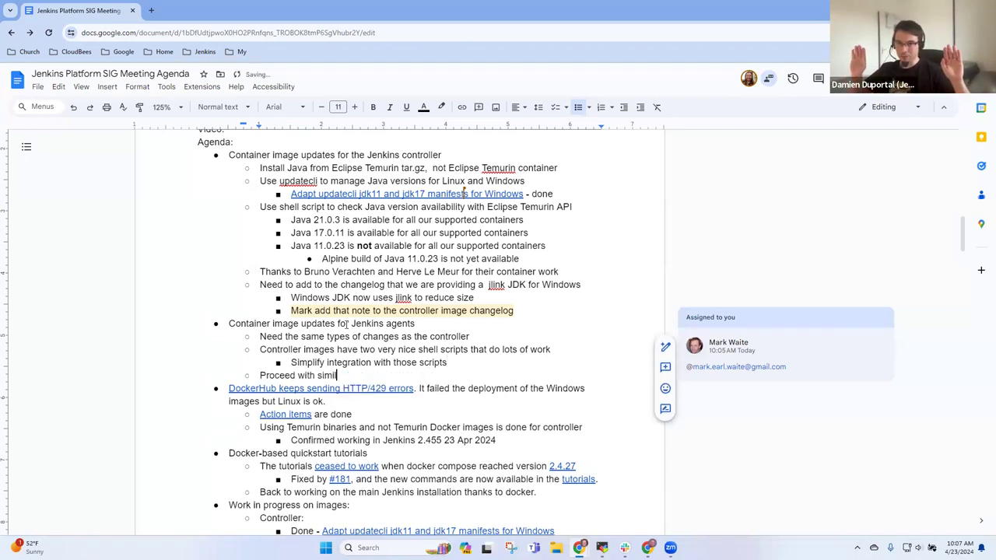
type("ar path on the")
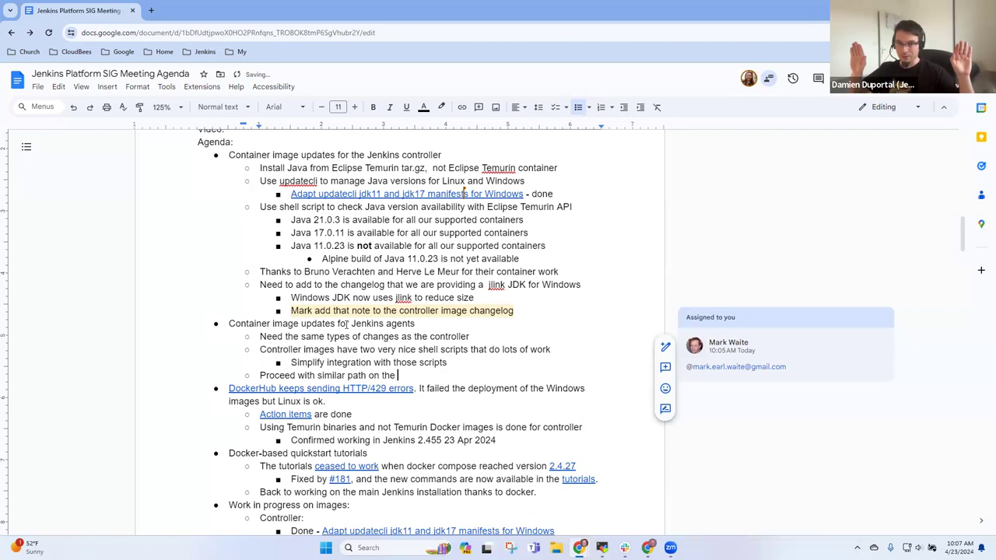
type("agent")
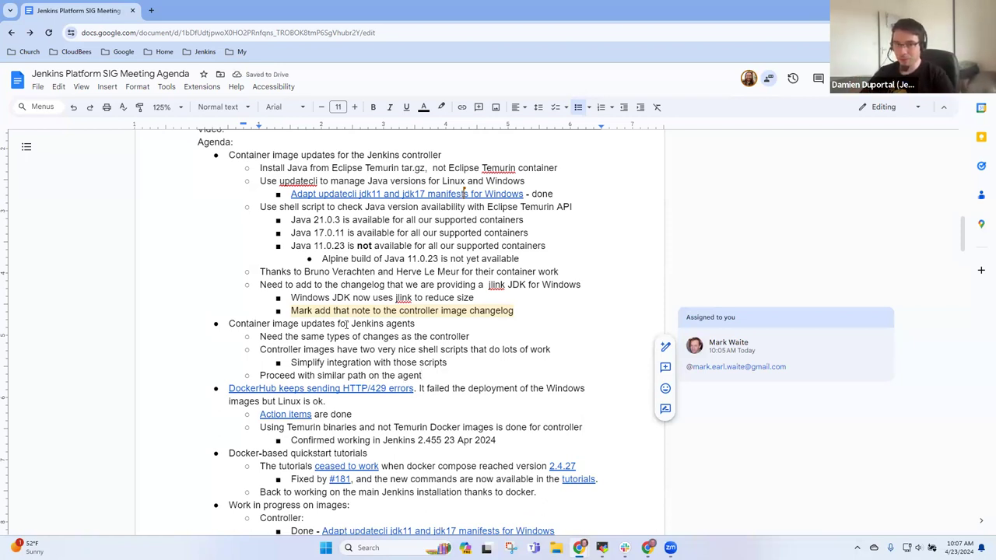
type("co")
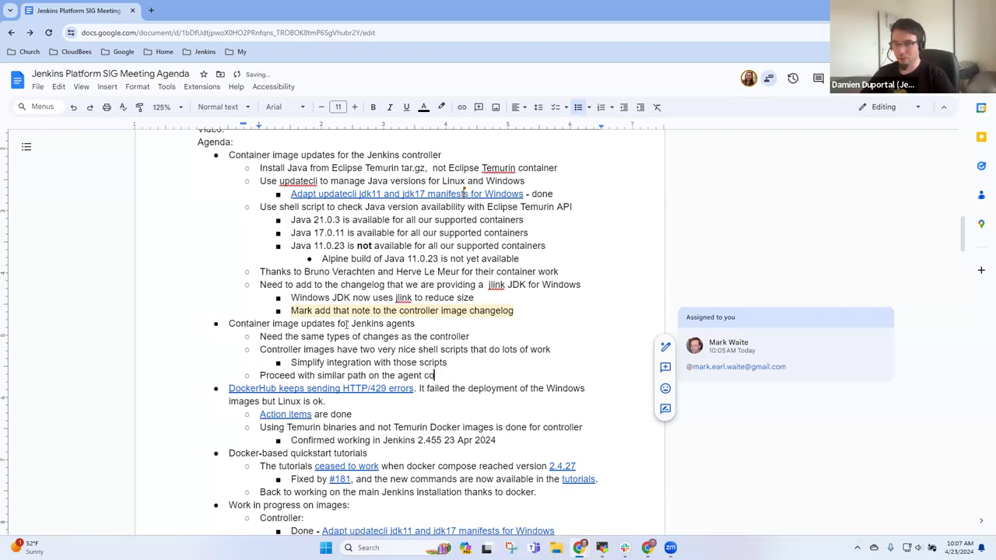
type("ntainers")
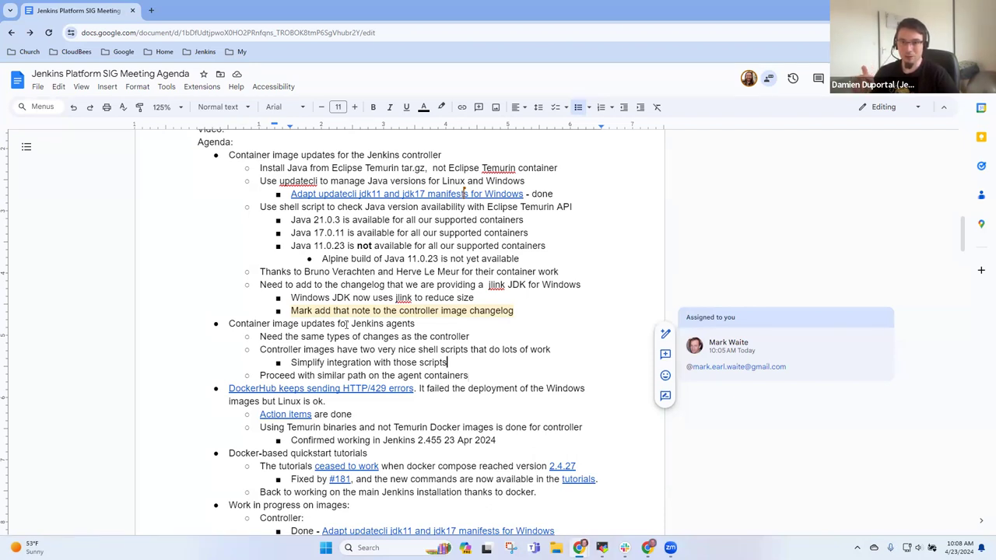
Step: Add a note under the scripts line to identify and download the JDK releases via the Temurin API
key("enter")
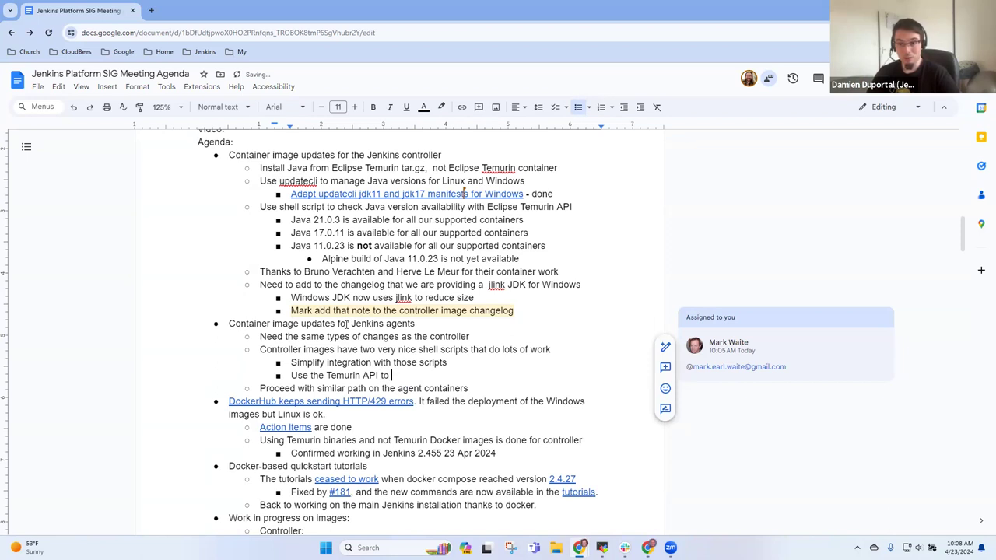
type("download the")
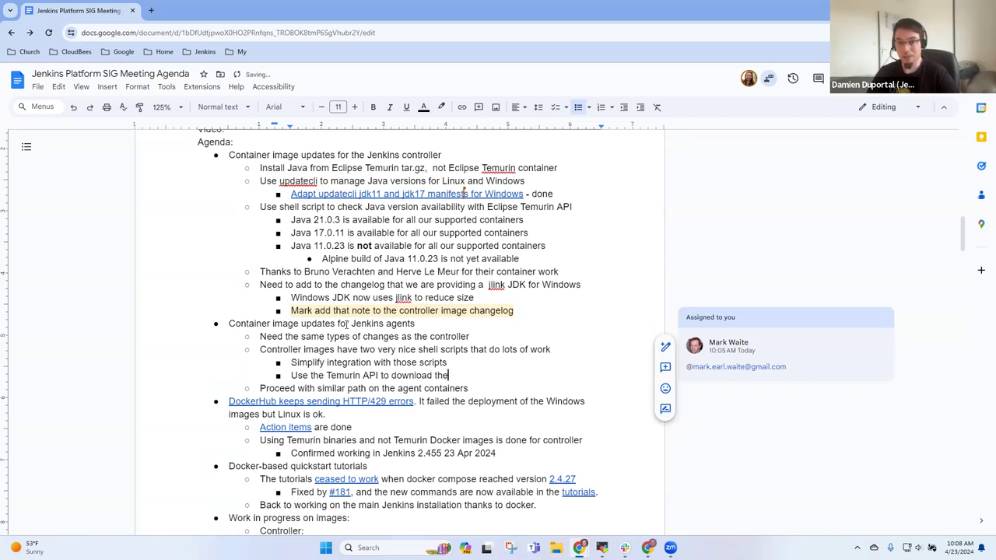
type("ident")
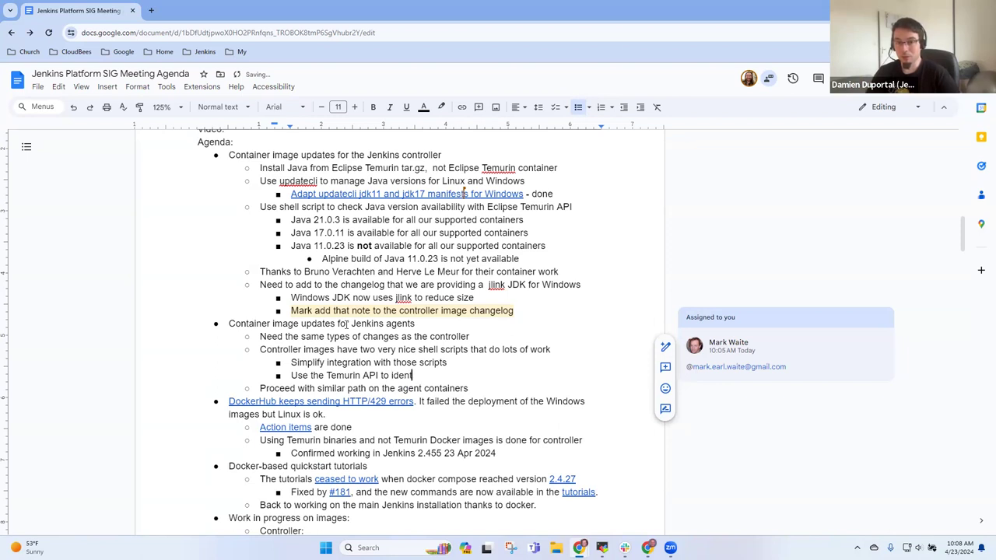
type("ify and download the")
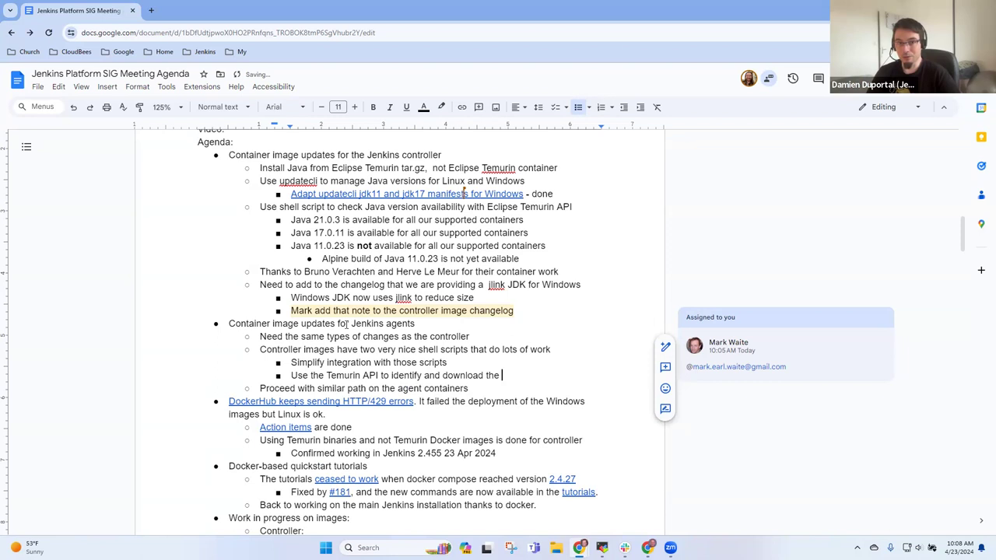
type("JD")
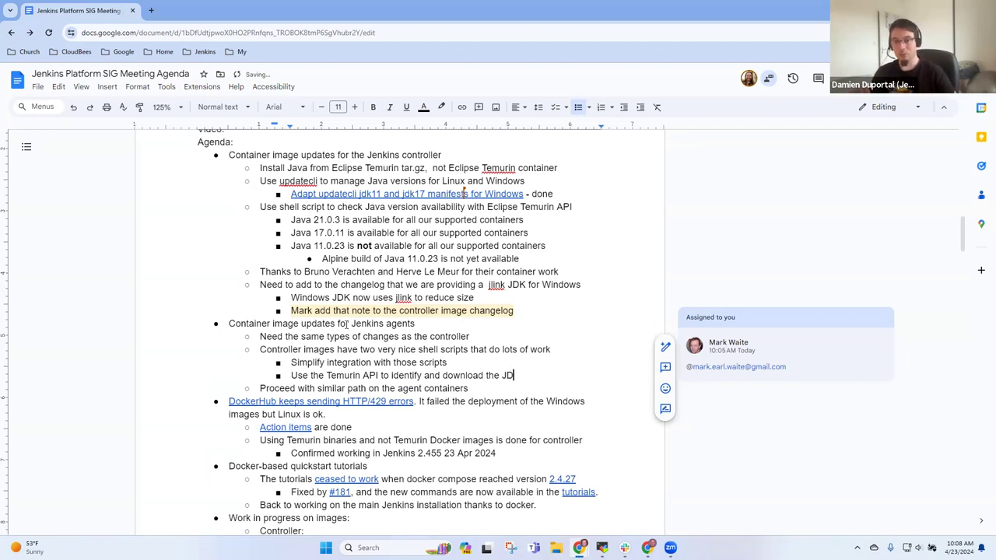
type("releases")
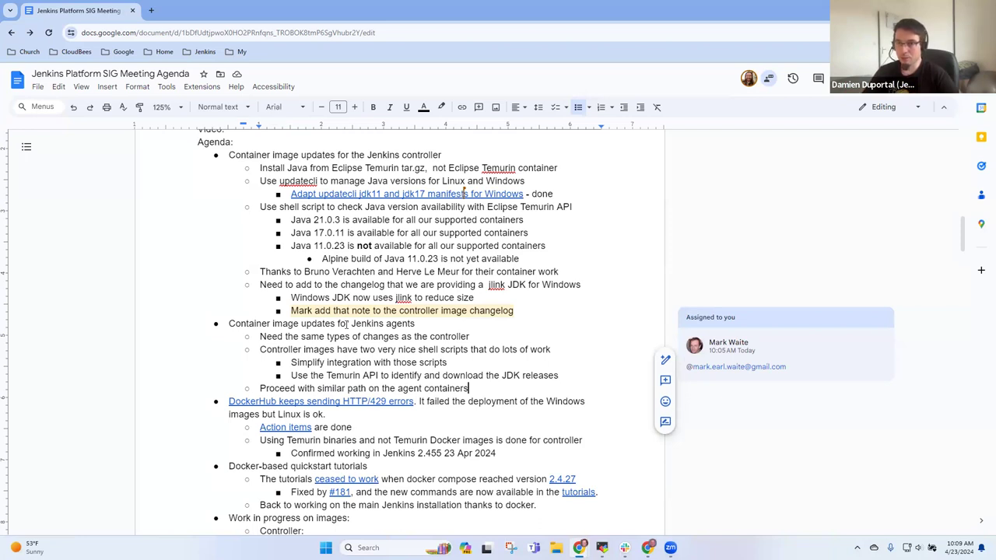
Step: Write 'Proposed to continue forward, eventually remove duplication from images'
type("Proposed to")
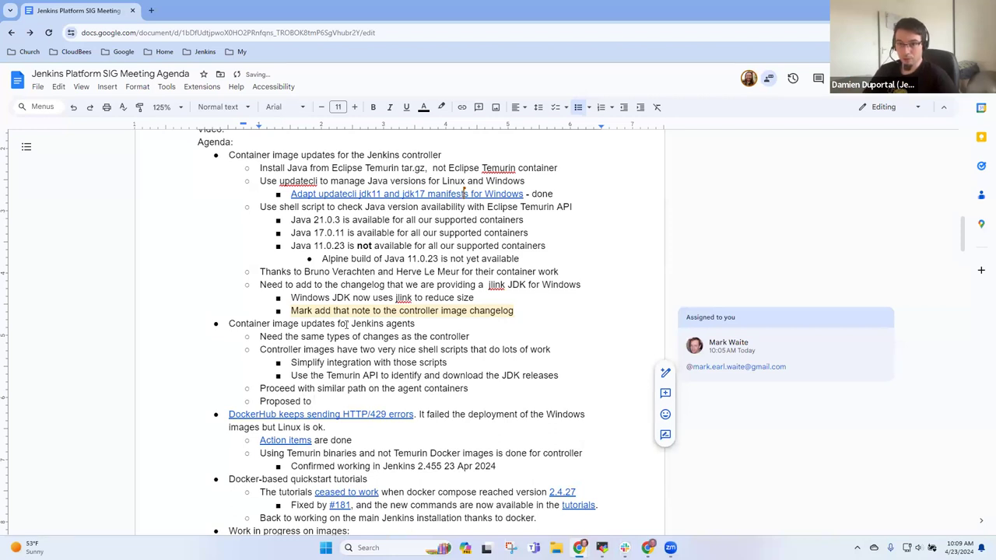
type("continue for")
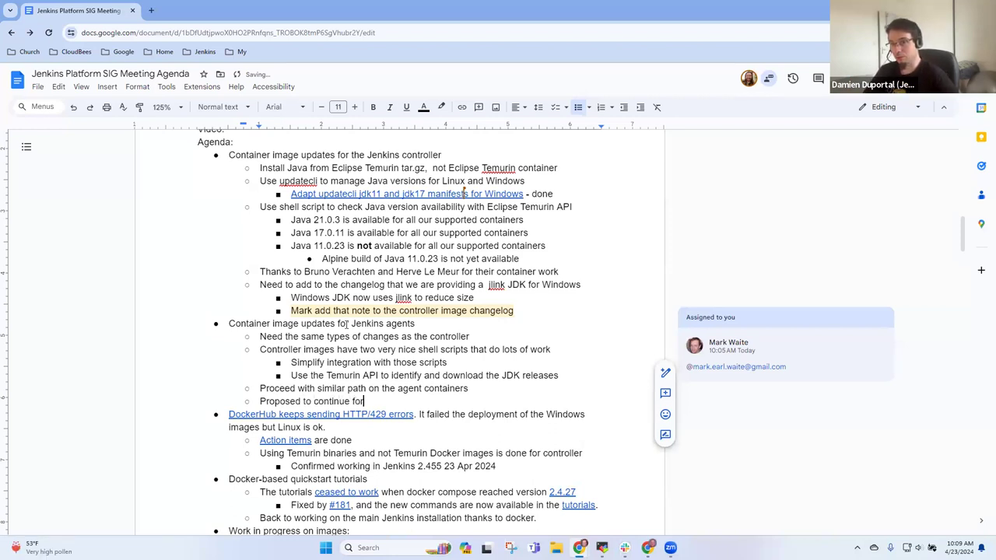
type("ward, e")
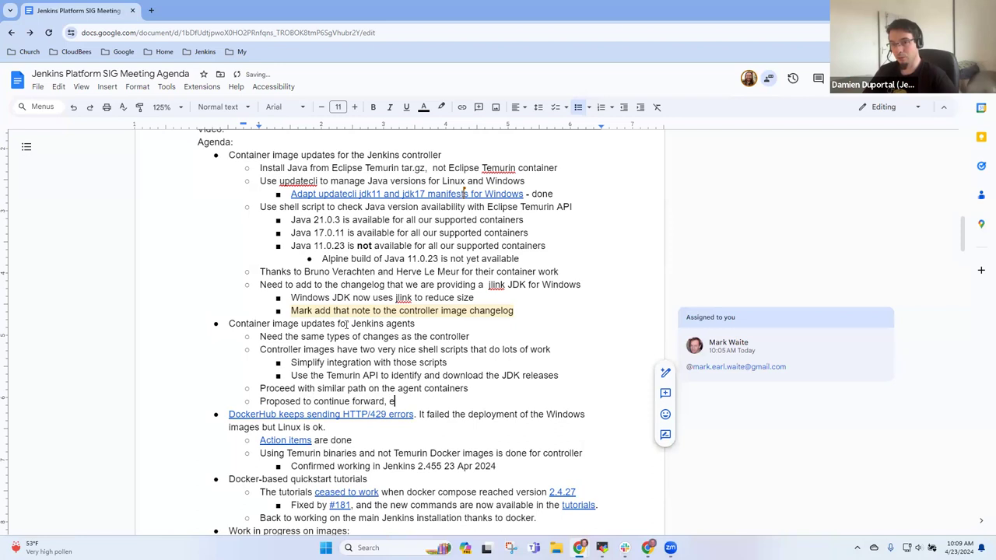
type("ventually")
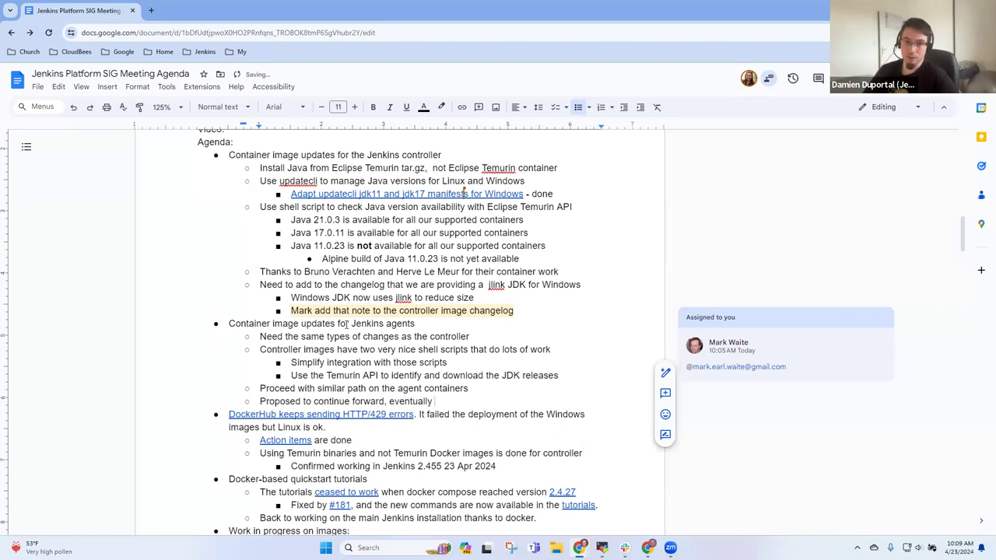
type("refact")
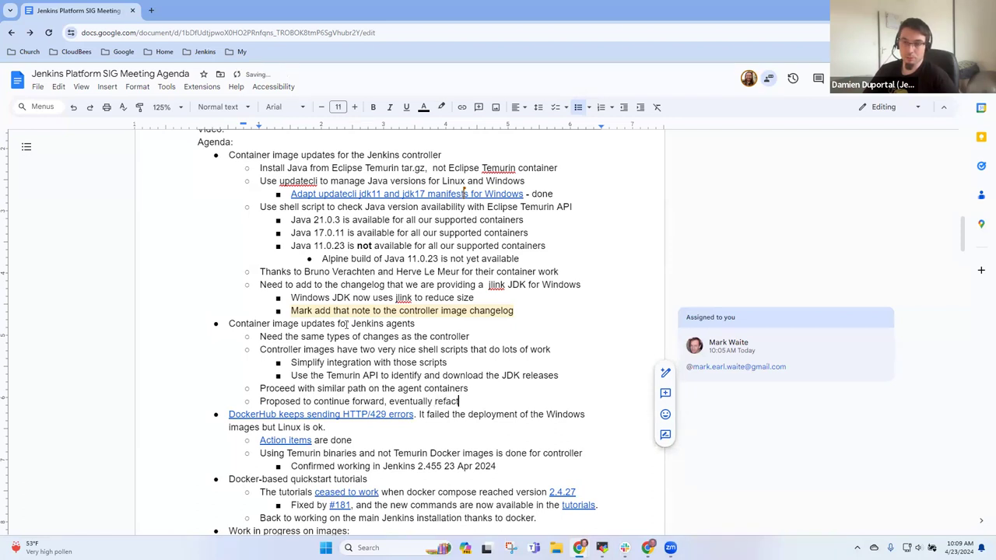
type("remove d")
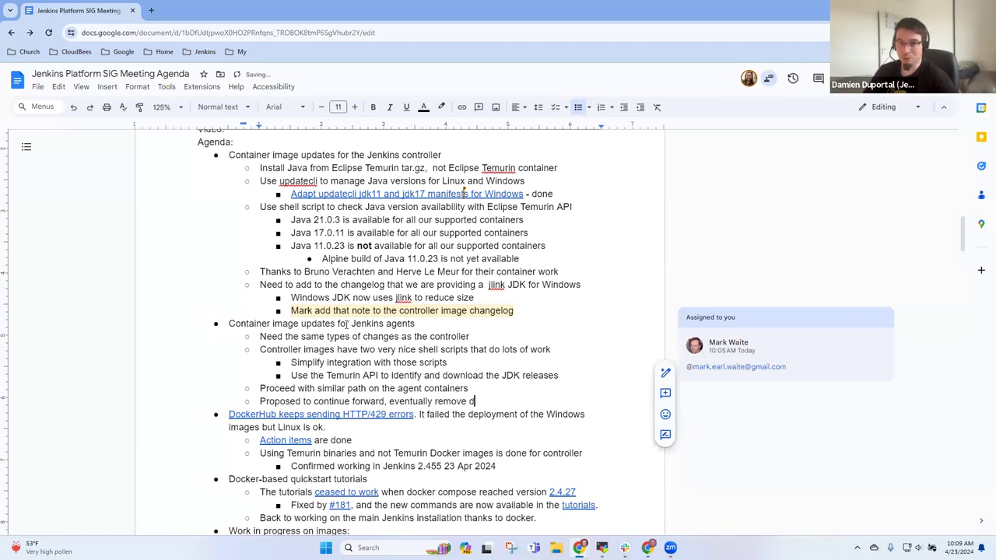
type("uplication")
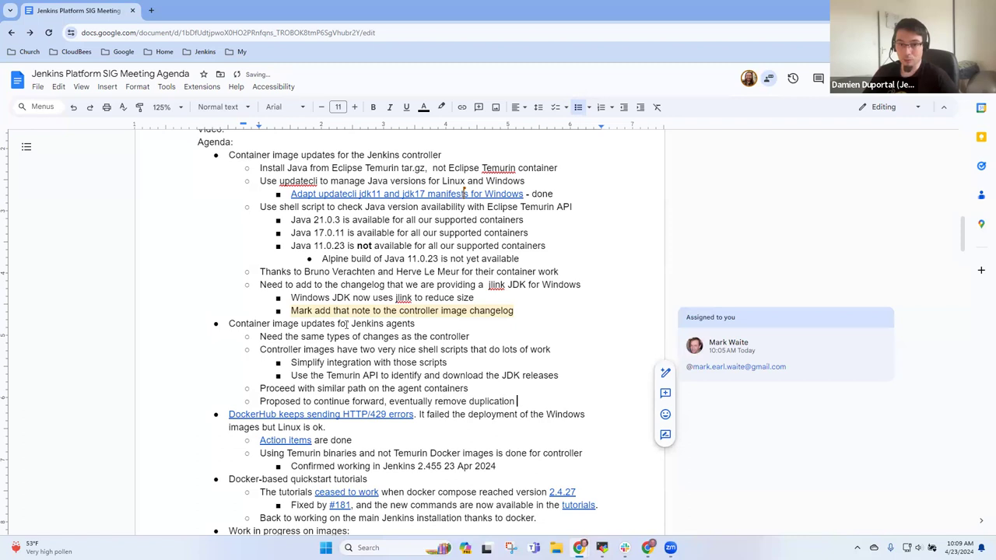
type("from")
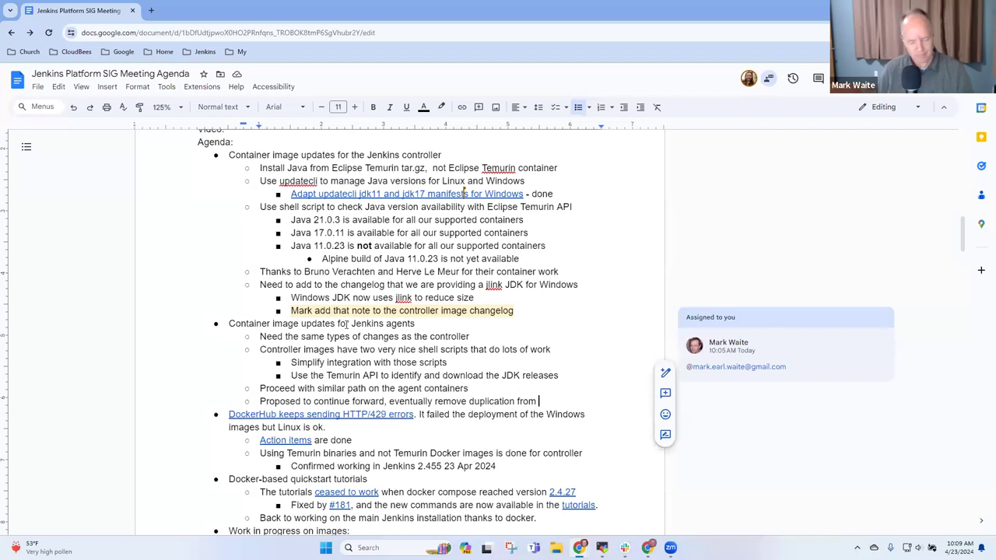
type("im")
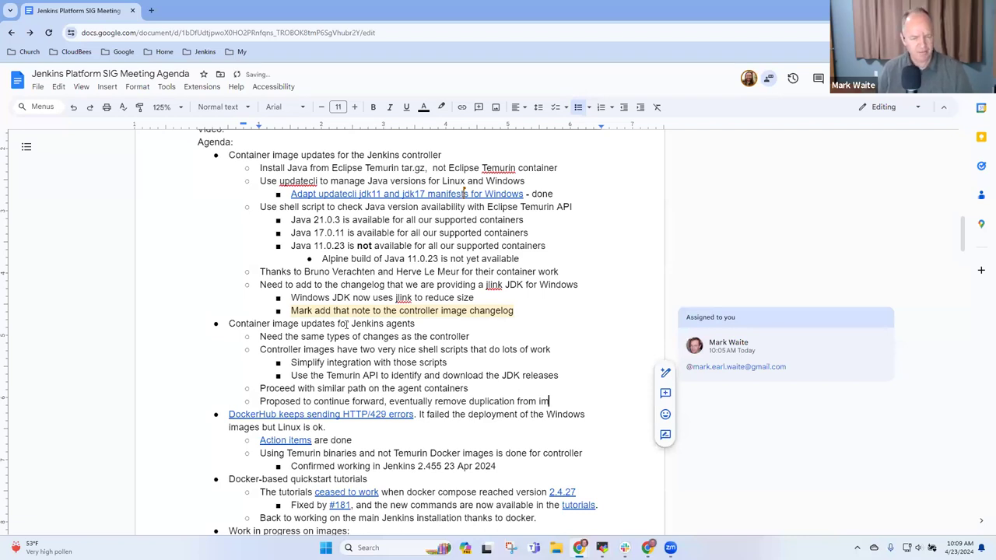
type("ages")
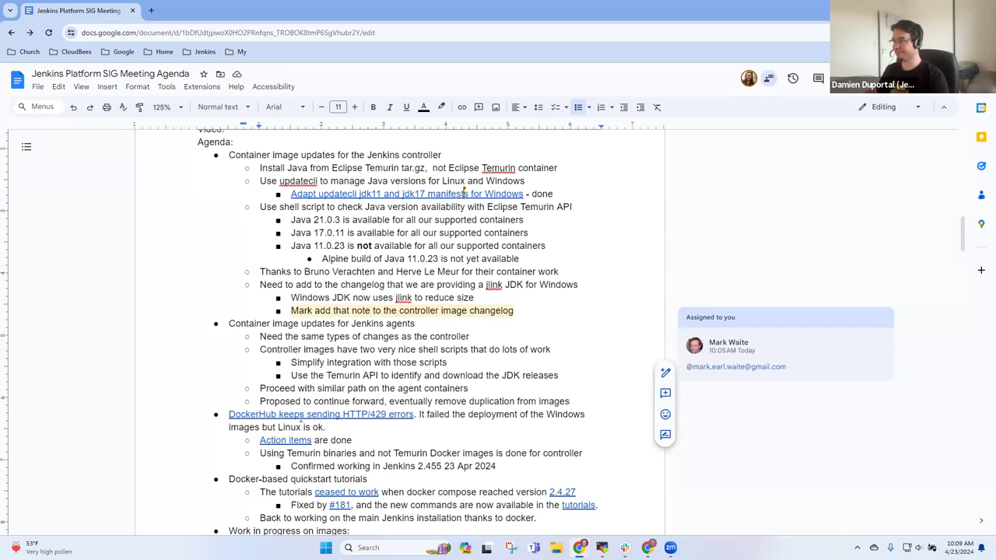
Step: Note failures during deploy of agents caused by DockerHub abuse-defense rate limits
scroll("down", 3)
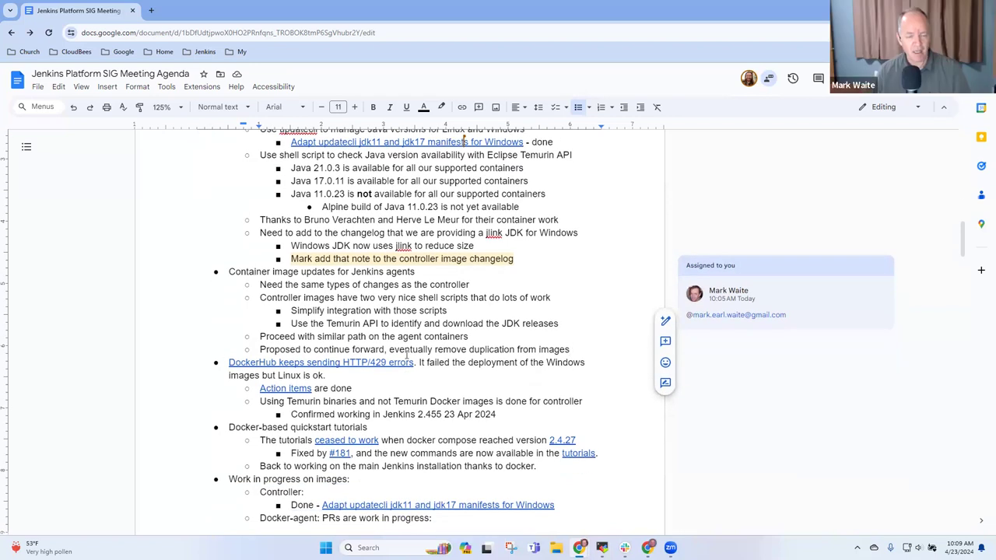
scroll("down", 3)
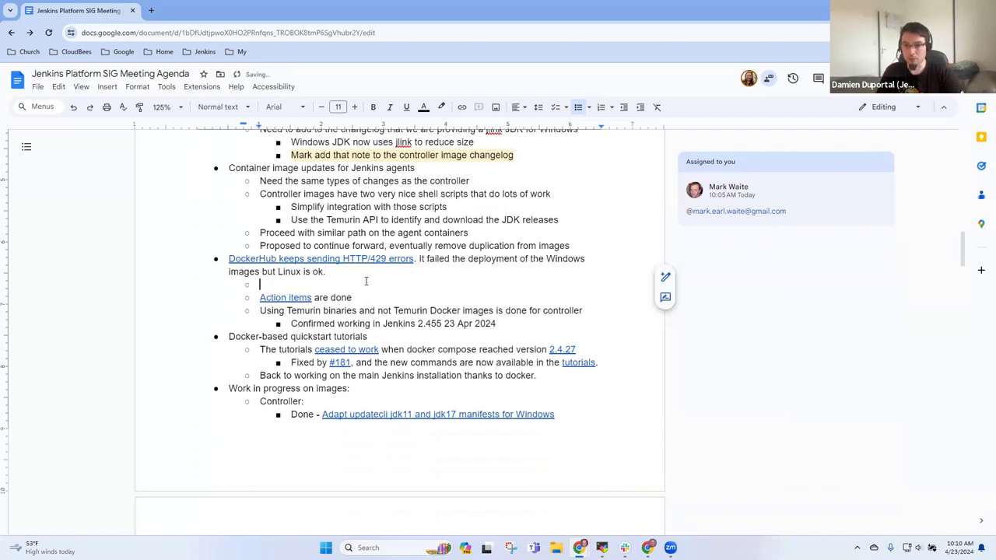
type("Failures du")
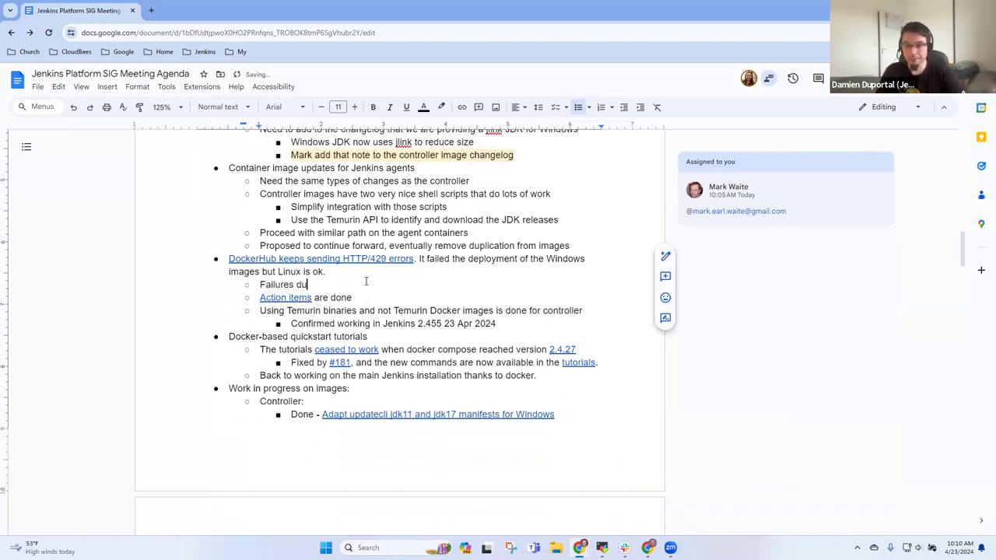
type("ring deploy")
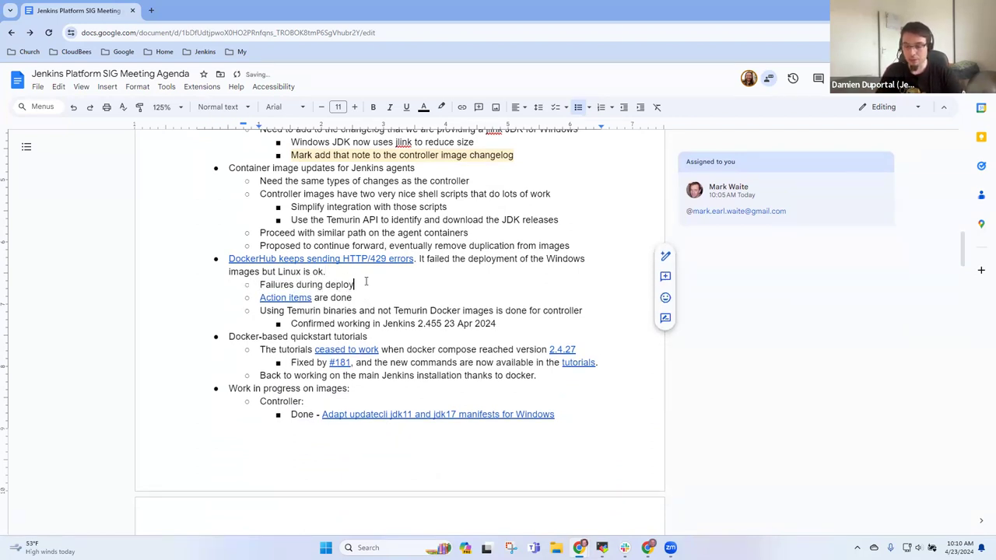
type("of agen")
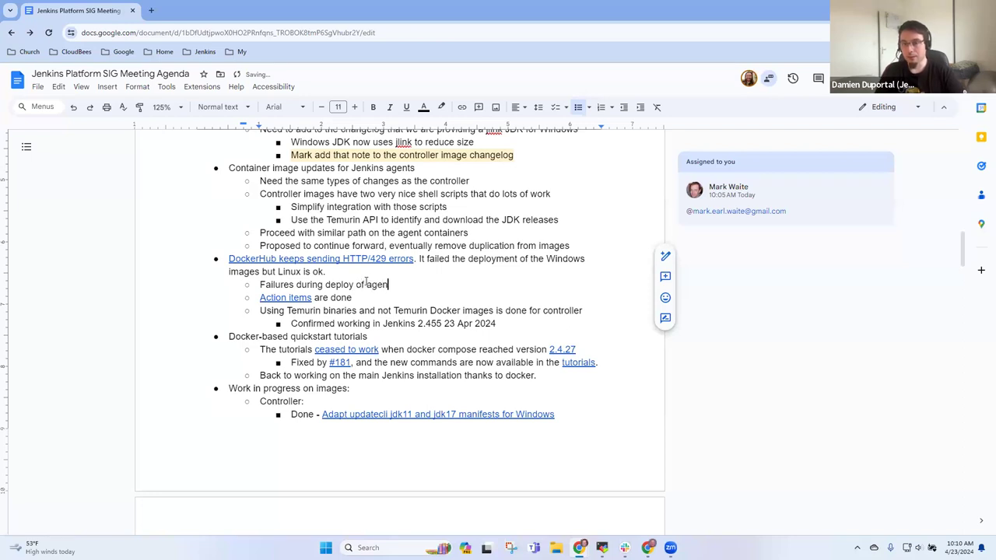
type("s (rate limits bu")
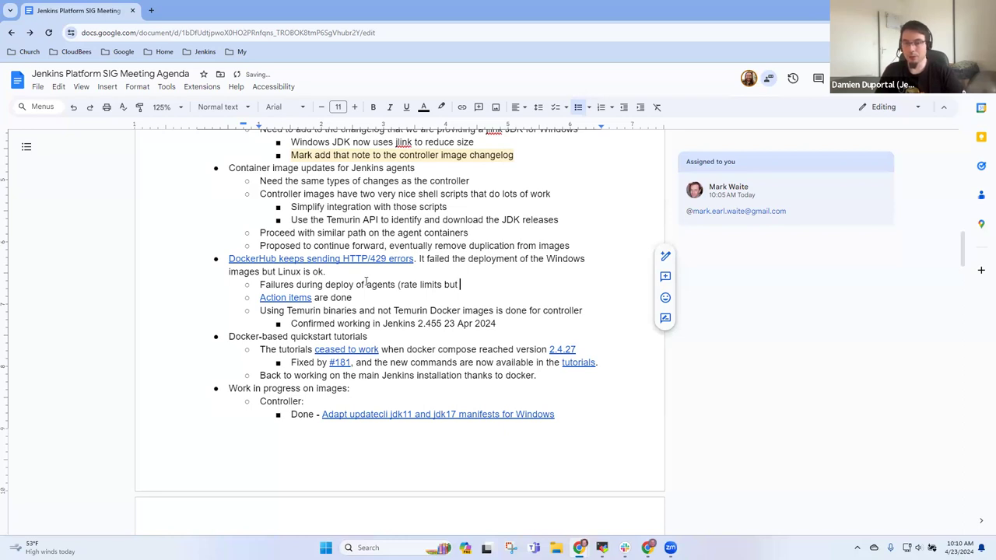
type("through their")
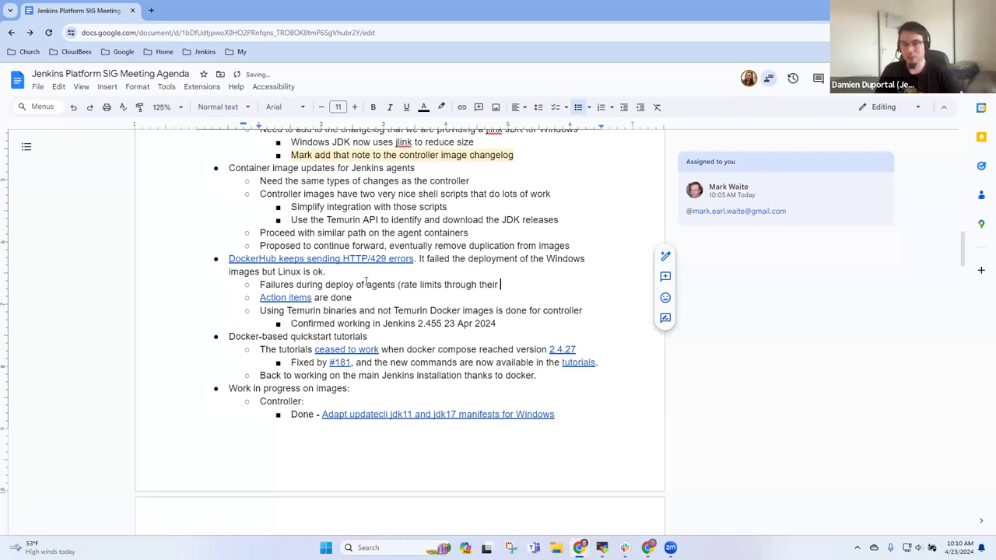
type("abuse defense")
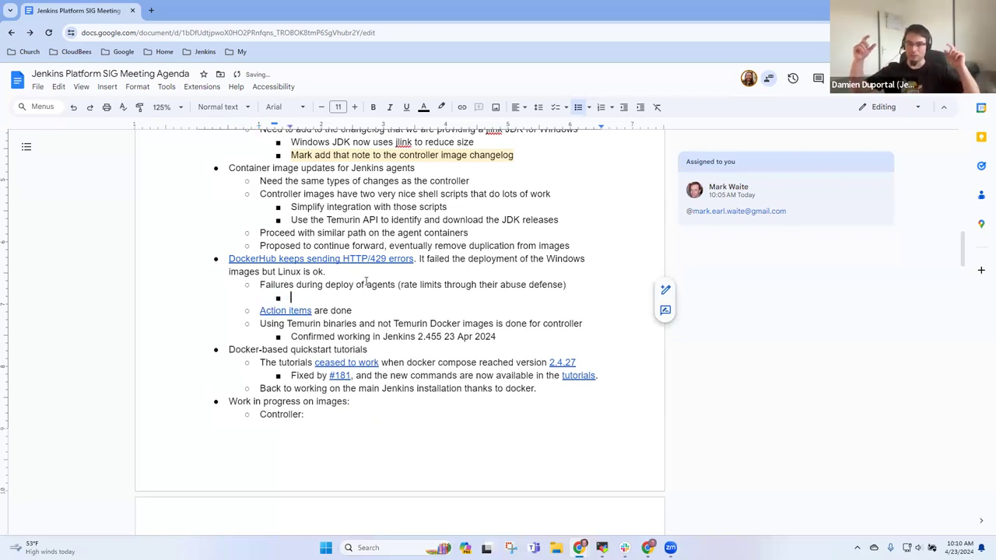
Step: Explain many platforms were built rapidly in parallel on one subnet, peaking at 2200 requests per minute
type("We were building")
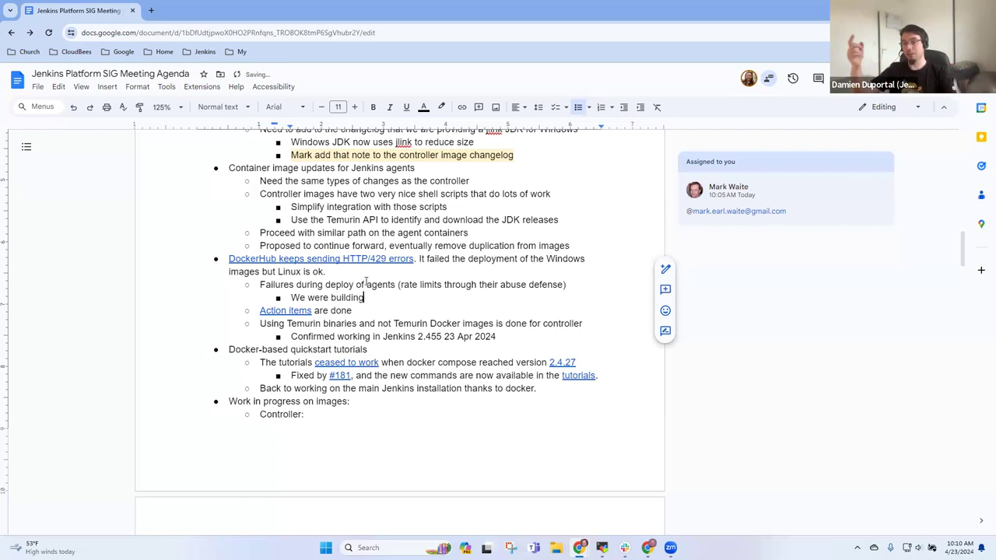
type("many platforms very")
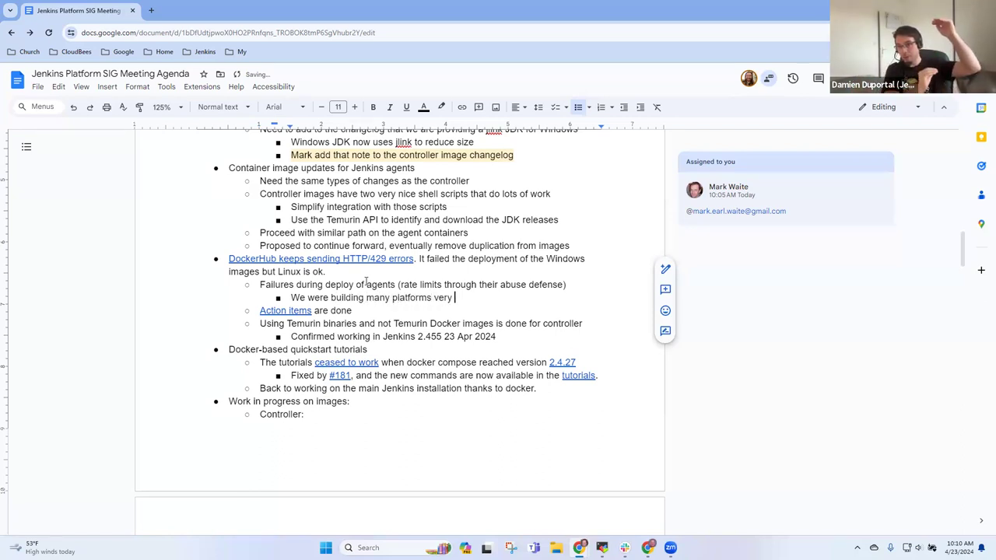
type("rapidly in parallel on a single private")
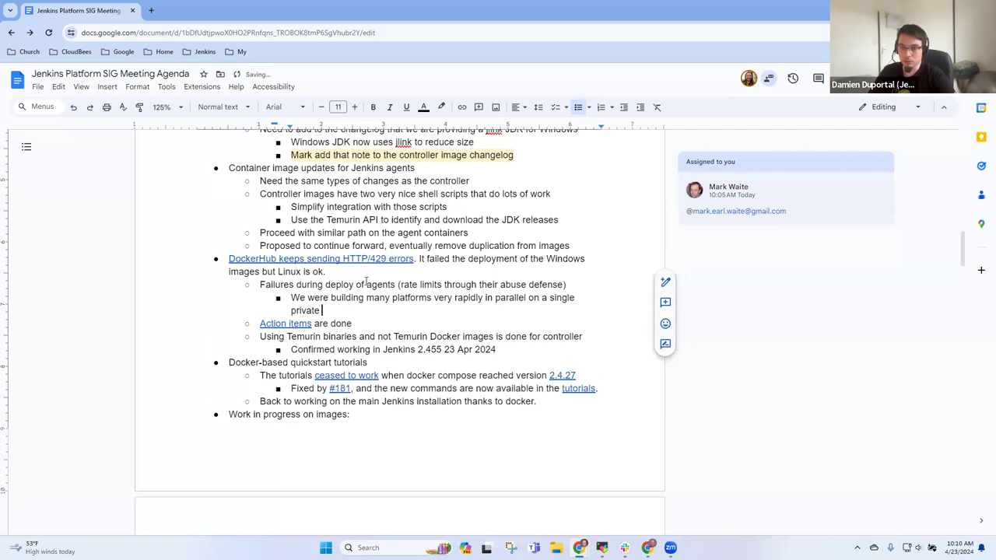
type("subnet")
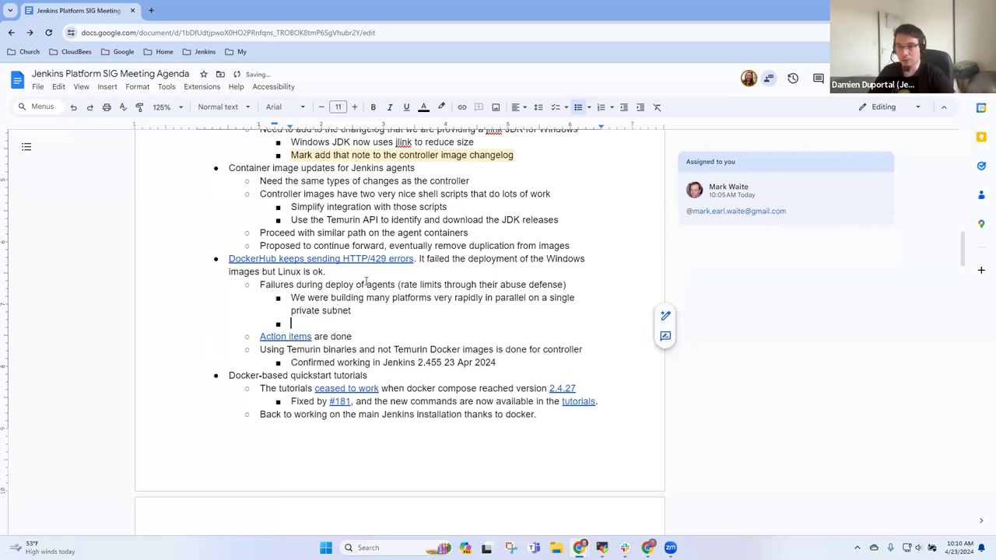
type("Peaked a")
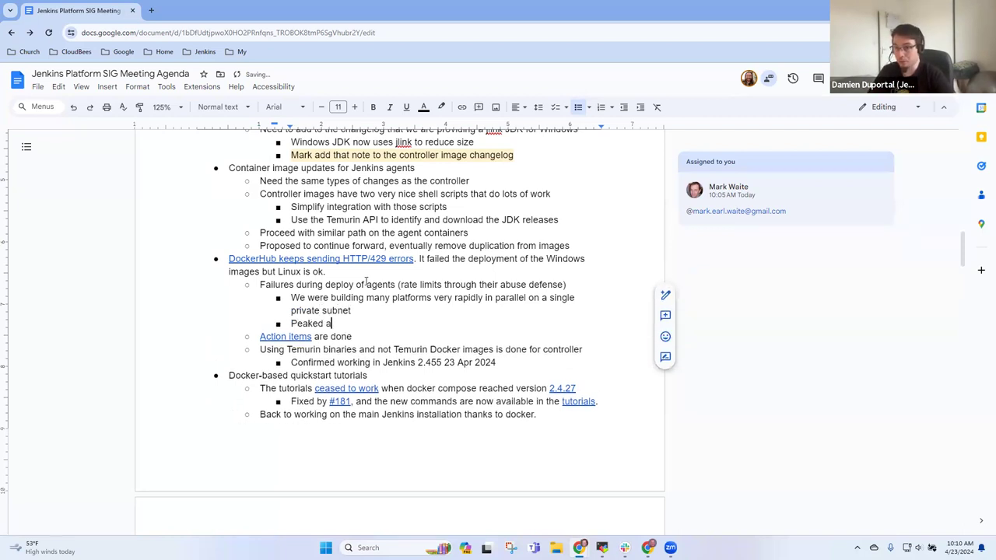
type("2200")
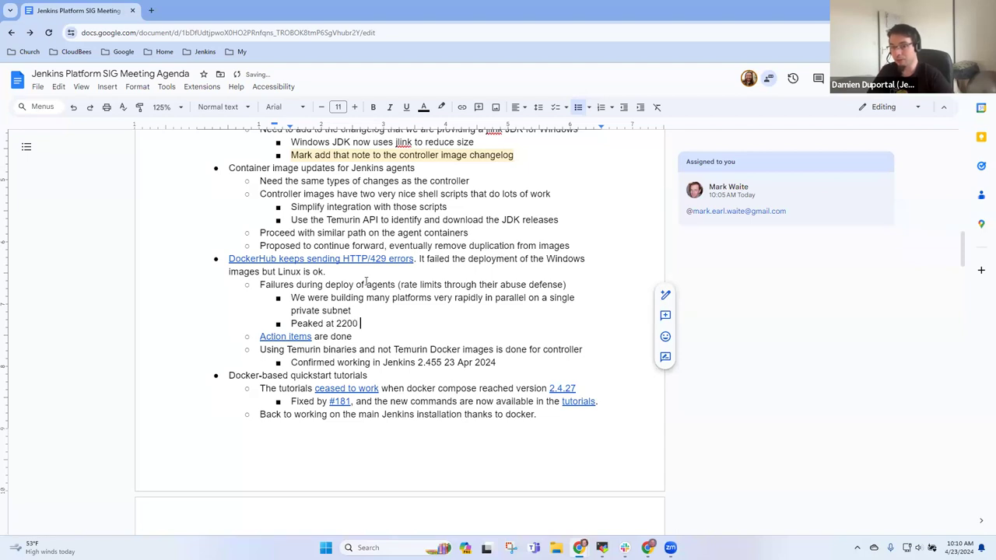
type("requests per minute from a single IP add")
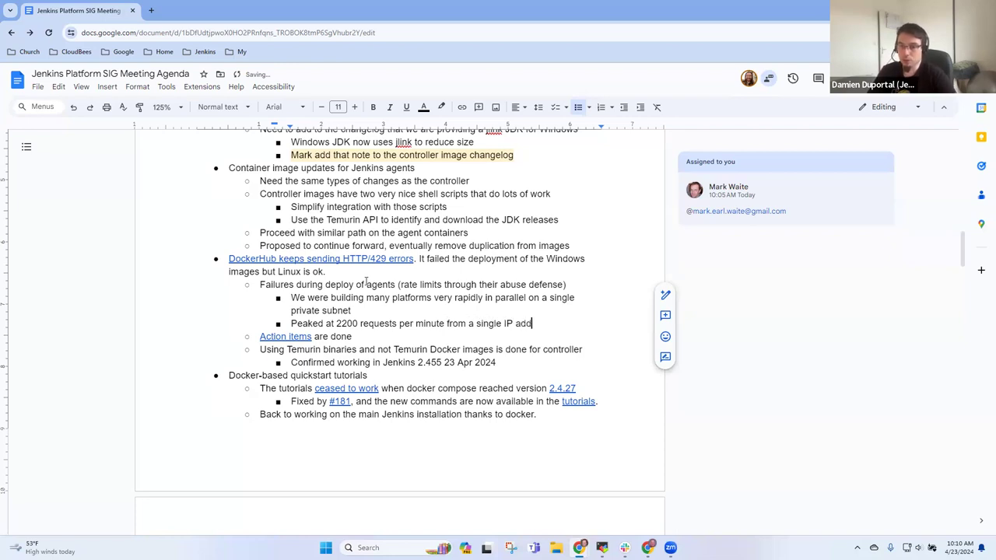
type("ress")
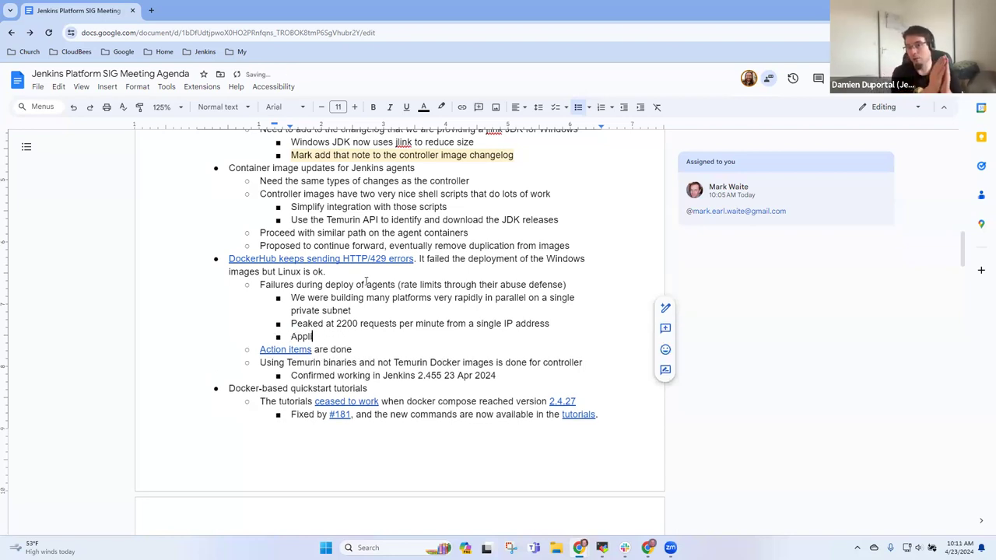
Step: Note outbound requests are spread across multiple IPs, using 3 IP addresses on trusted.ci
type("Spread our")
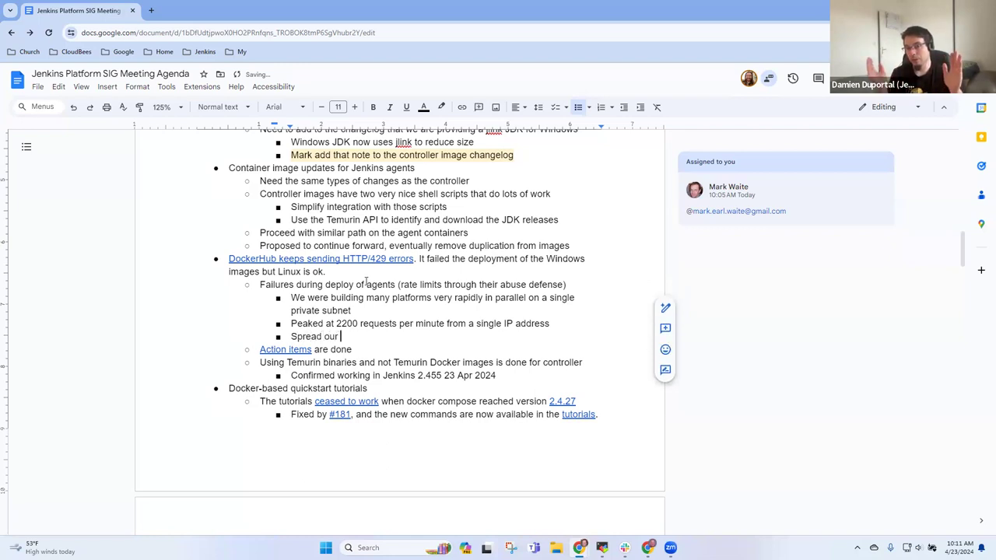
type("outbound")
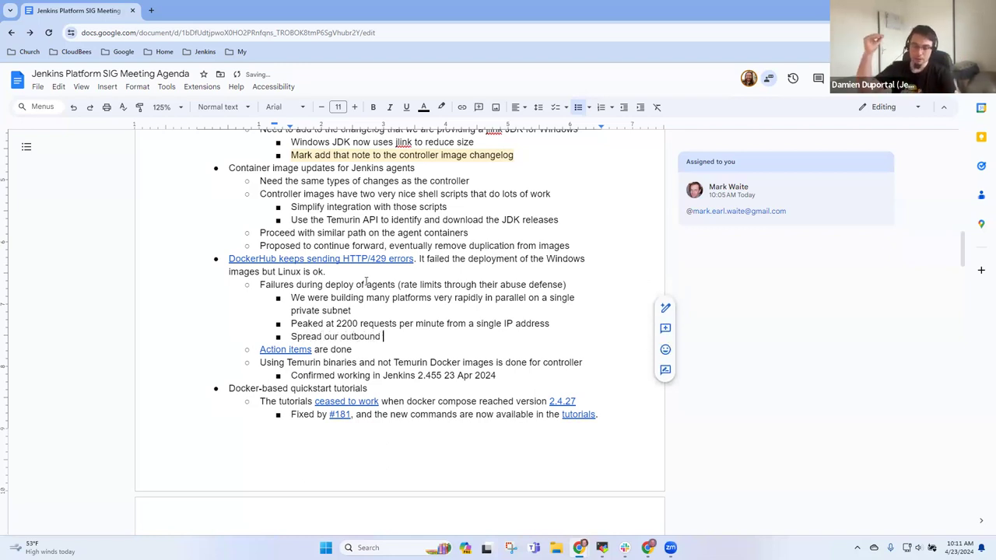
type("requests across")
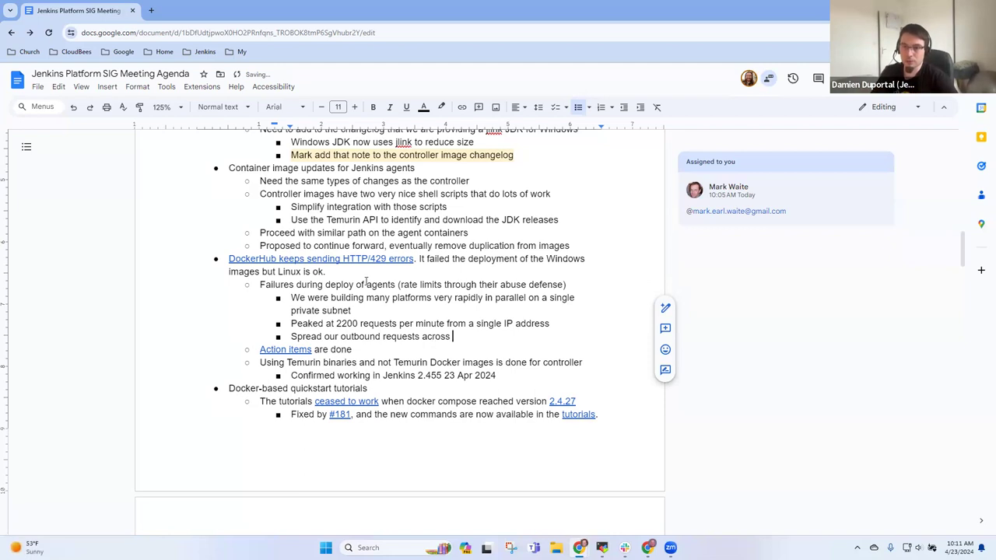
type("multiple")
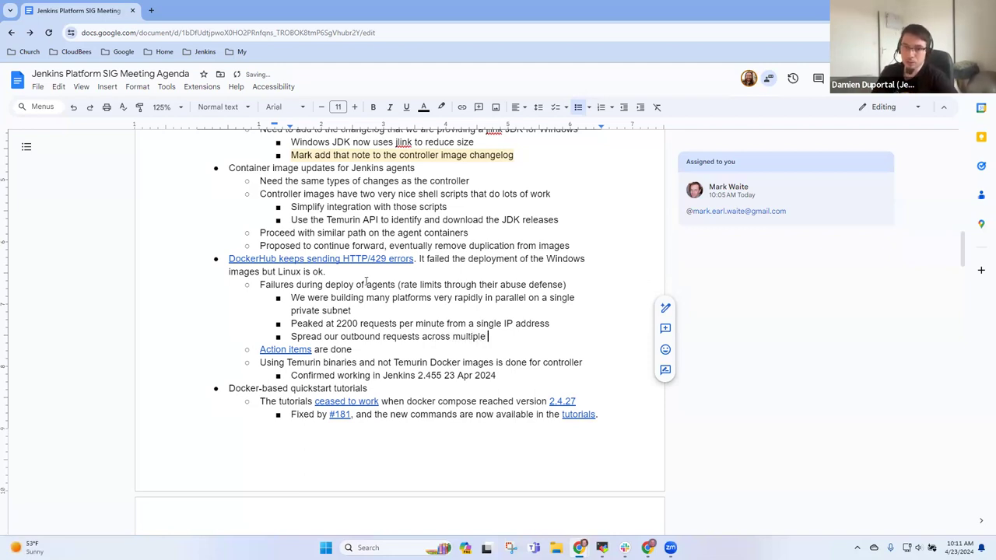
type("IP addresses")
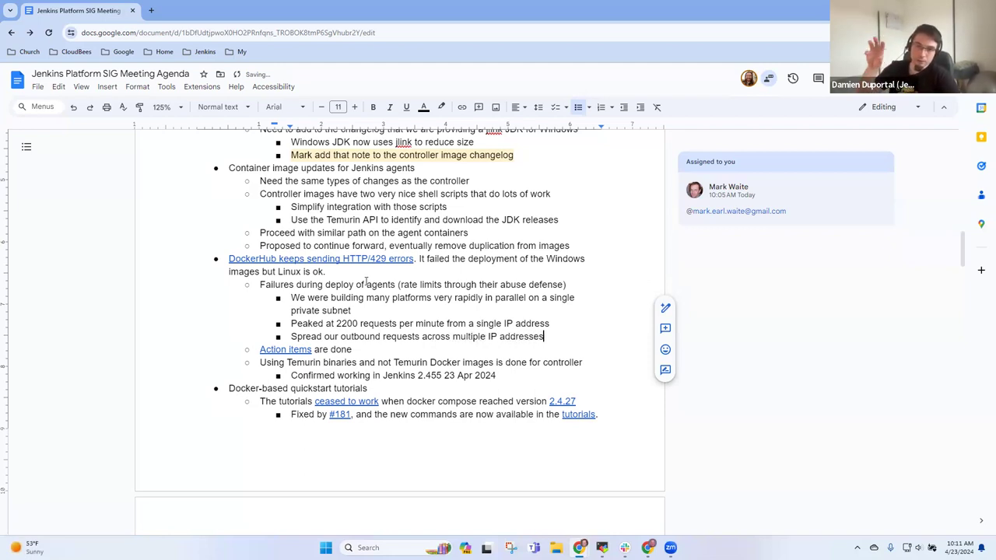
type("Using")
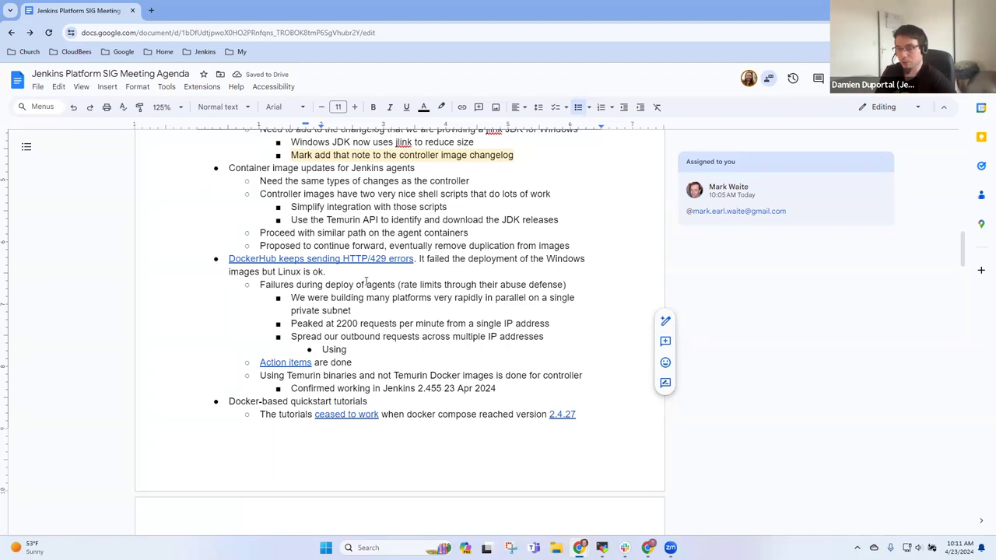
type("3")
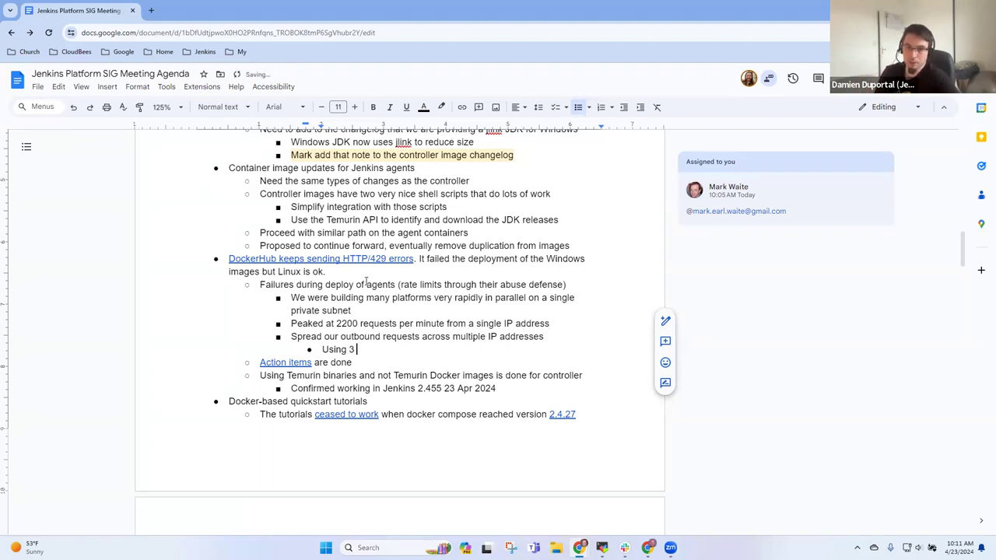
type("IP addresses instead of 1 IP address on")
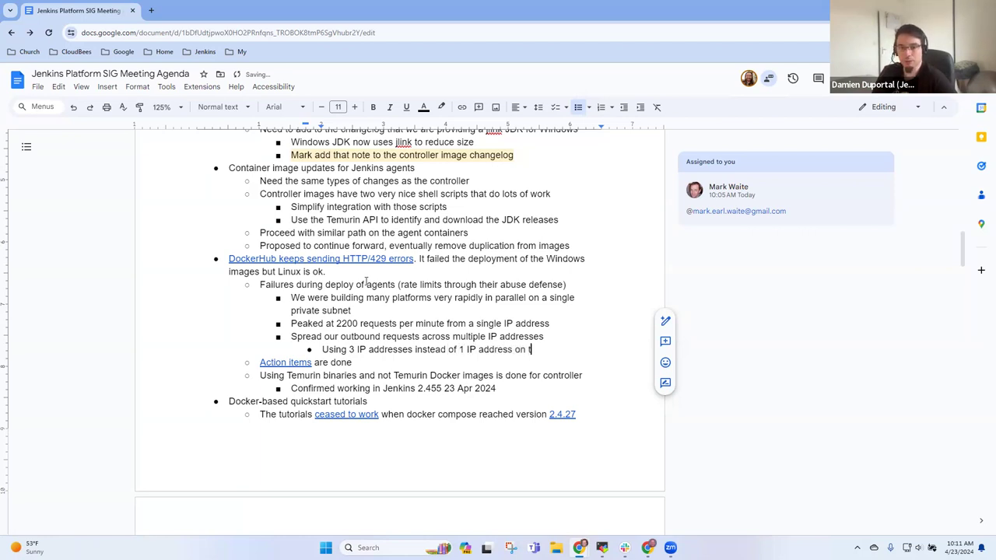
type("trusted.ci")
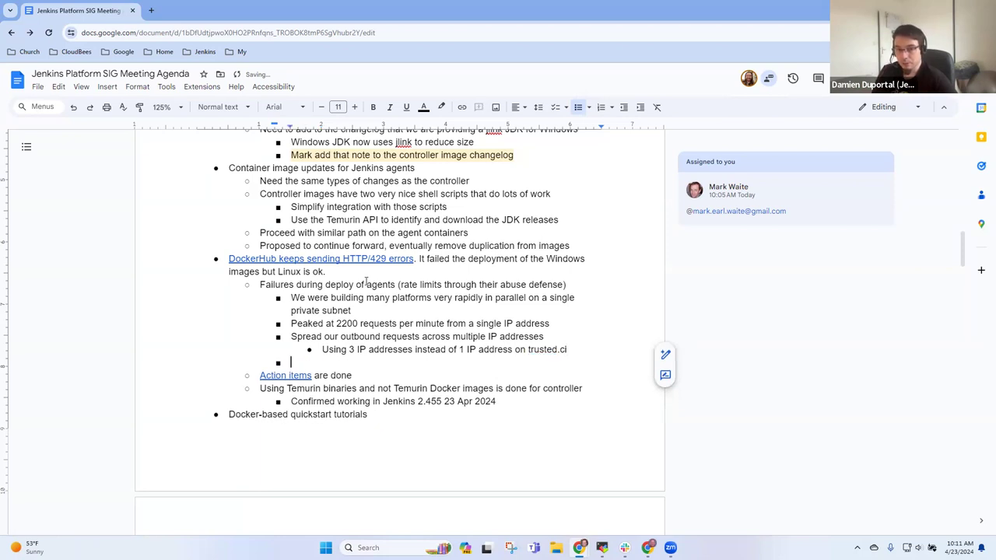
Step: Note we started to remove Temurin base images in favour of the Eclipse Temurin installer
type("S")
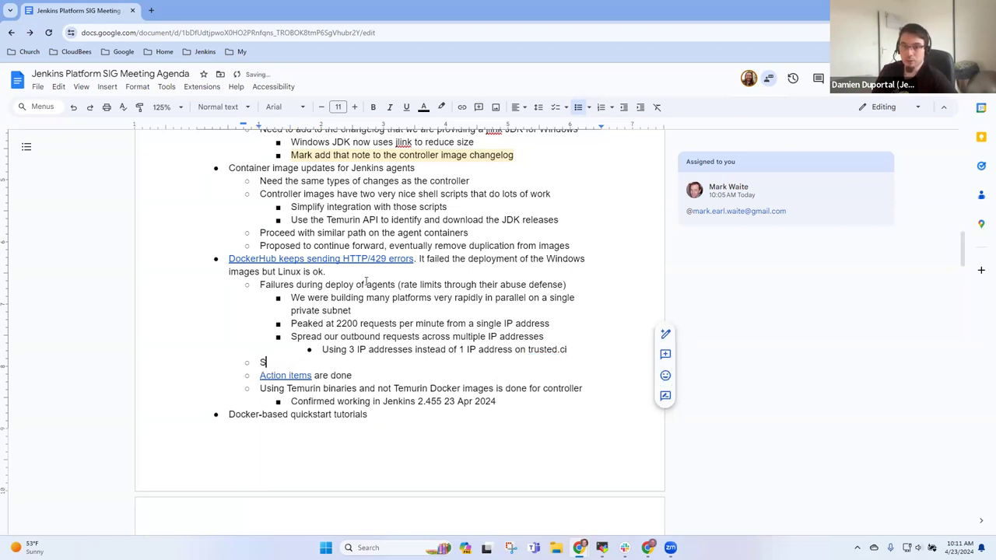
type("tarted to remove")
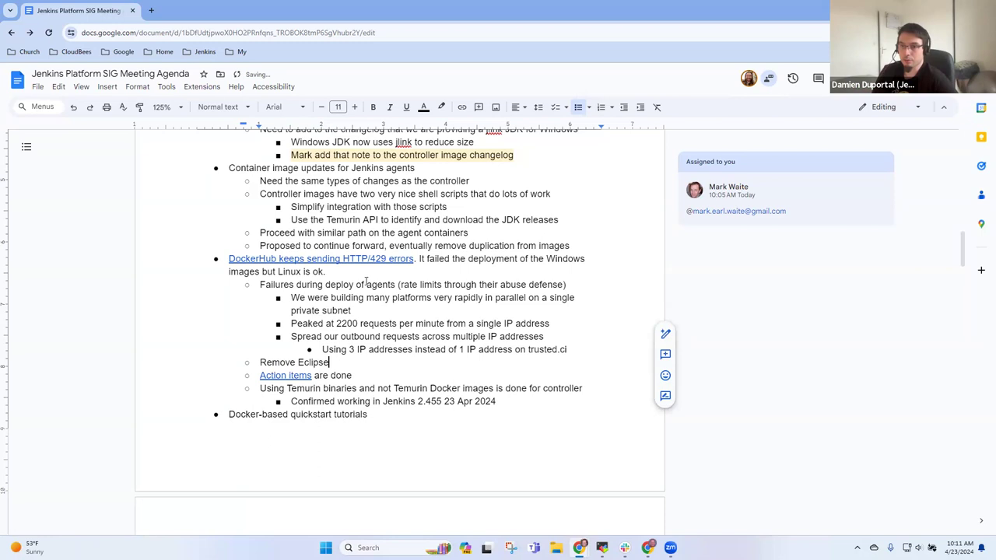
type("Te")
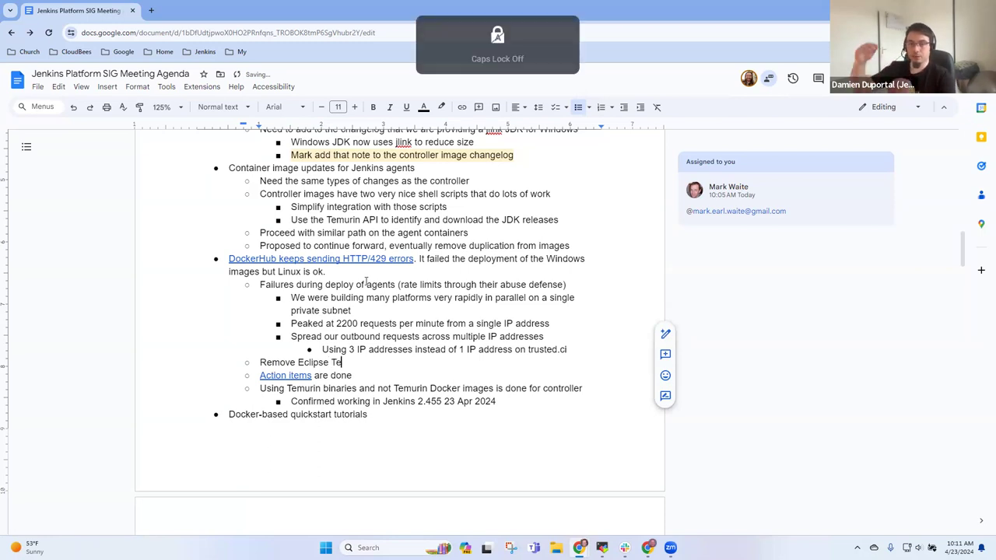
type("murin base")
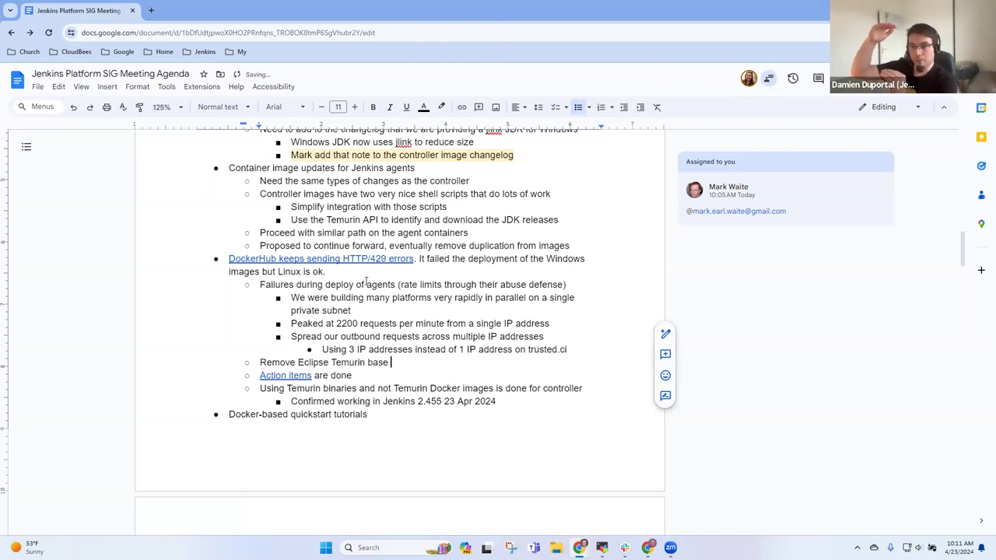
type("image with")
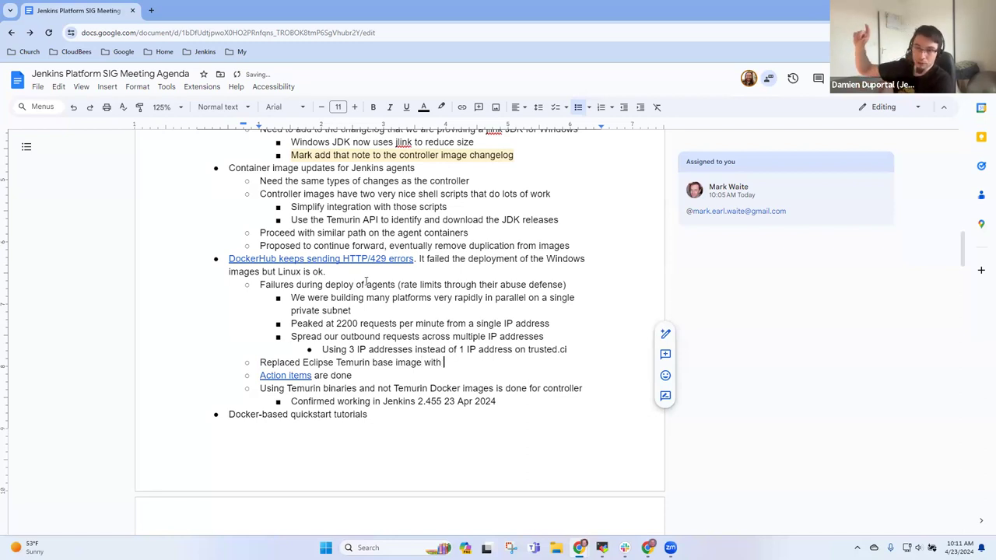
type("Eclipse")
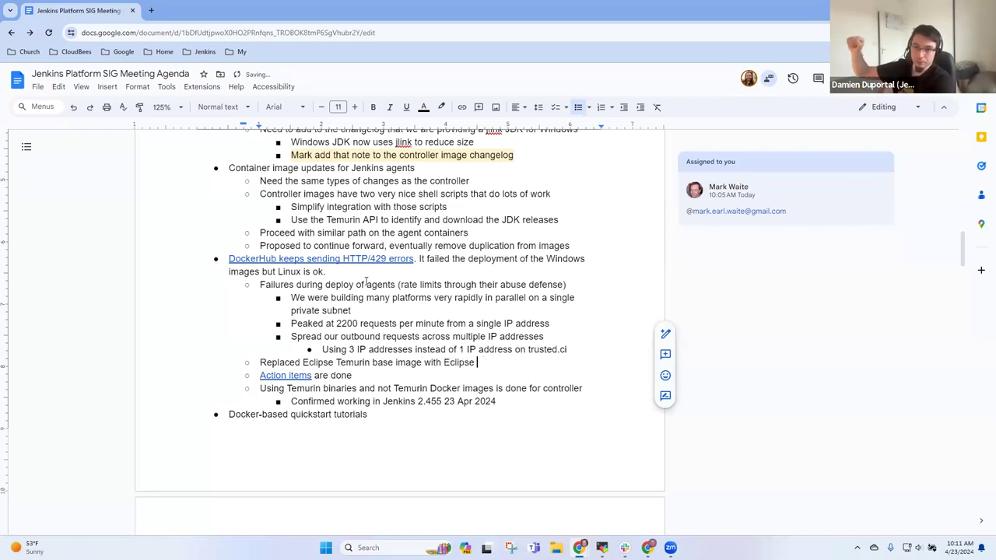
type("Temurin installer")
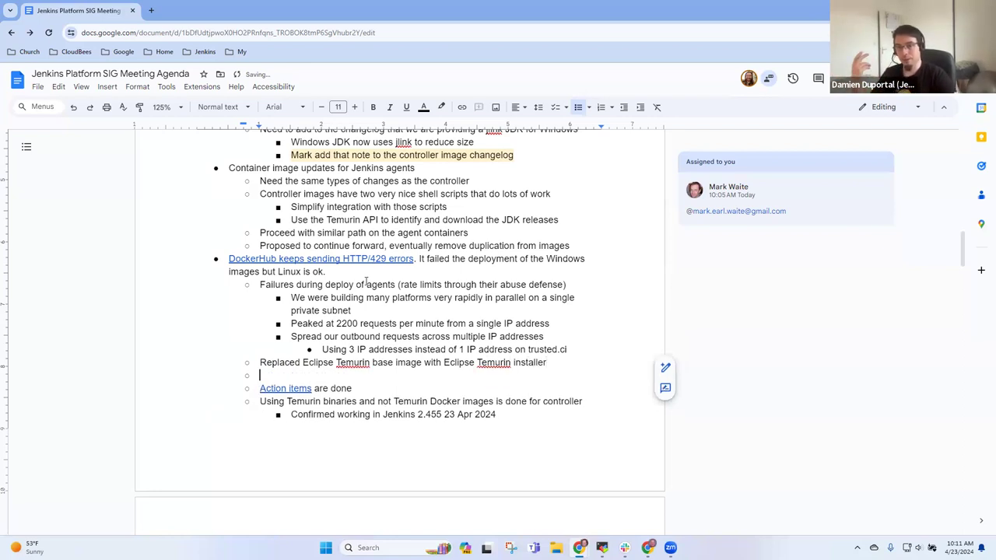
Step: Add that this avoids many layers of download, decreasing layers by ½
type("Avoids")
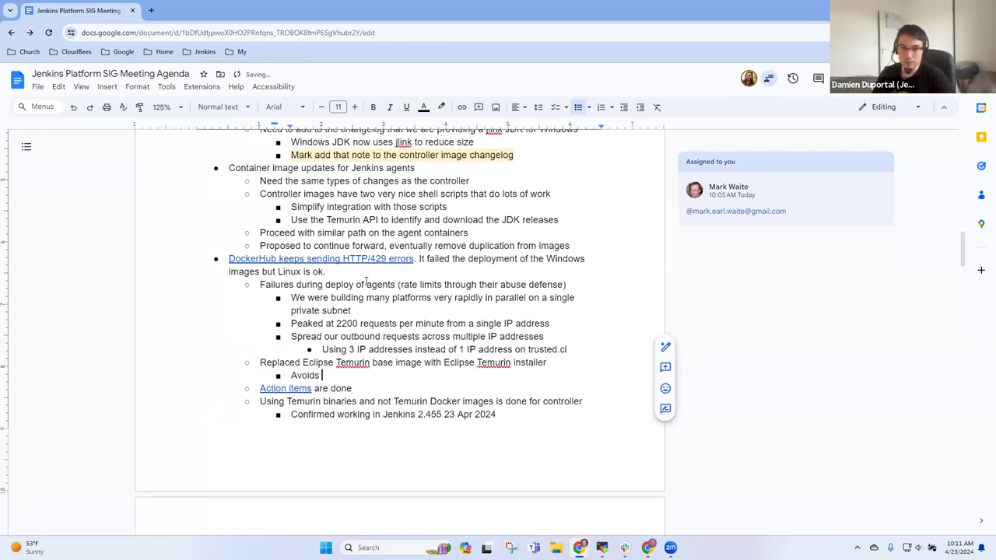
type("many")
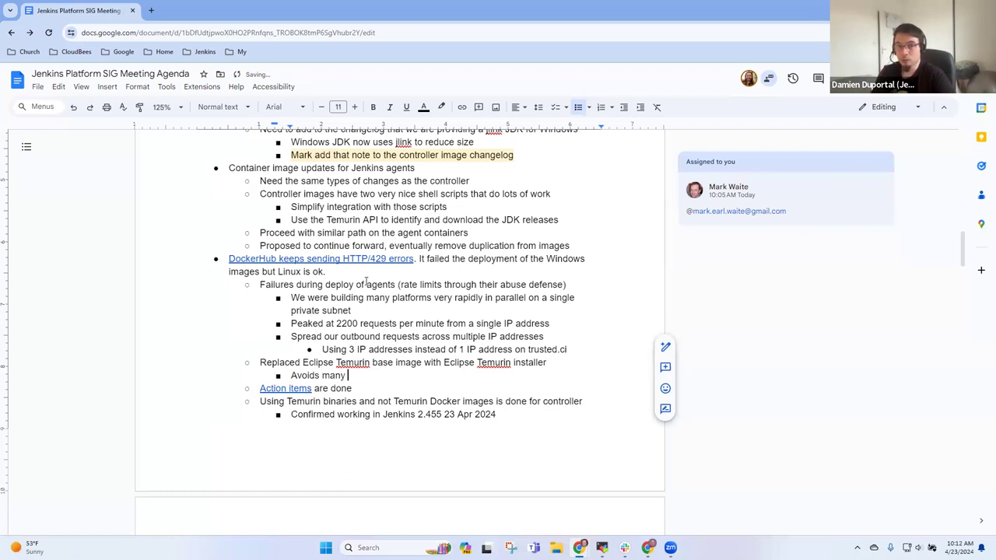
type("layers of downloa")
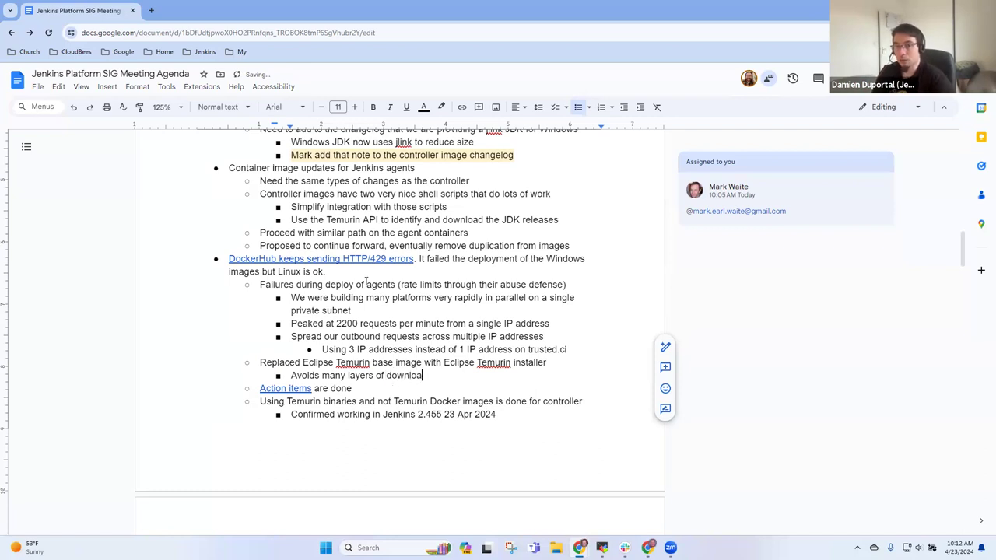
type(",")
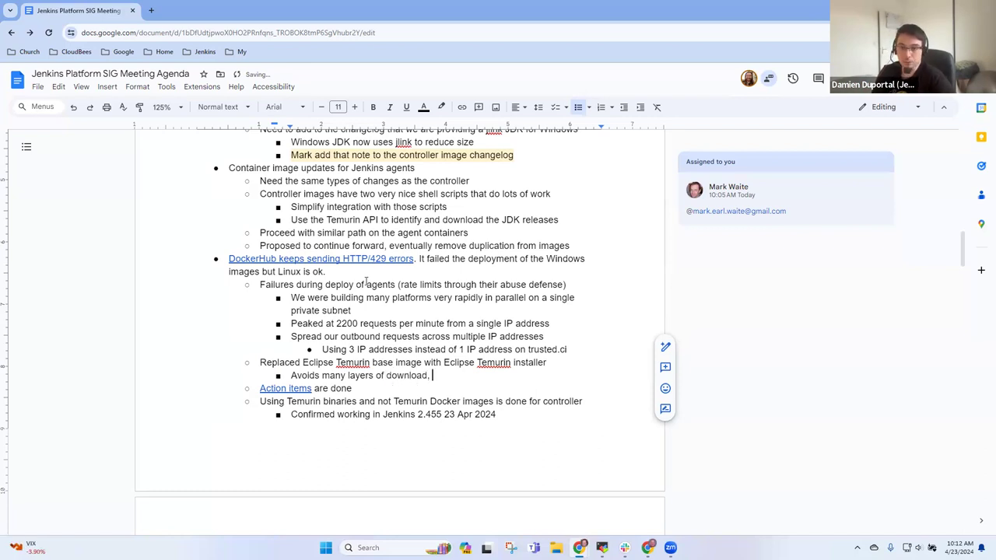
type("decrea")
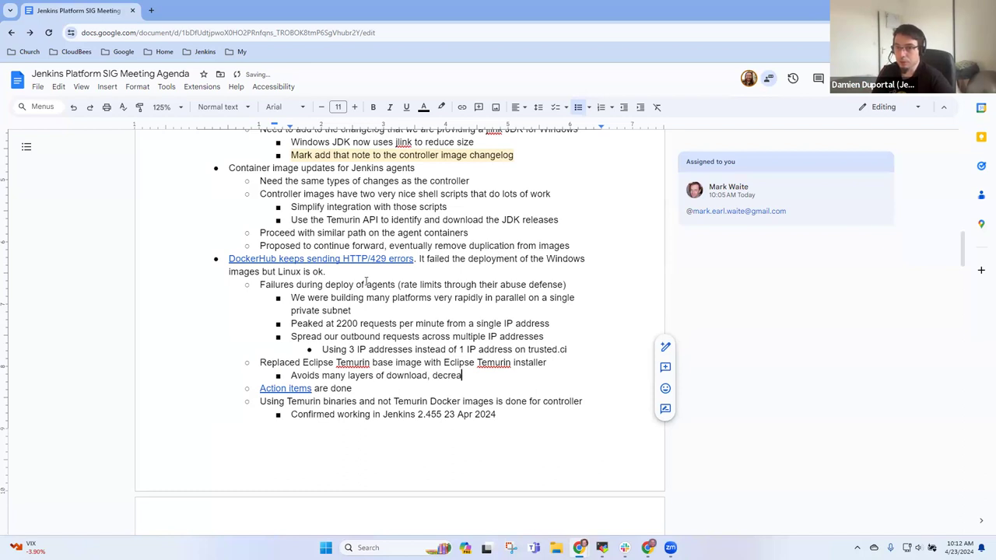
type("se layers")
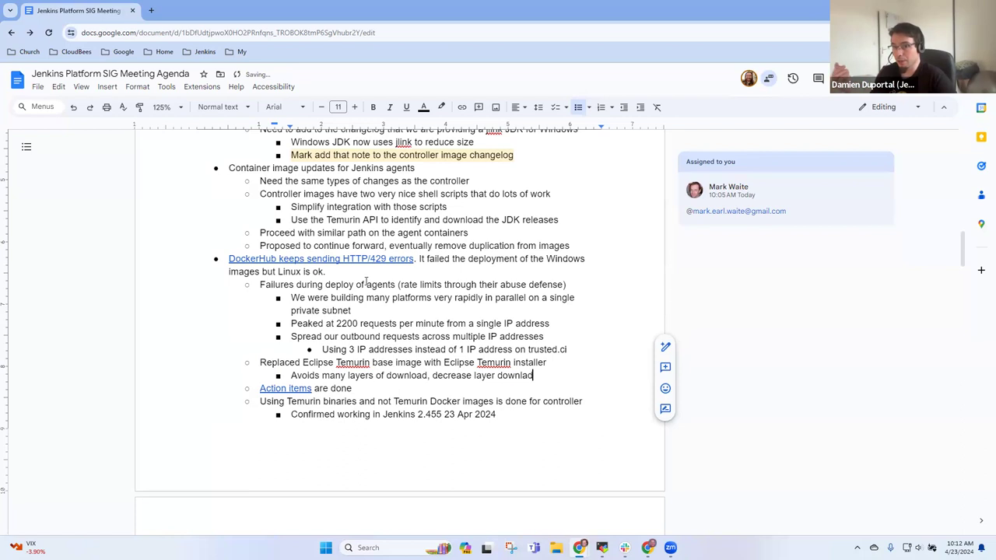
type("by 1")
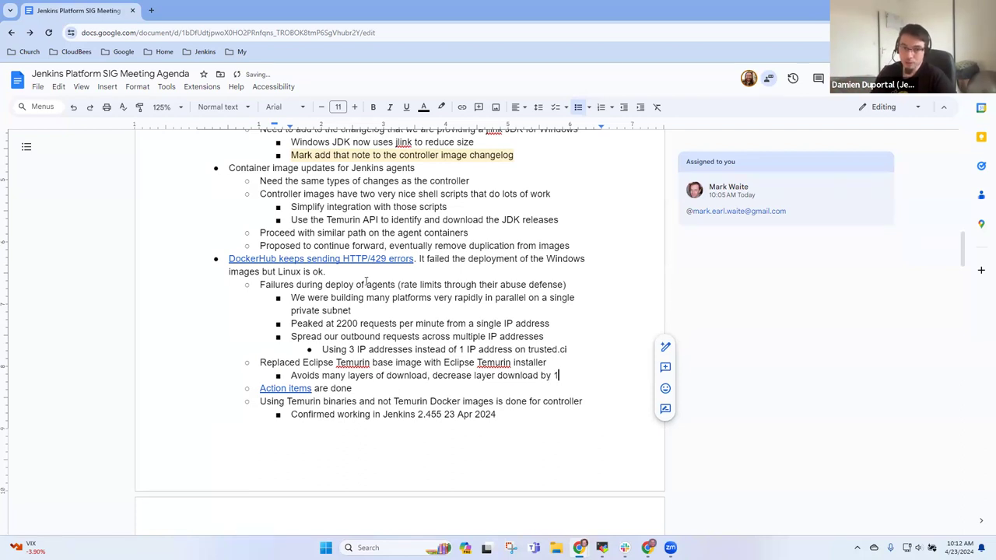
type("½")
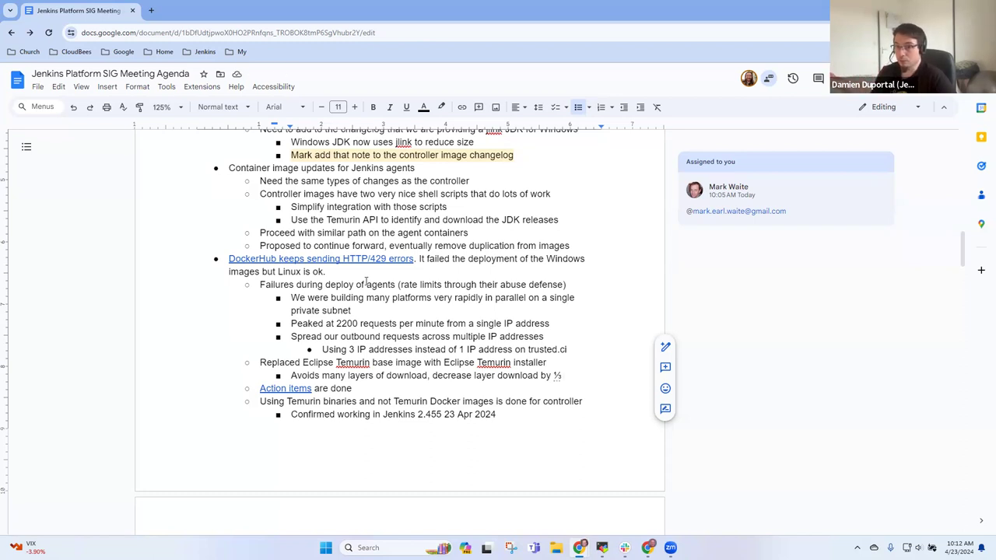
Step: Add the bullet 'Reduced our requests per minute', fixing the stray letter
type("S")
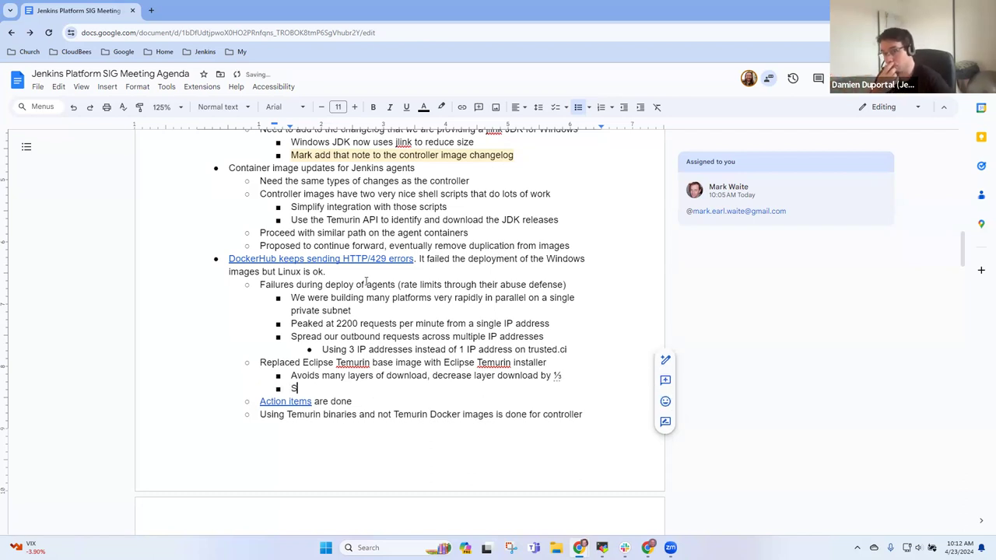
key("backspace")
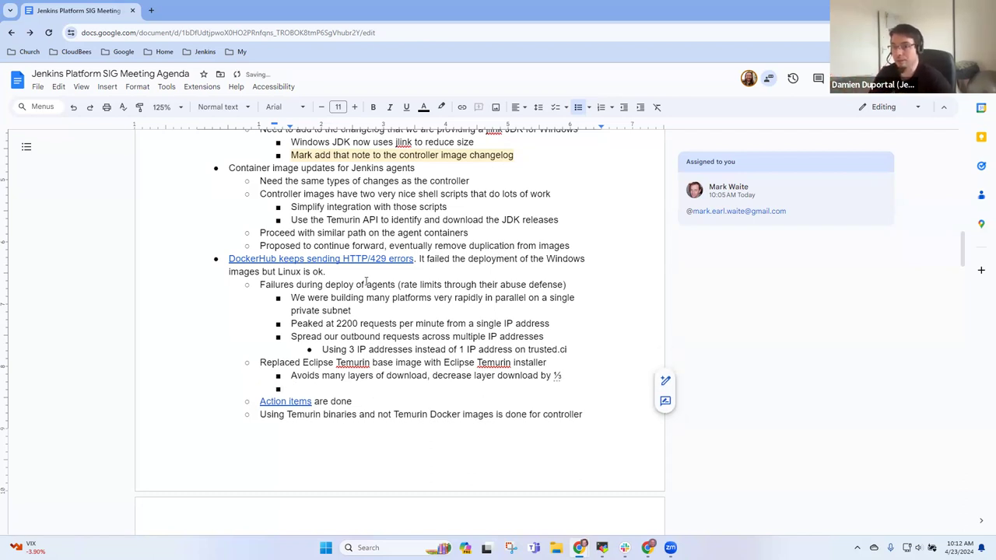
type("R")
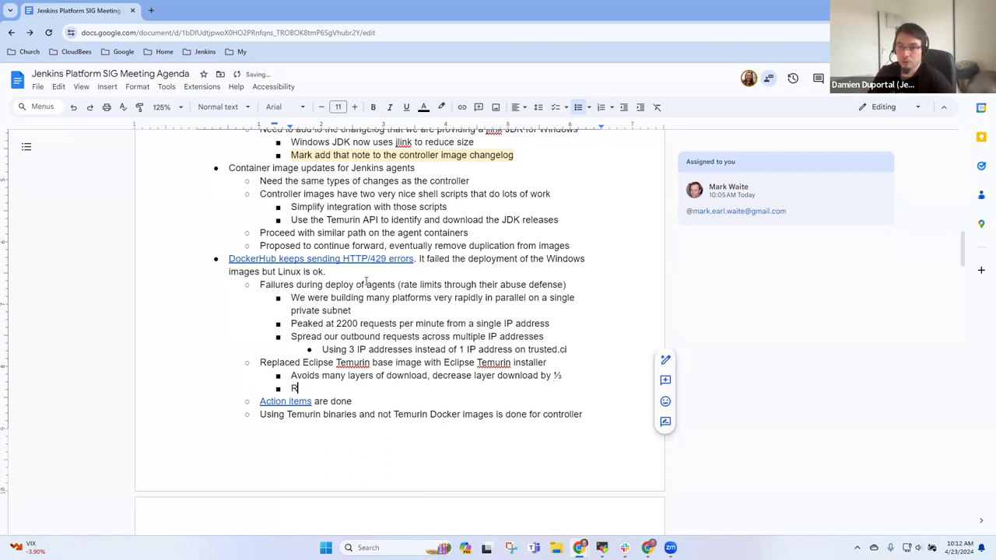
type("educed our")
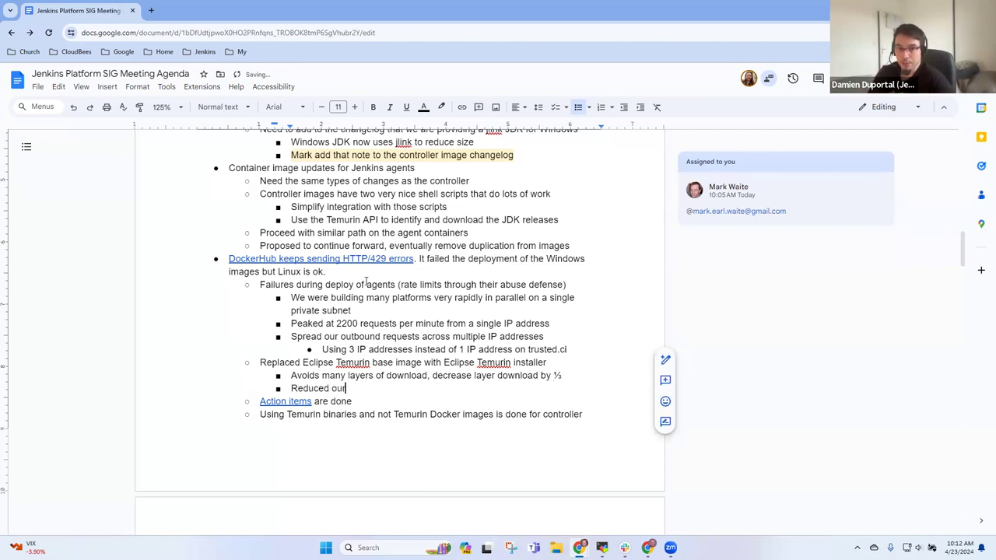
type("requests")
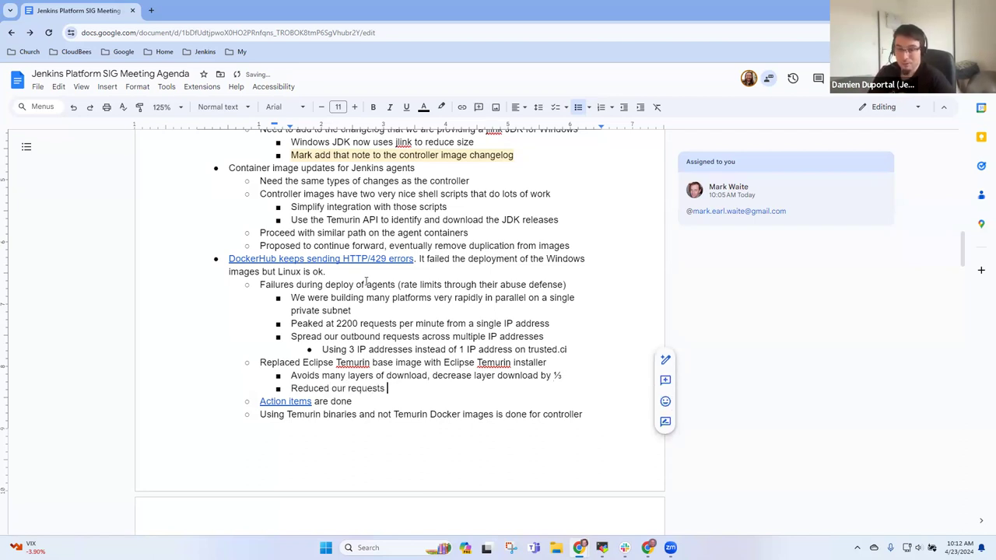
type("per min")
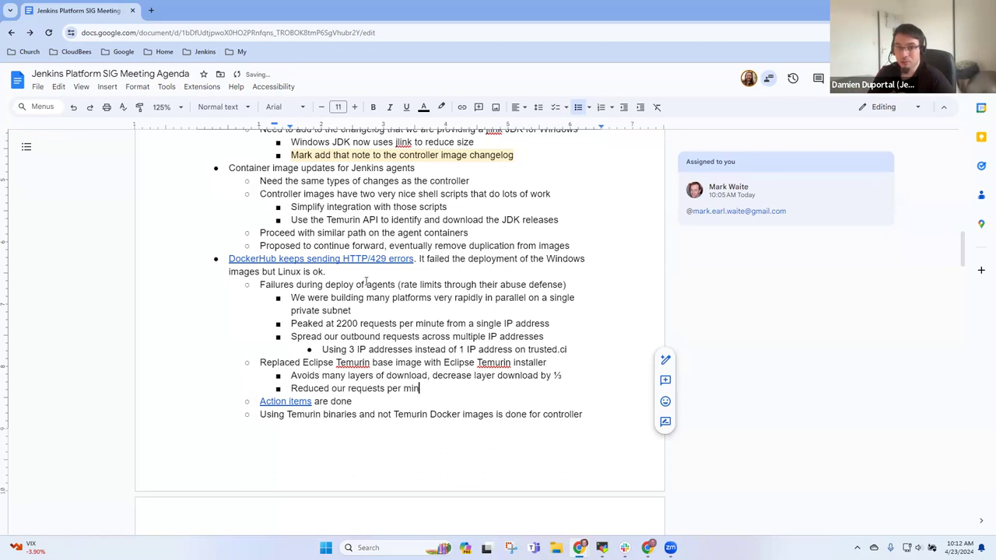
type("ute")
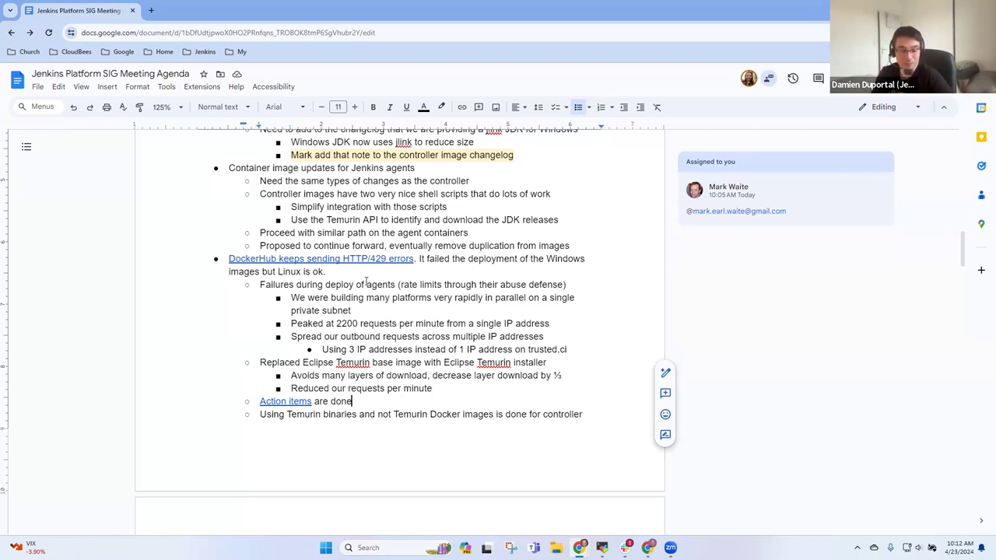
scroll("down", 3)
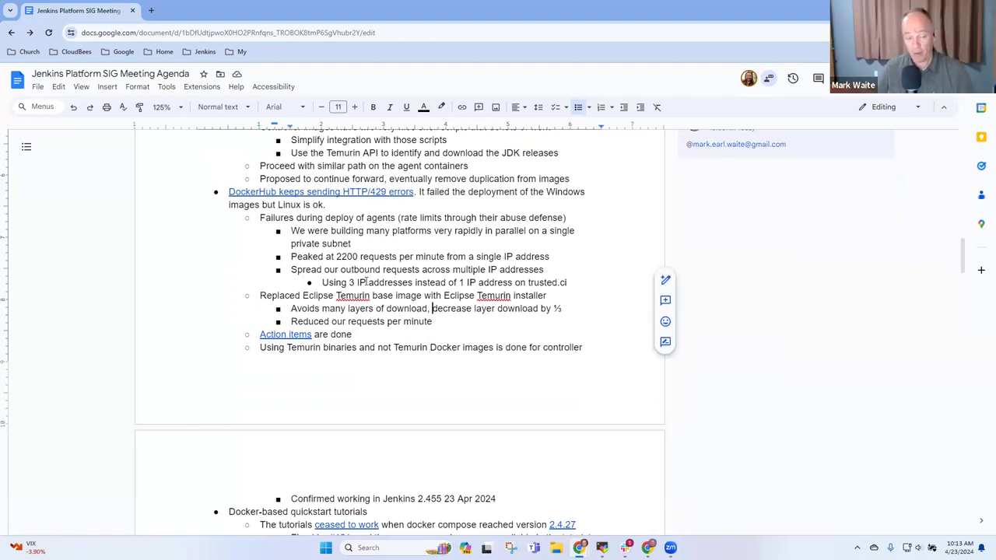
triple_click(402, 296)
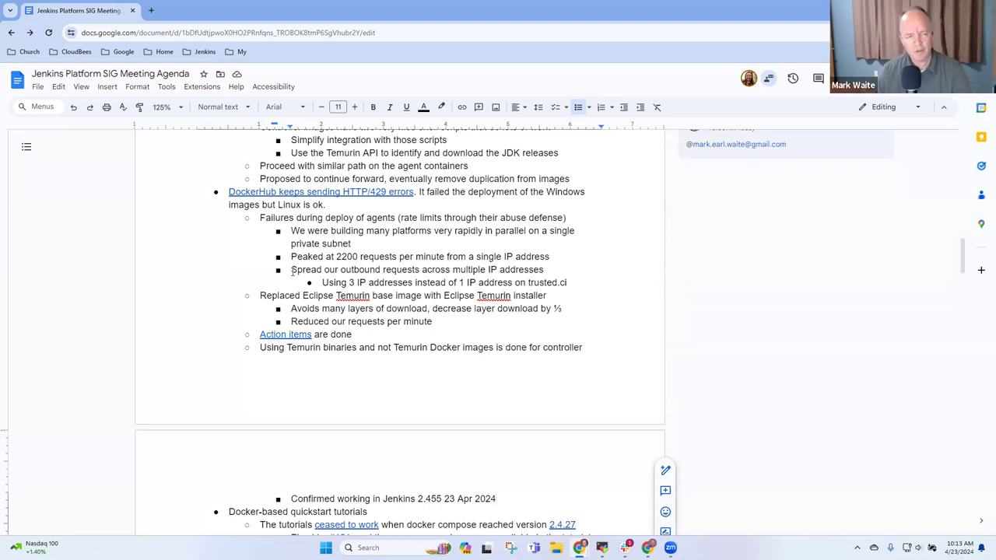
mouse_move(463, 227)
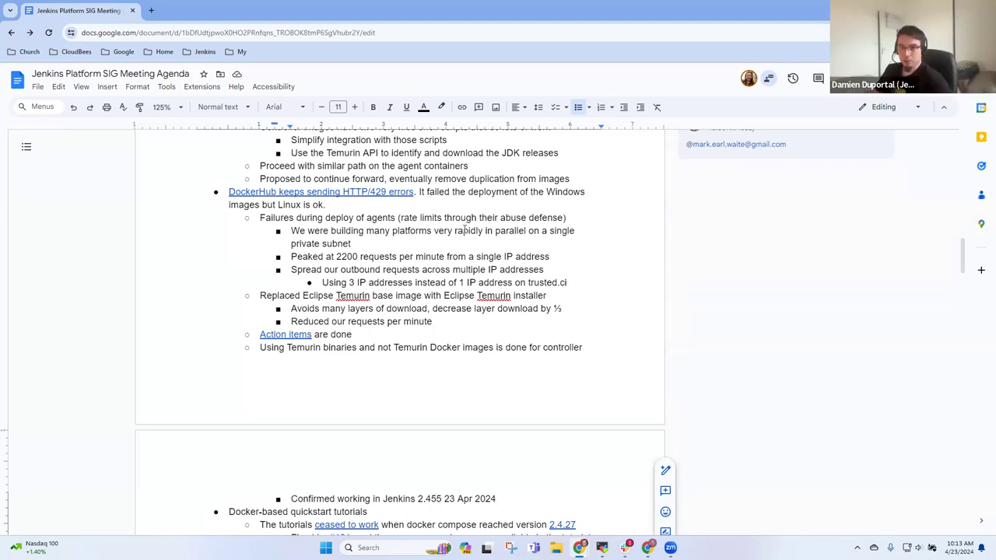
Step: Extend Action items with ', issue is solved for infrastructure, left to Platform SIG to complete the container image'
scroll("down", 3)
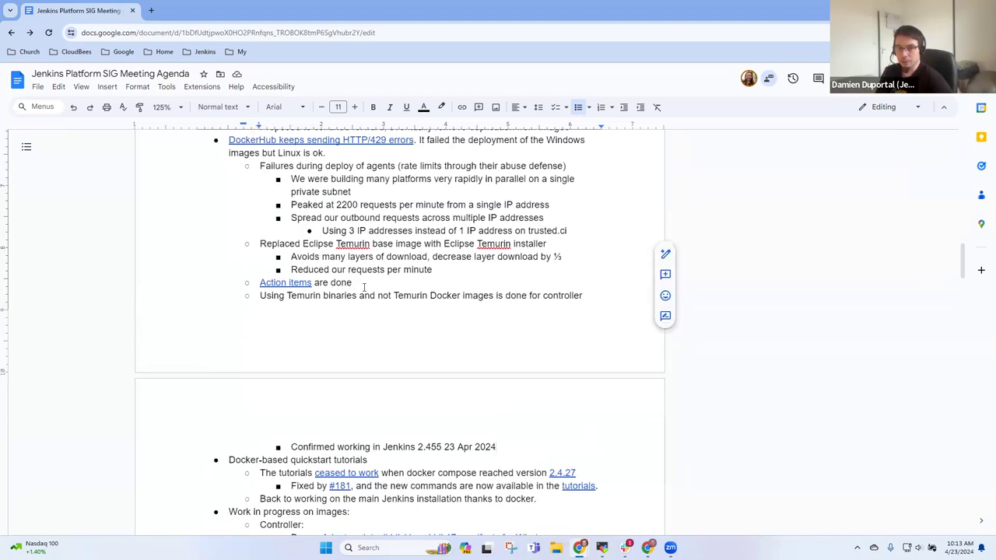
type(", issue is solved for infras")
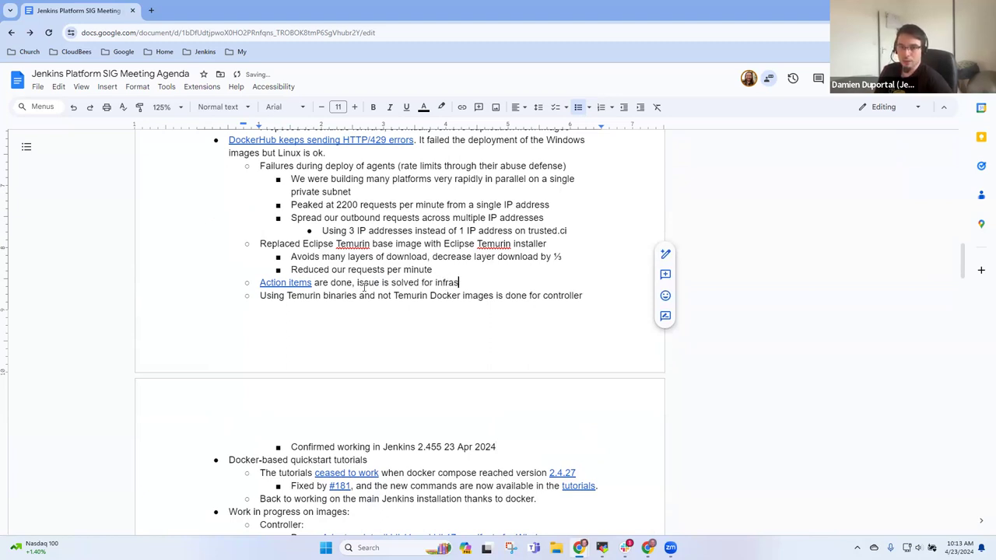
type("tructure")
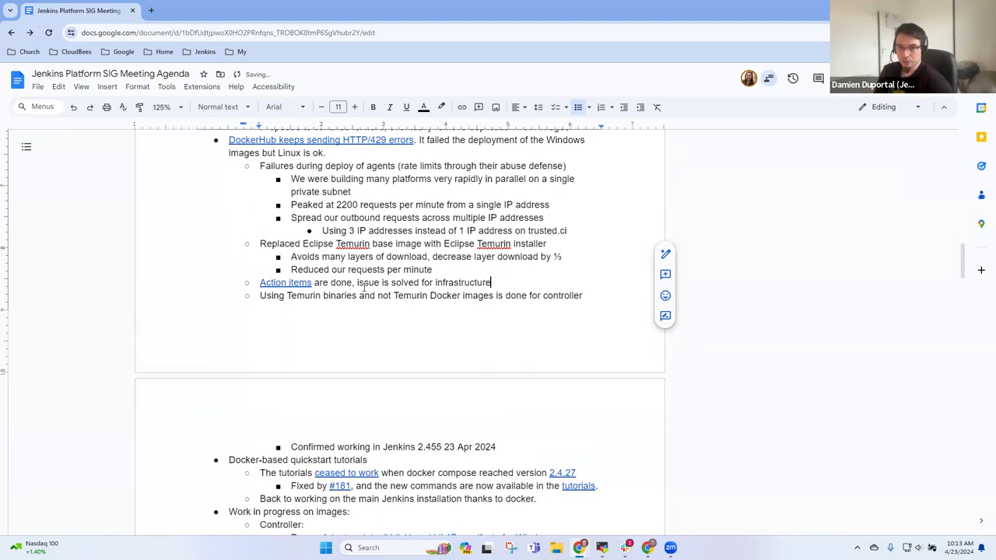
type(",")
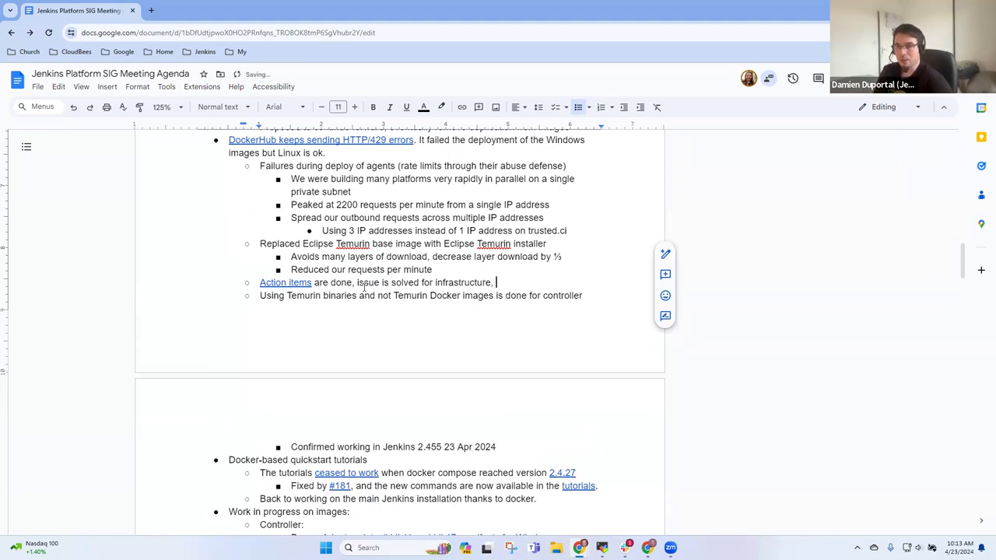
type("left to Platform SIG to complete the")
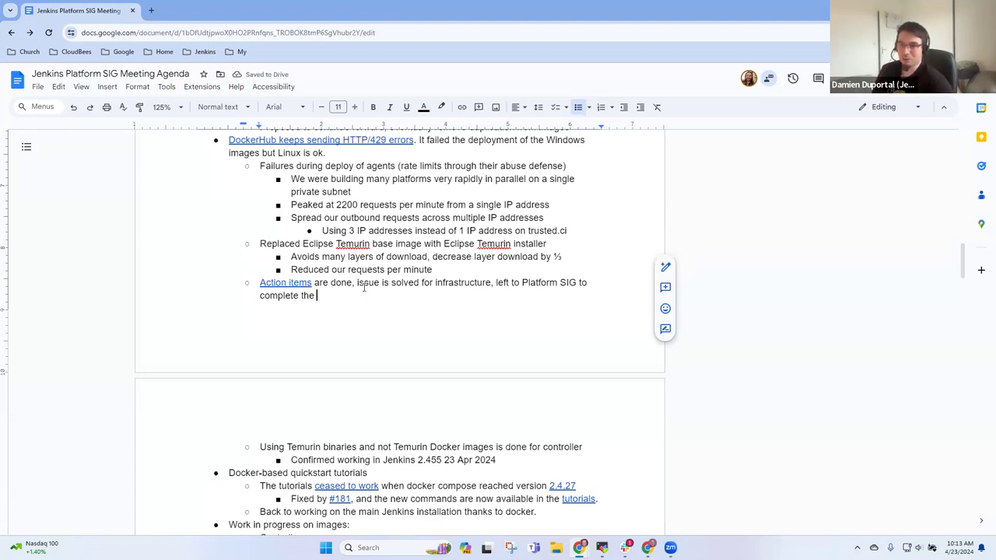
type("container image")
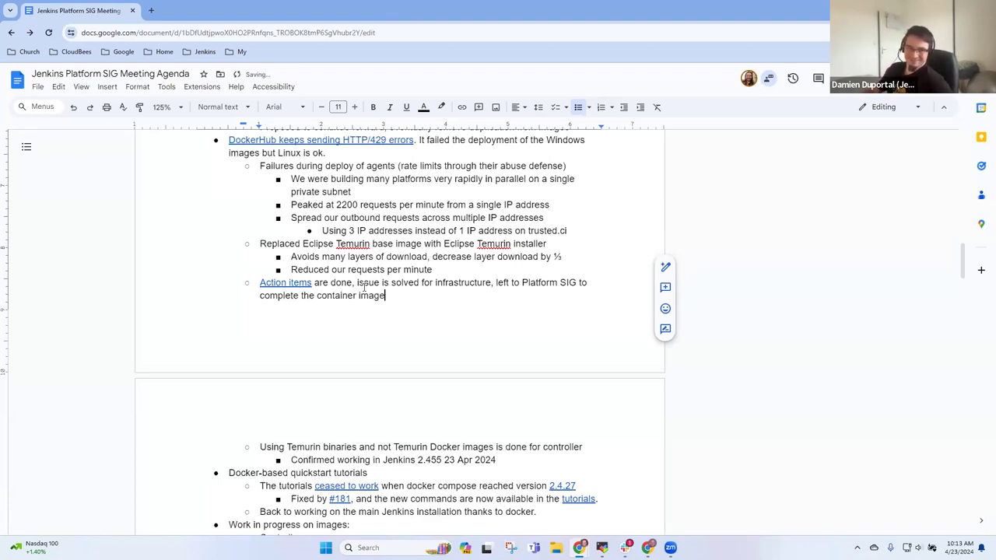
Step: Finish the sentence with 'improvements' and move down to the Docker-based quickstart tutorials
type("impro")
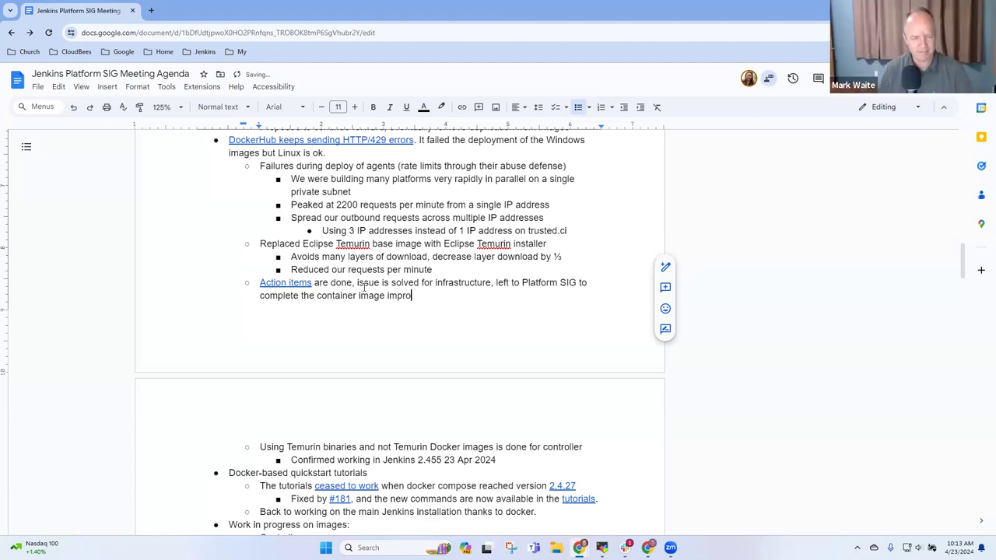
type("vements")
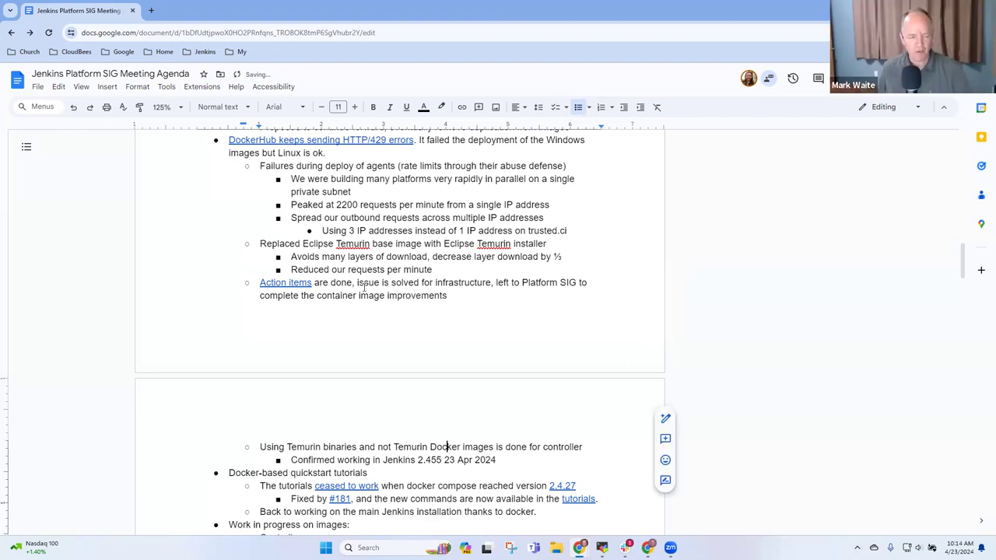
scroll("down", 3)
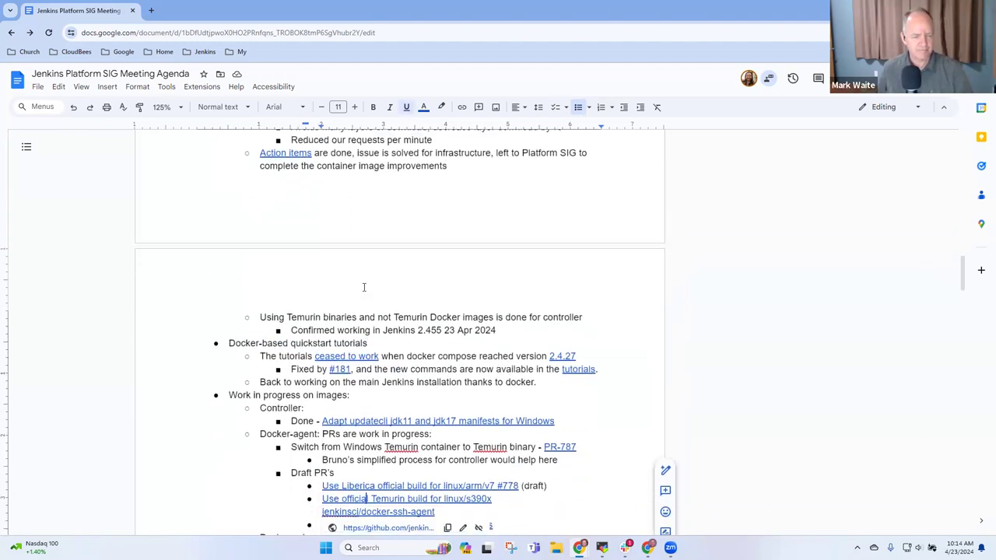
scroll("down", 3)
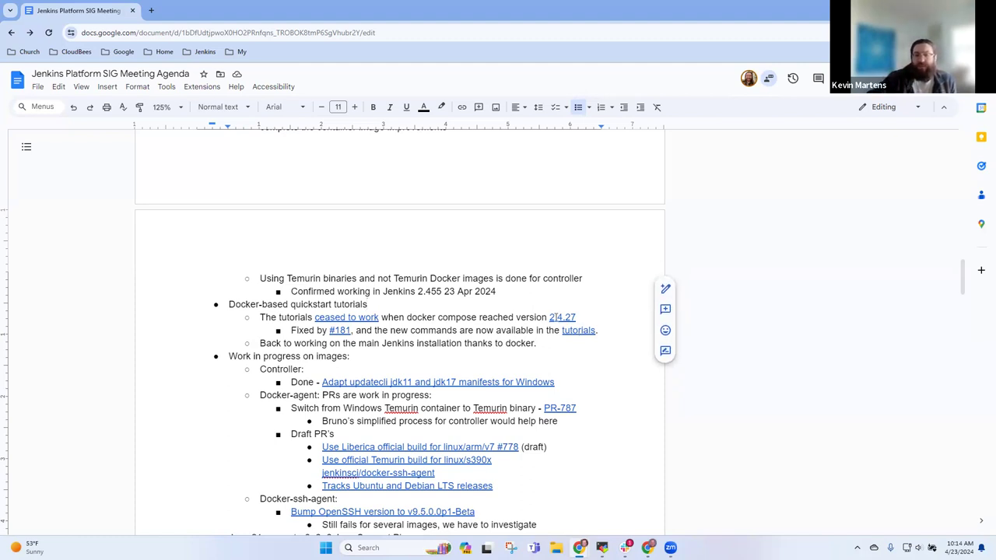
mouse_move(562, 318)
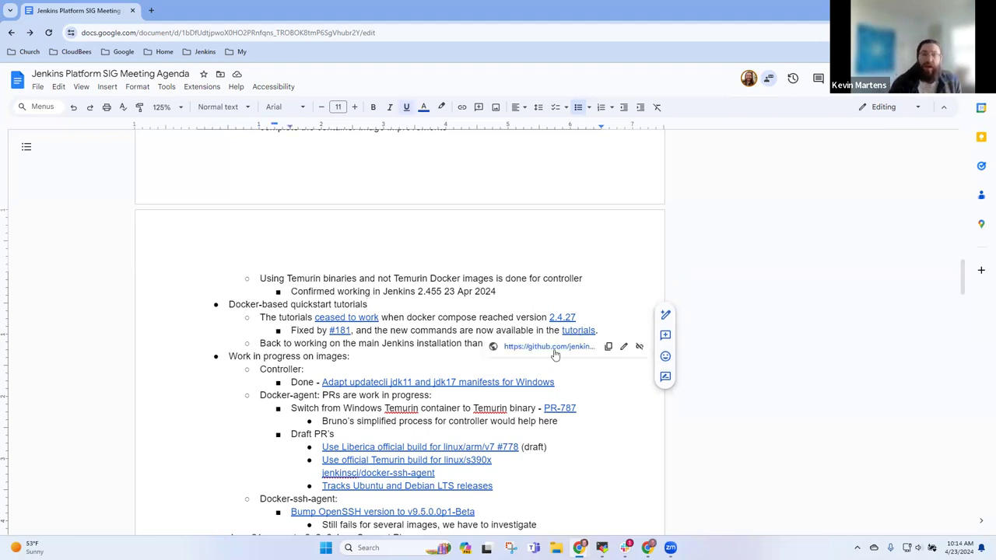
Step: Bring up the Jenkins project website home page in a new browser tab
left_click(548, 346)
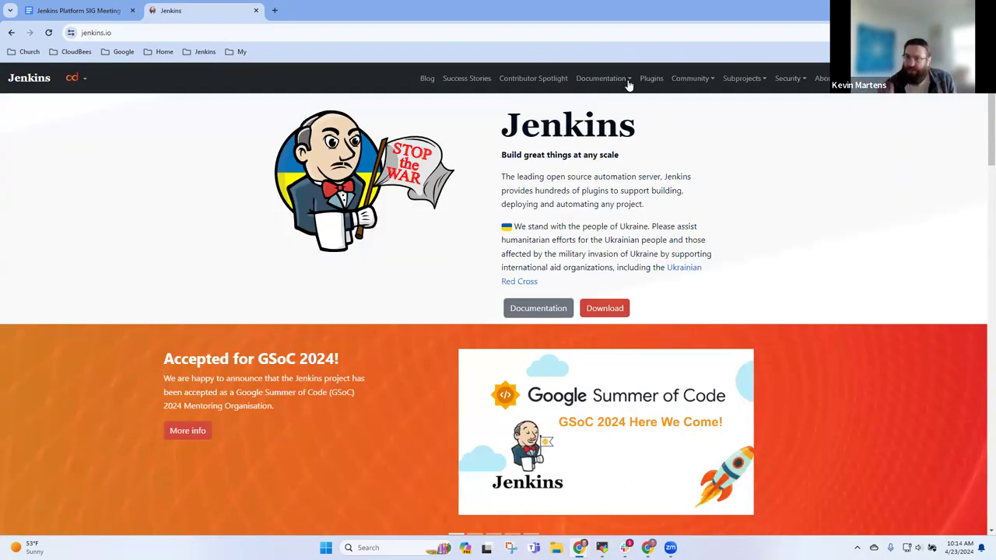
Step: Navigate the documentation tutorials to the Build a Java app with Maven tutorial
left_click(601, 78)
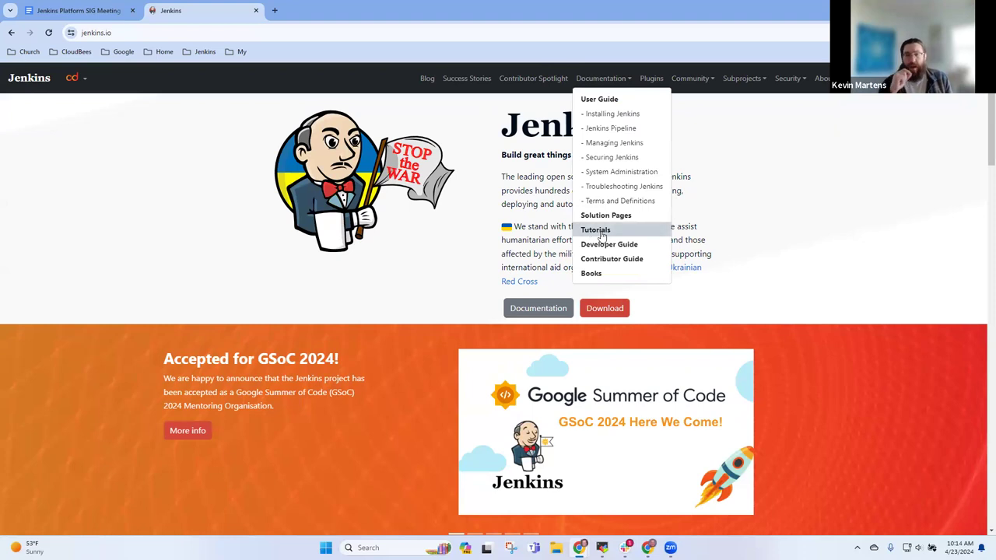
left_click(594, 231)
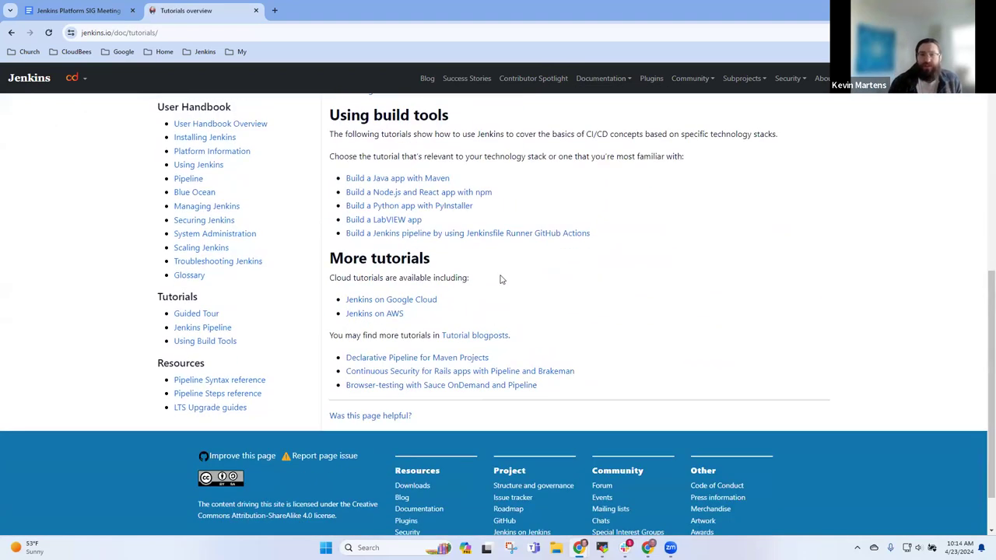
left_click(397, 177)
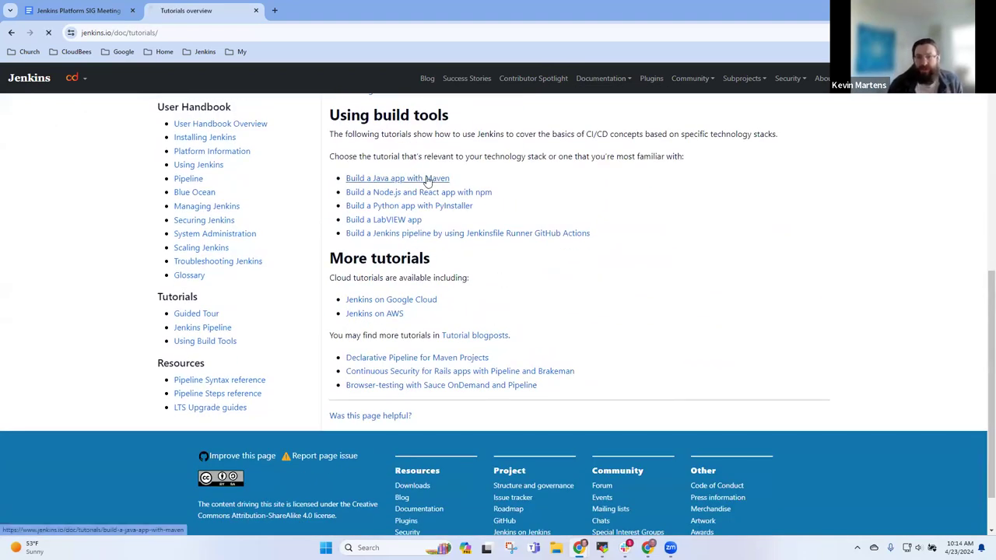
left_click(397, 177)
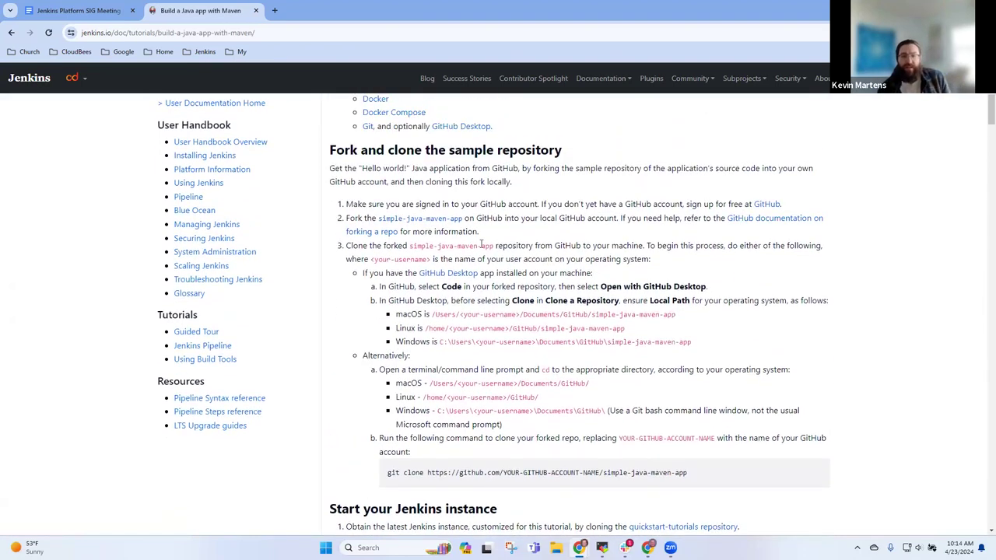
Step: Review the tutorial's docker compose start command, then return to the agenda document
scroll("down", 3)
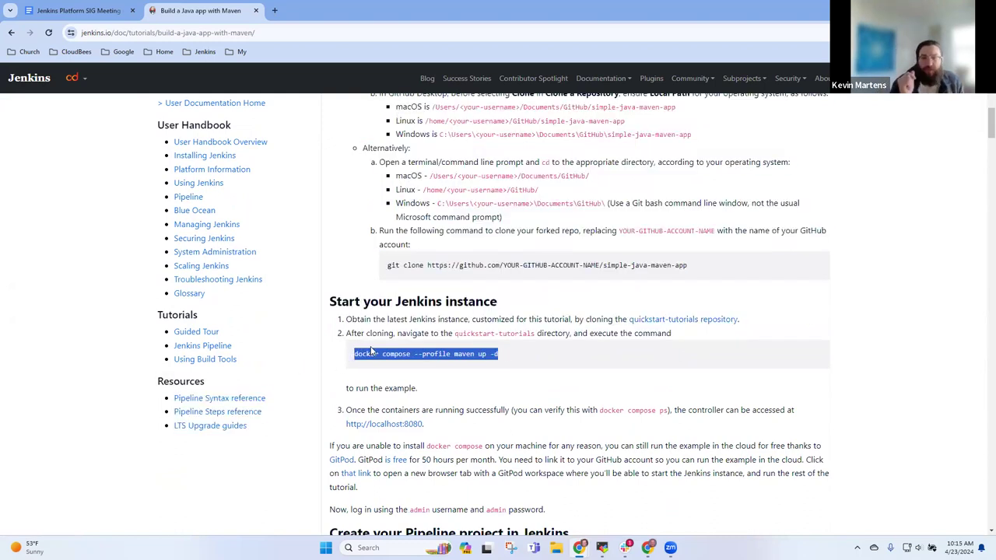
left_click(521, 365)
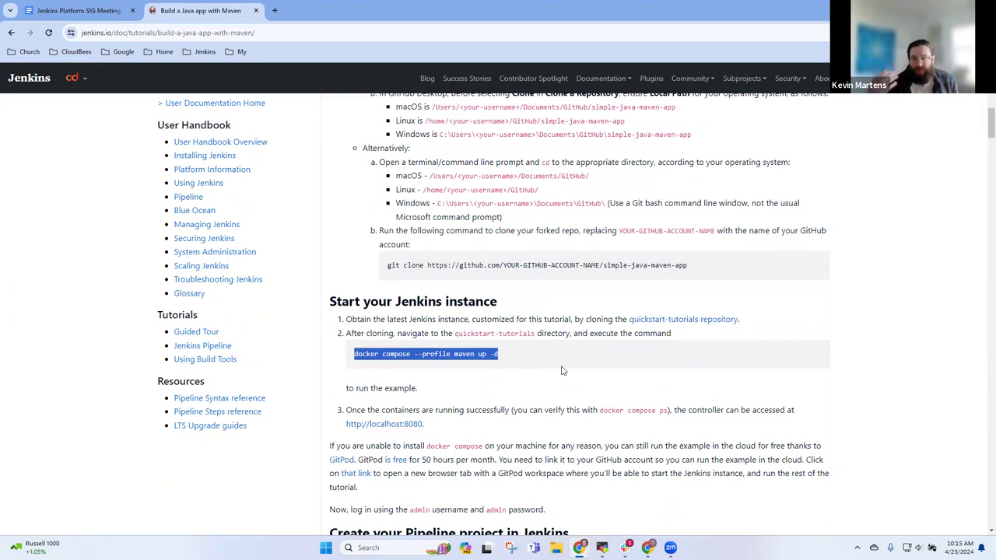
left_click(563, 370)
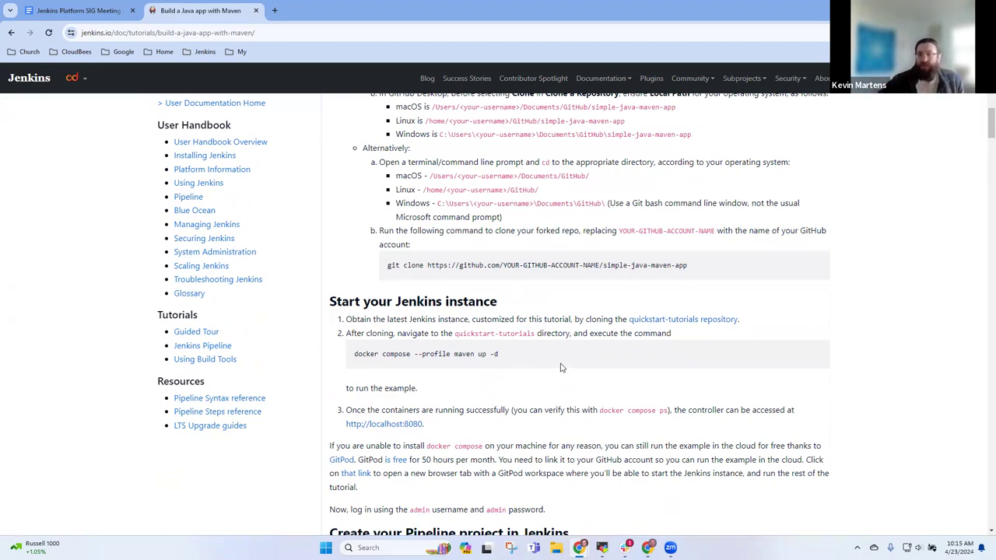
mouse_move(582, 366)
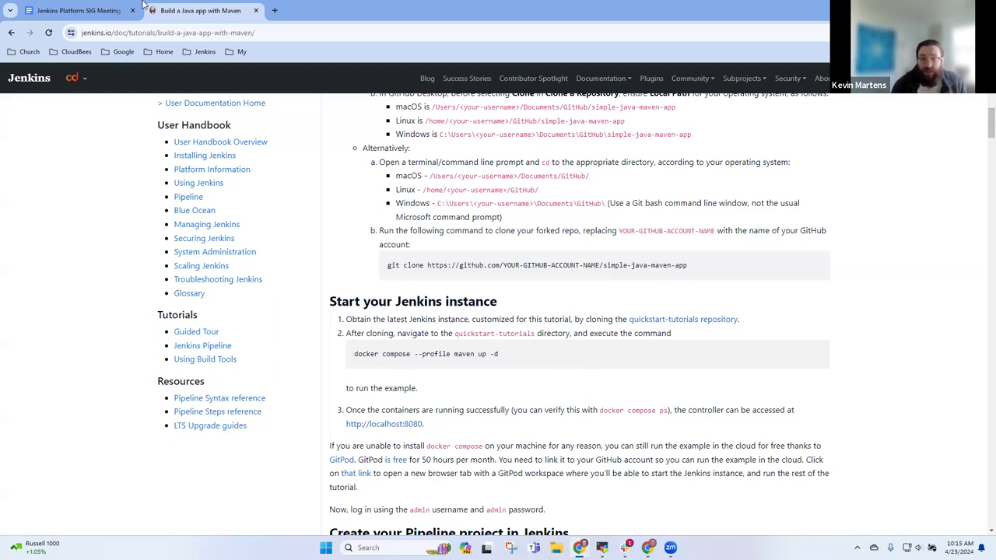
left_click(75, 9)
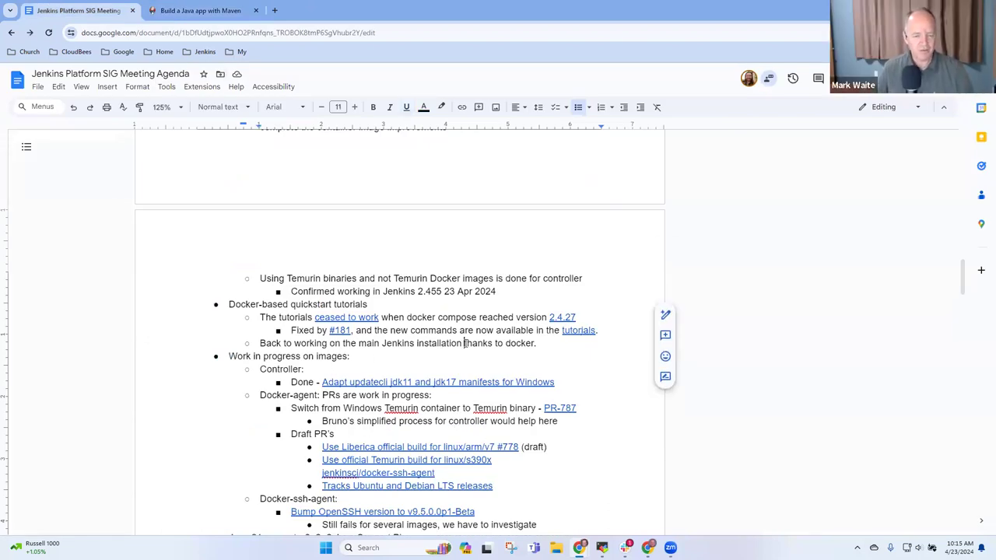
scroll("down", 3)
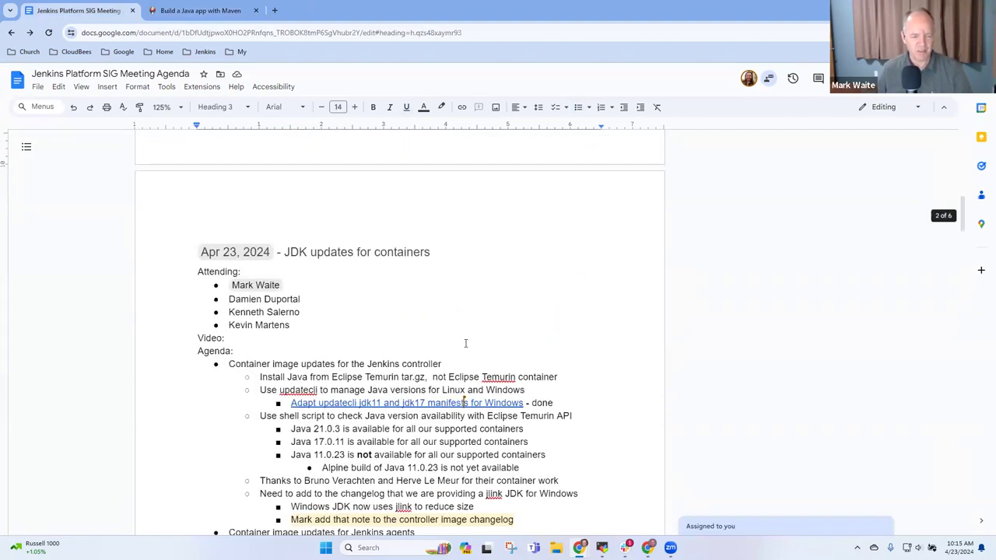
scroll("down", 3)
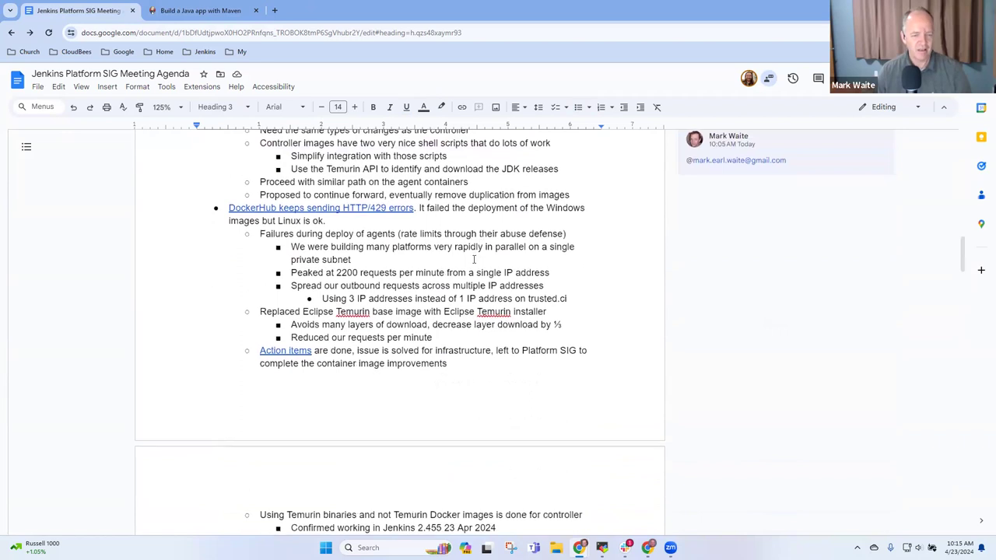
scroll("down", 3)
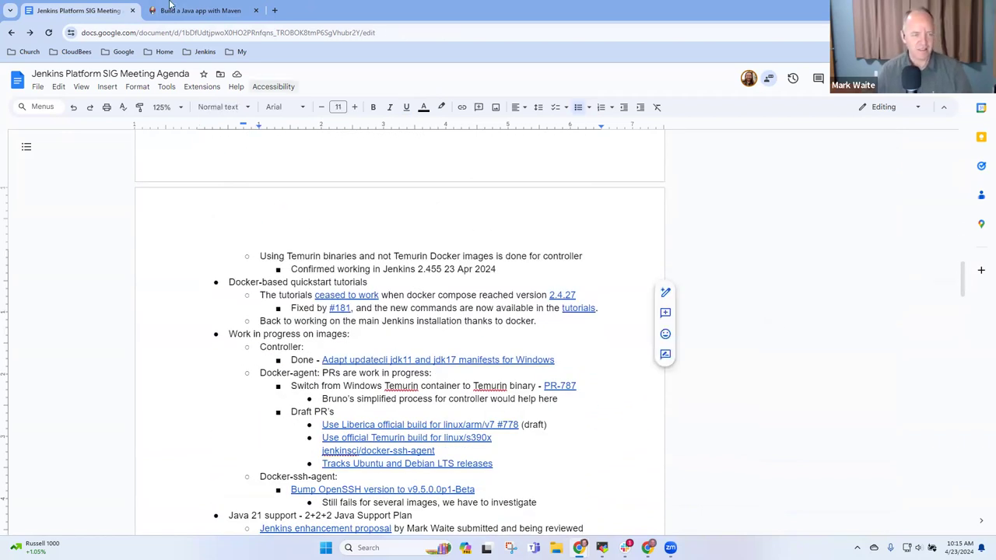
Step: Review the Docker installation page's docker run command, then return to the agenda document
left_click(201, 9)
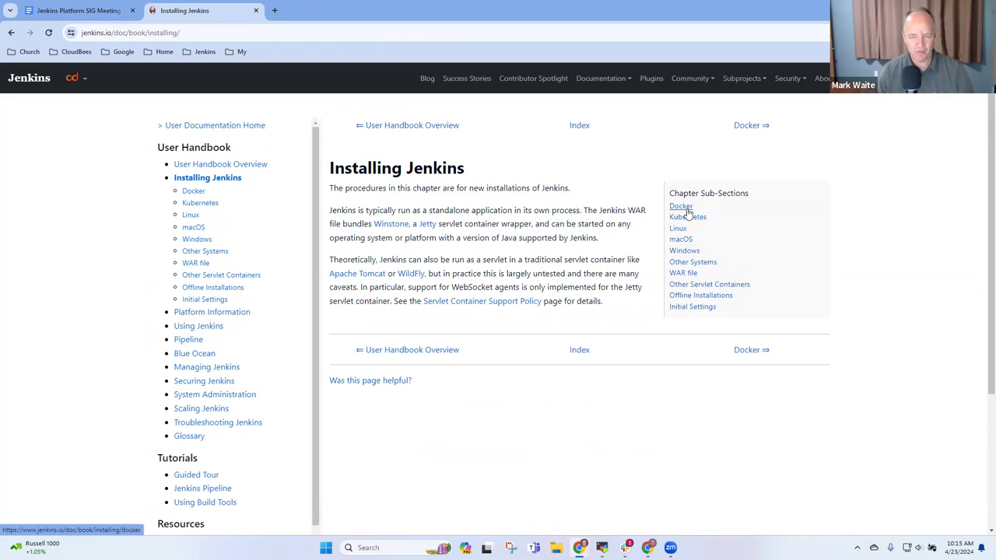
left_click(680, 205)
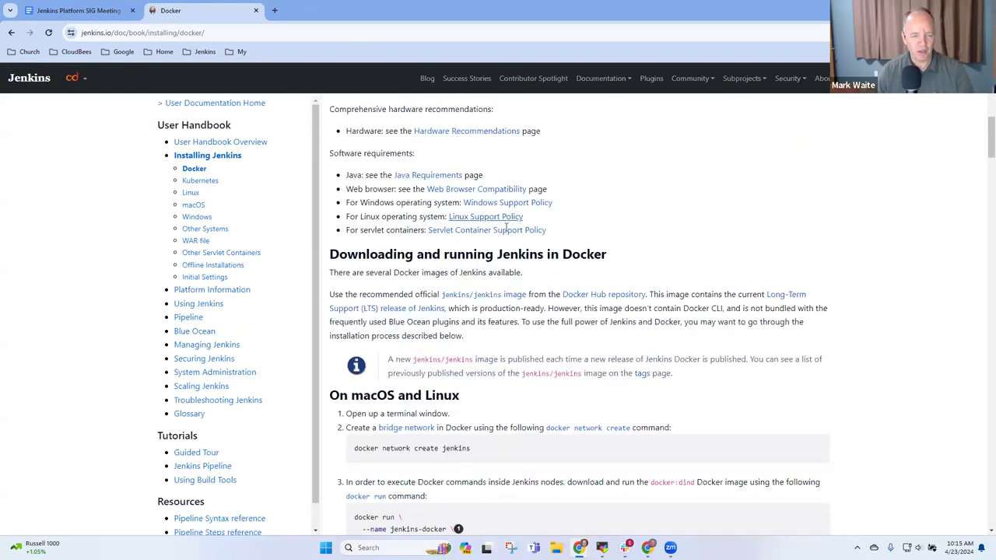
scroll("down", 3)
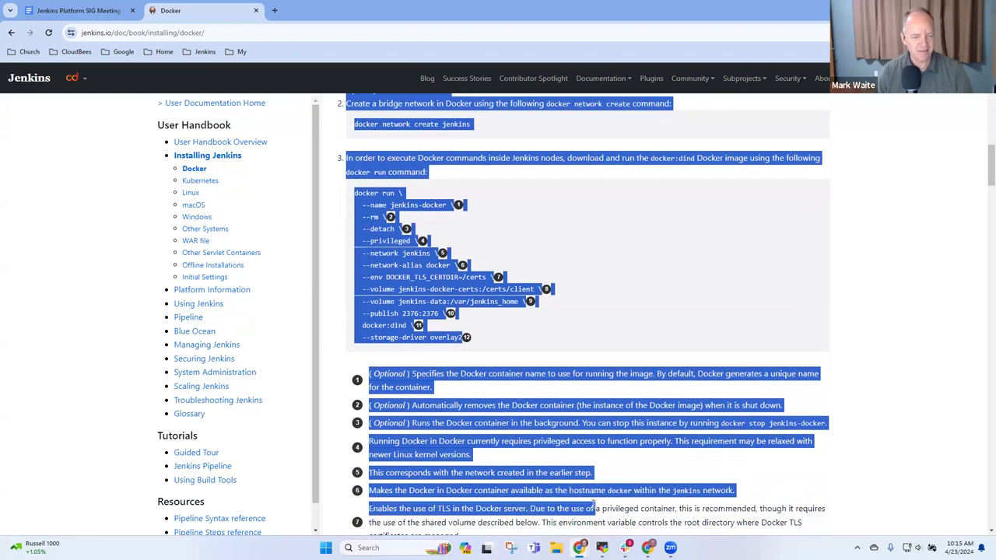
left_click(615, 336)
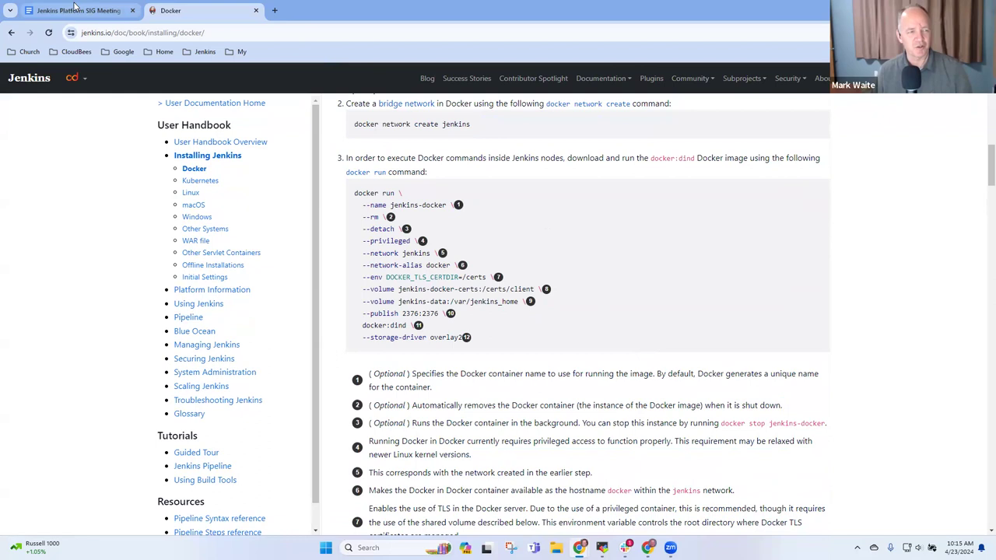
left_click(75, 9)
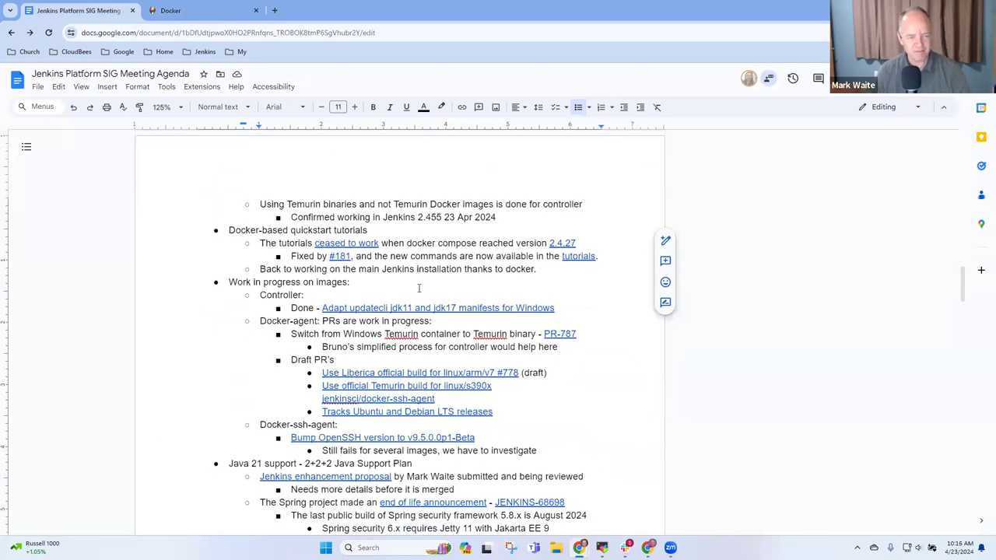
Step: Highlight the Docker-agent work-in-progress line and the Temurin binary switch item
scroll("down", 3)
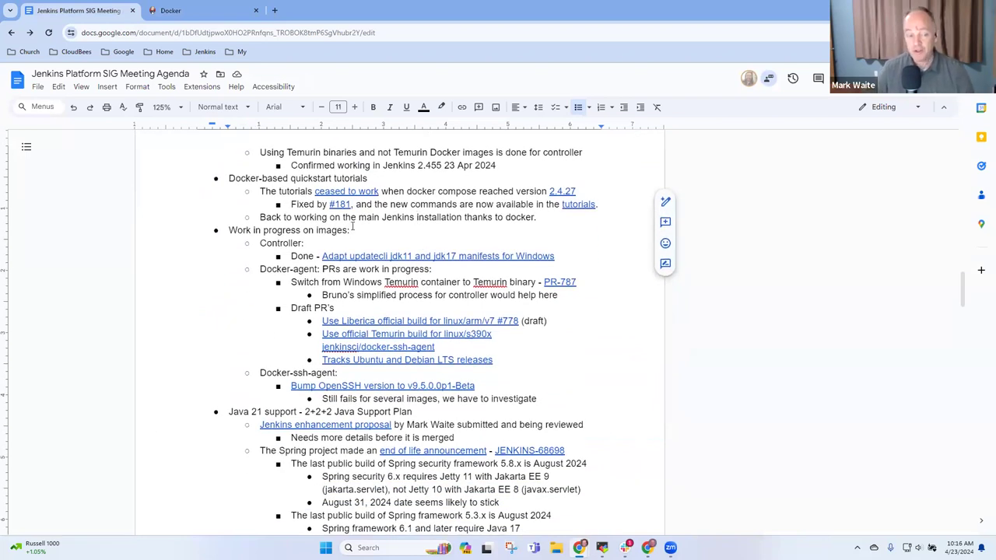
double_click(290, 231)
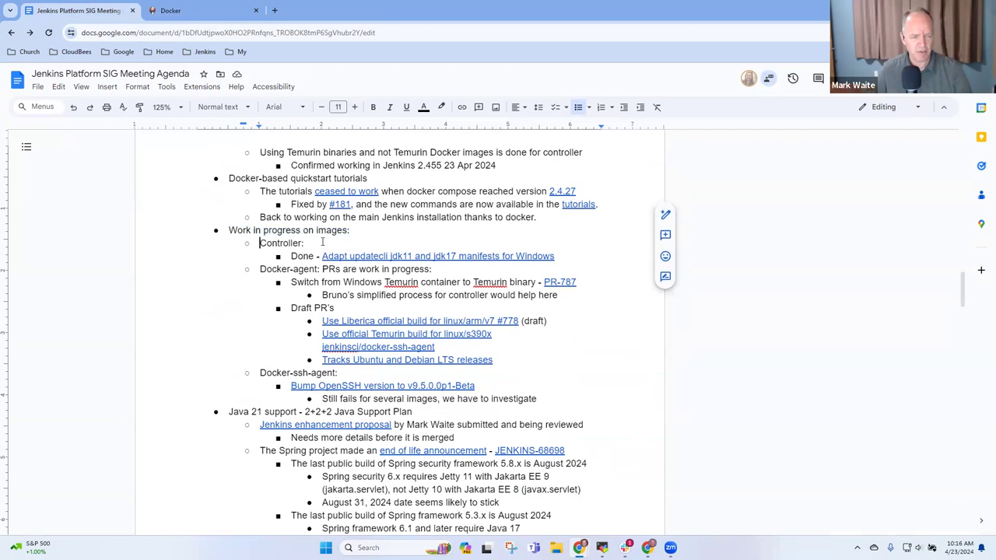
double_click(280, 243)
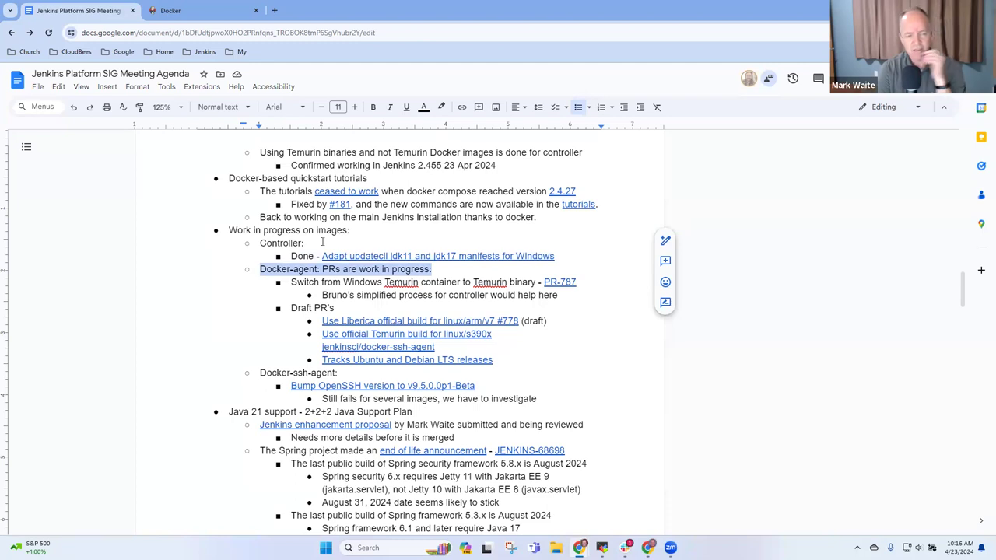
left_click(427, 282)
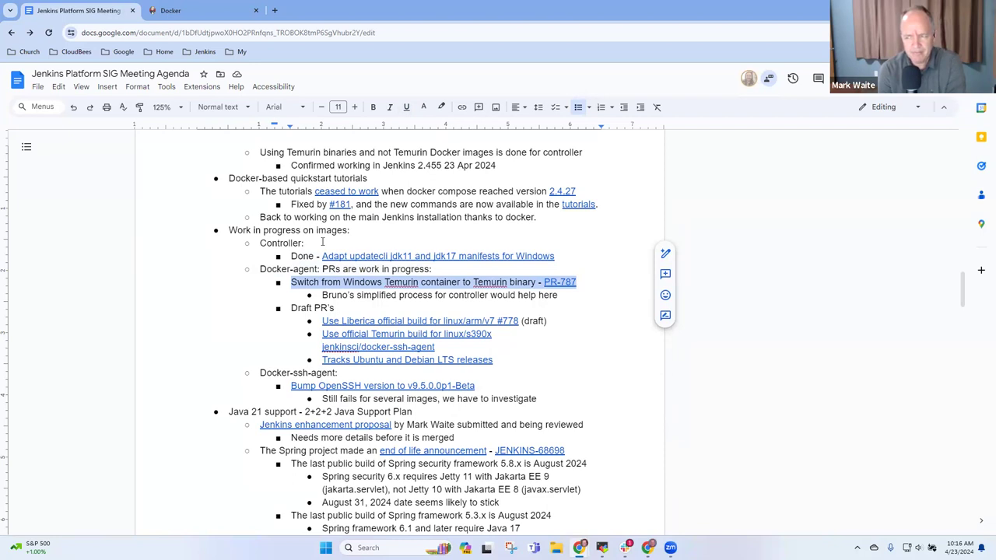
Step: Scroll the agenda down to the Spring end-of-life announcement item
scroll("down", 3)
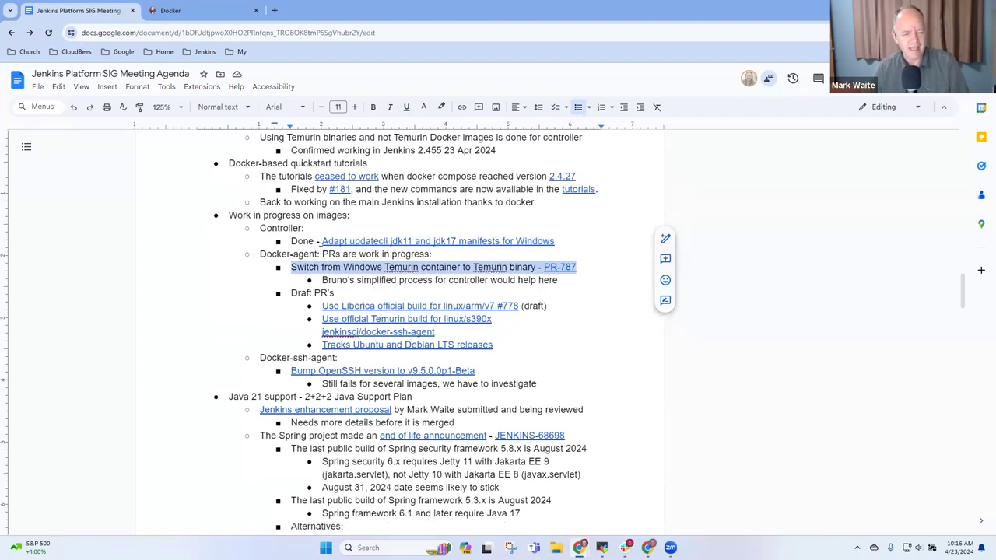
scroll("down", 3)
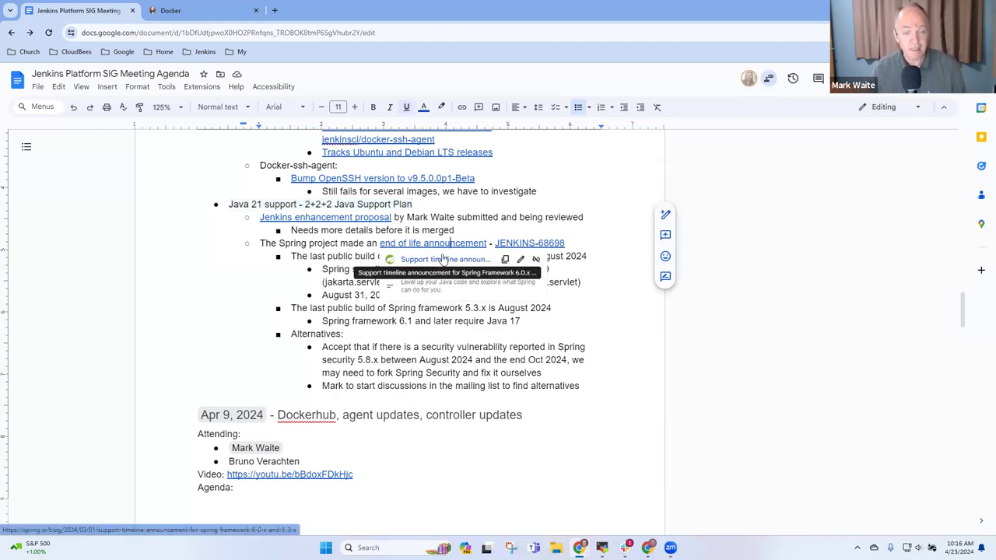
Step: Read the Spring Framework 6.0.x/5.3.x support timeline blog post, then return to the agenda
left_click(433, 242)
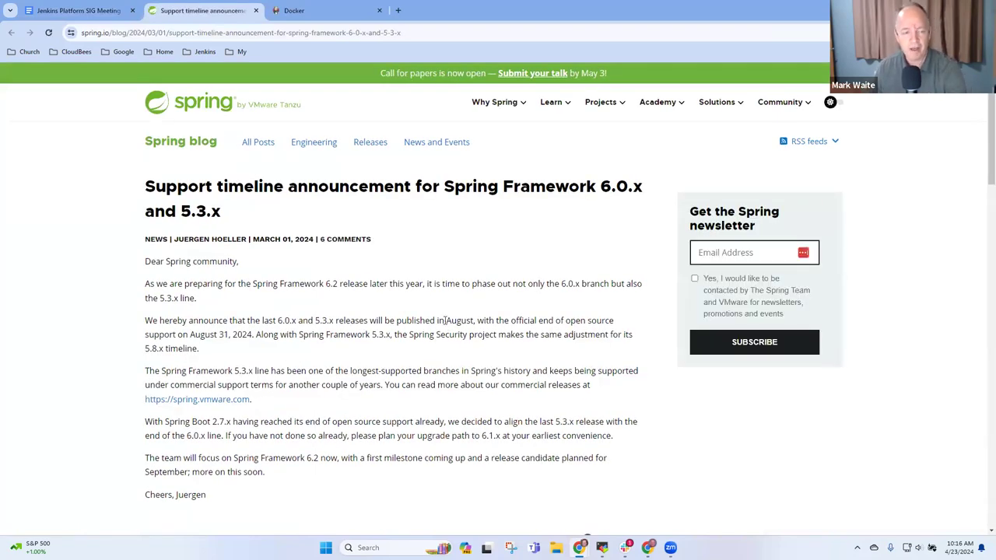
mouse_move(339, 304)
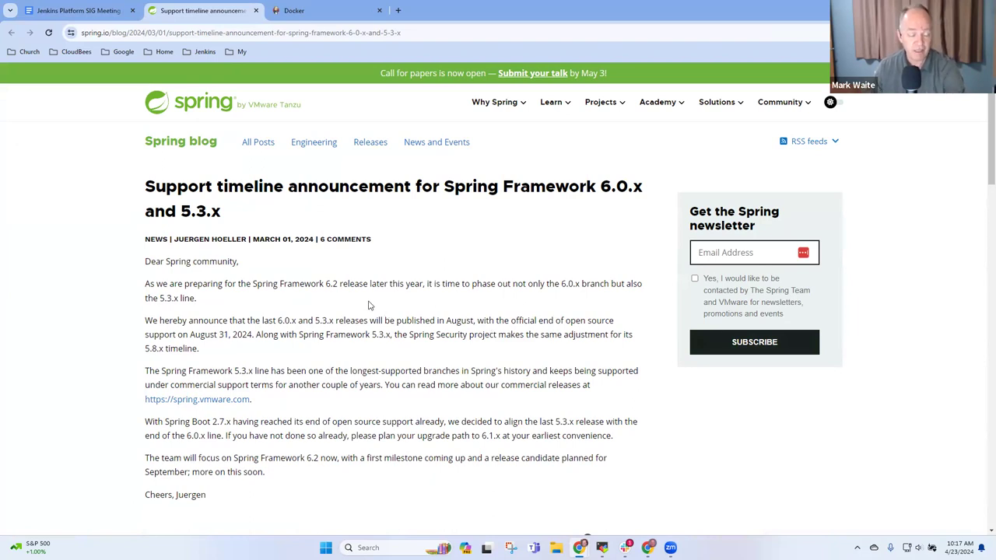
mouse_move(395, 332)
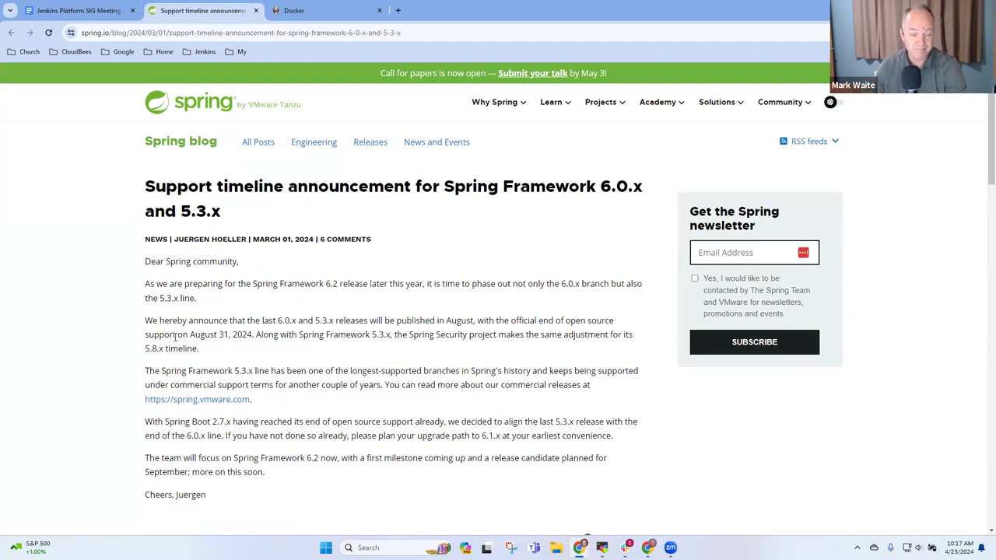
mouse_move(290, 403)
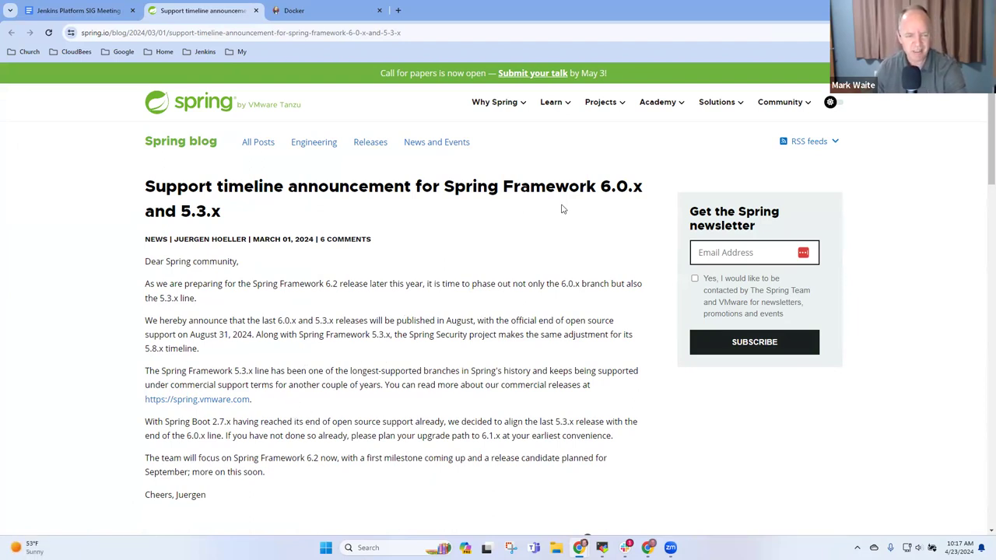
mouse_move(448, 260)
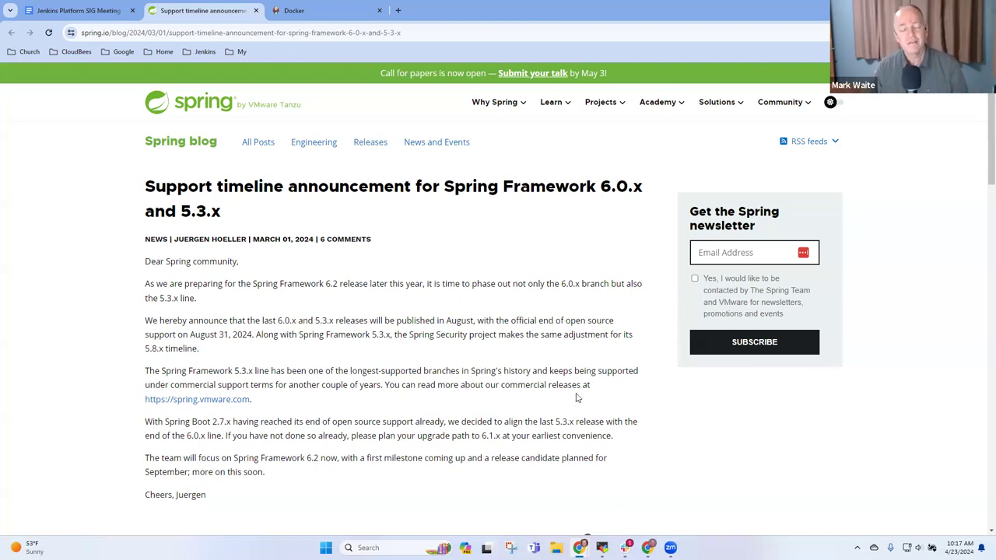
mouse_move(579, 402)
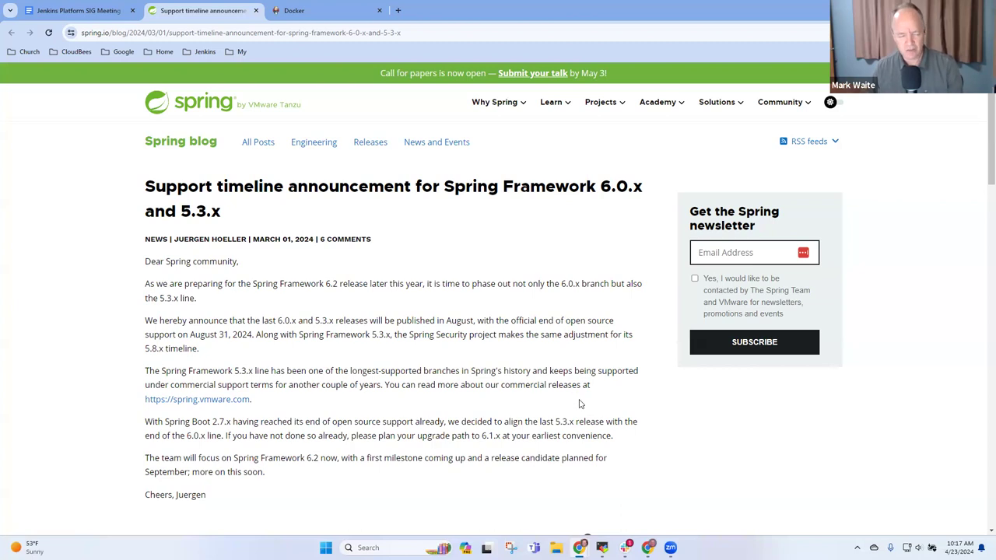
mouse_move(593, 405)
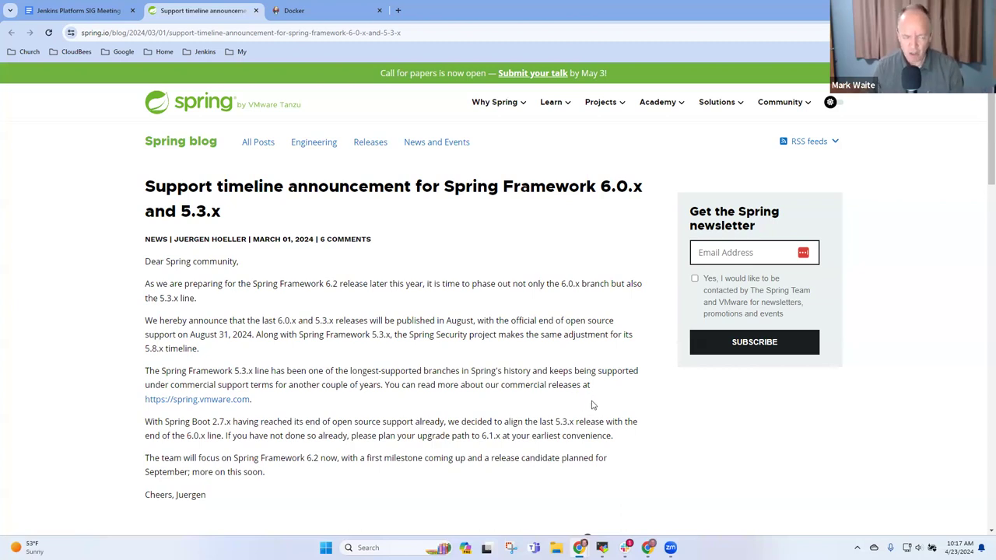
left_click(74, 9)
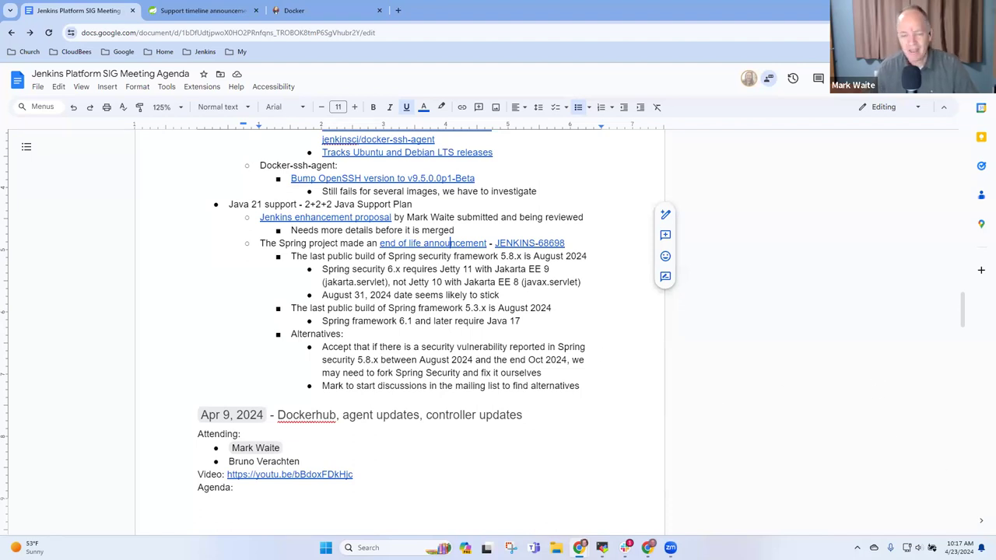
mouse_move(676, 523)
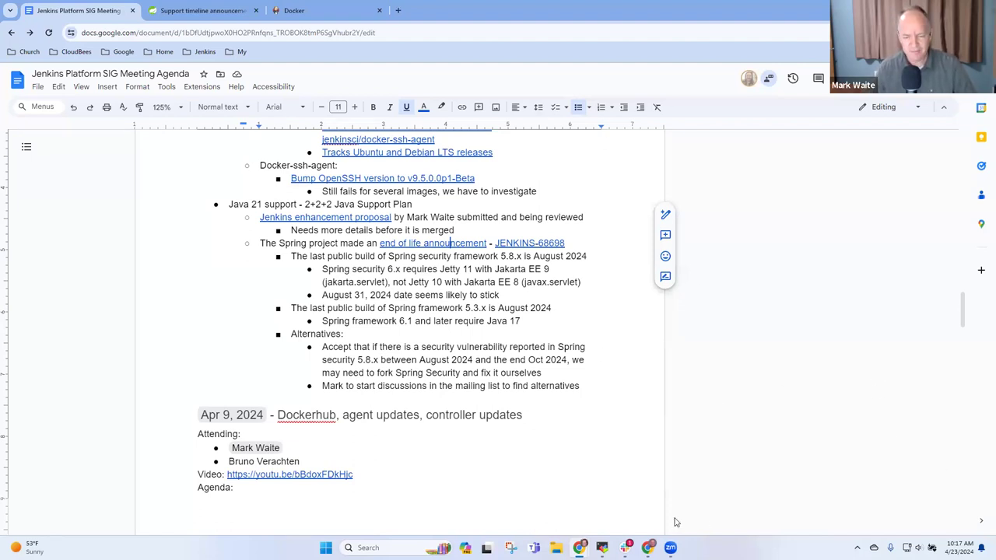